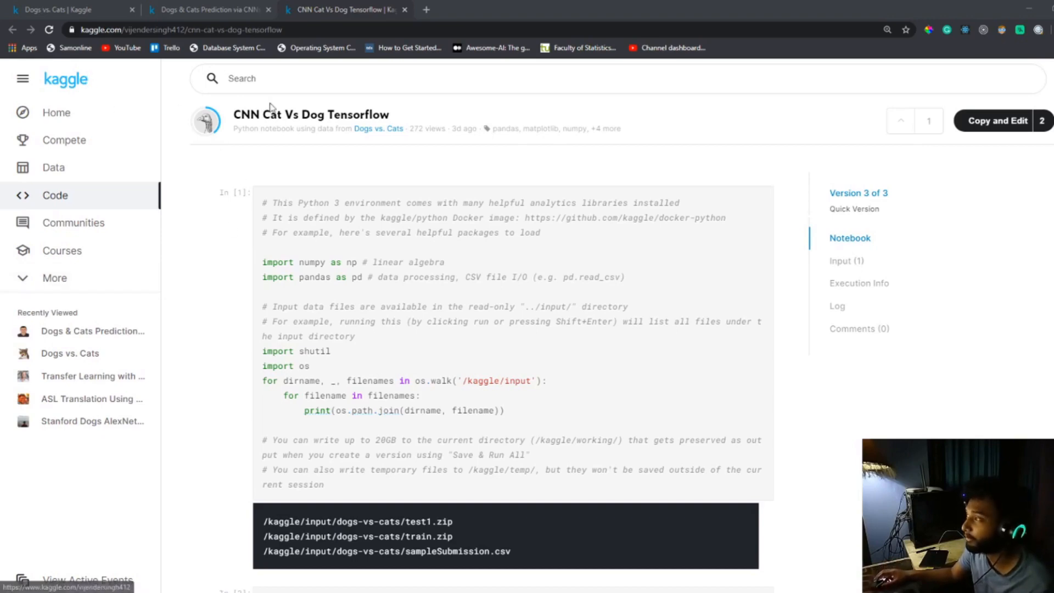
Step: View the Dogs vs. Cats competition's Data page with its description, files and download command
click(67, 10)
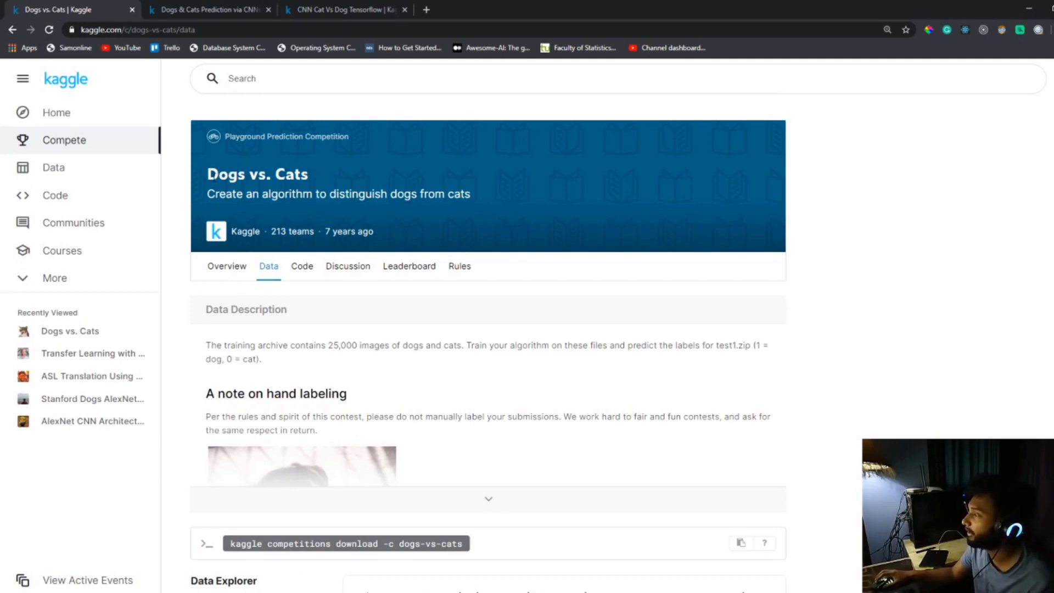
drag(208, 174, 471, 193)
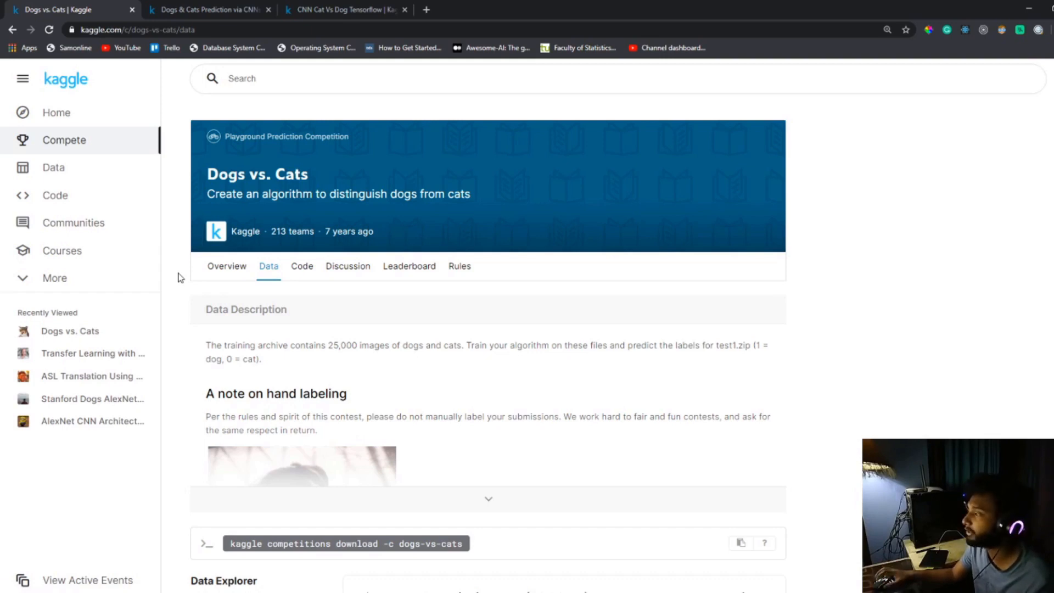
mouse_move(208, 310)
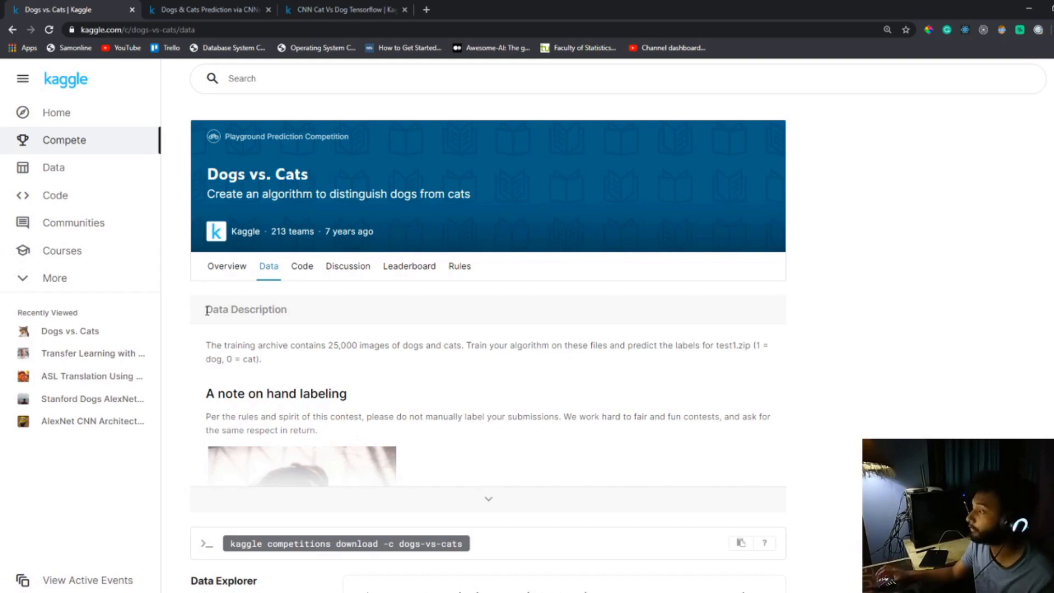
scroll(down, 3)
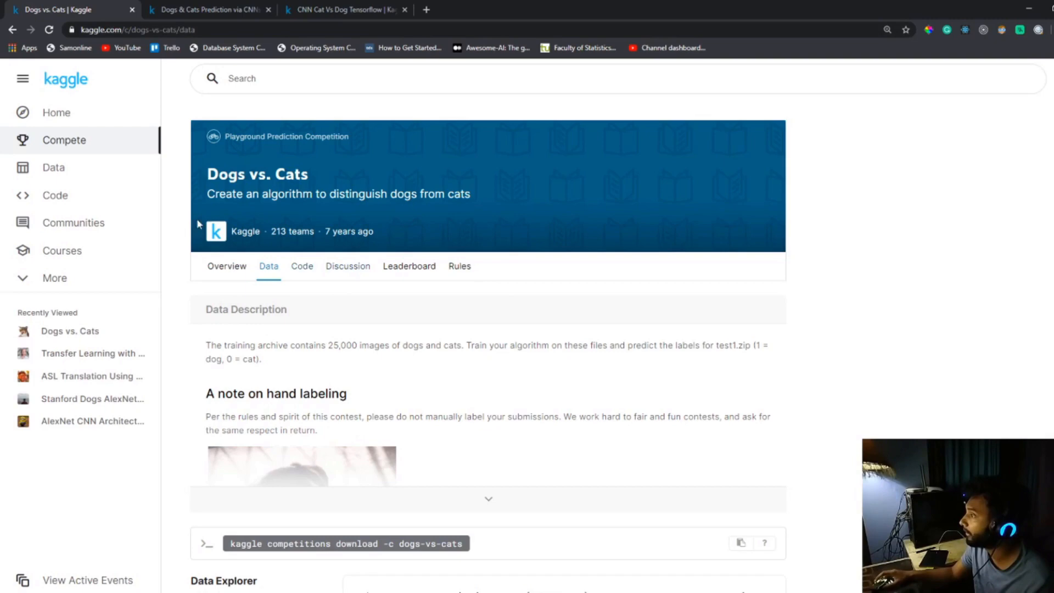
scroll(down, 3)
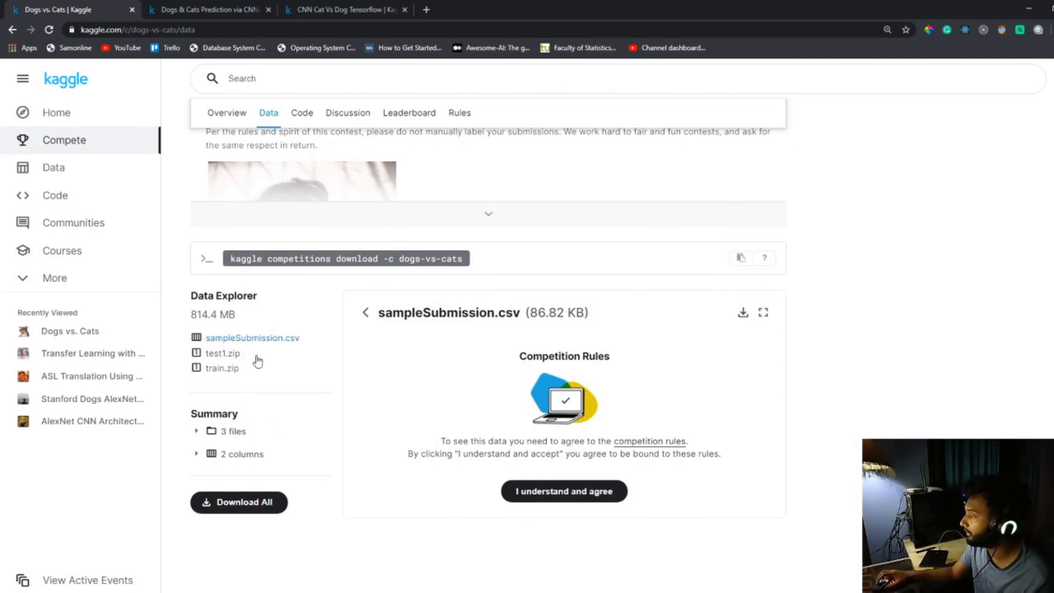
mouse_move(253, 351)
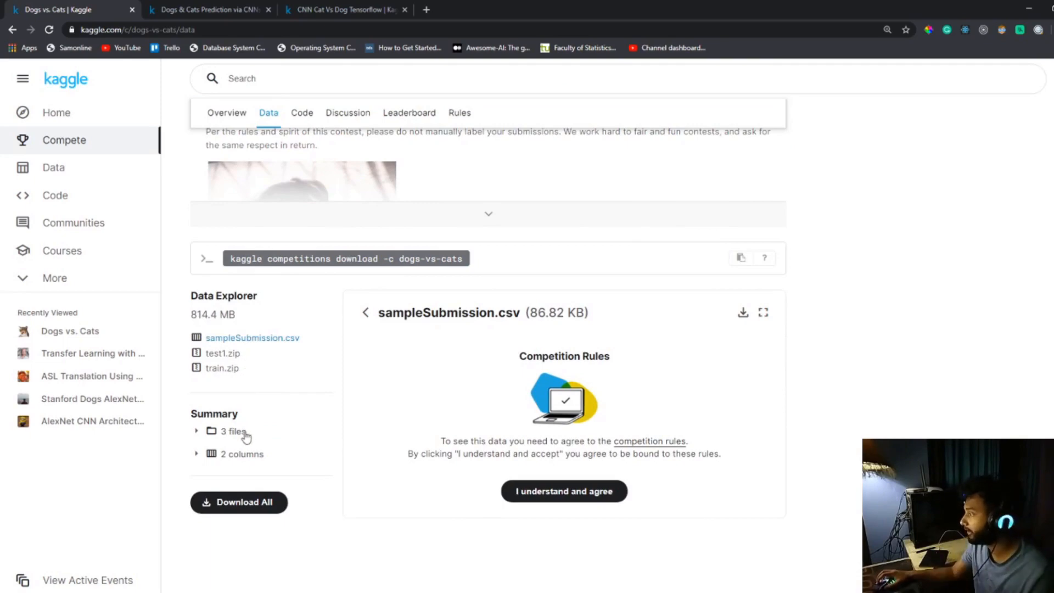
click(197, 431)
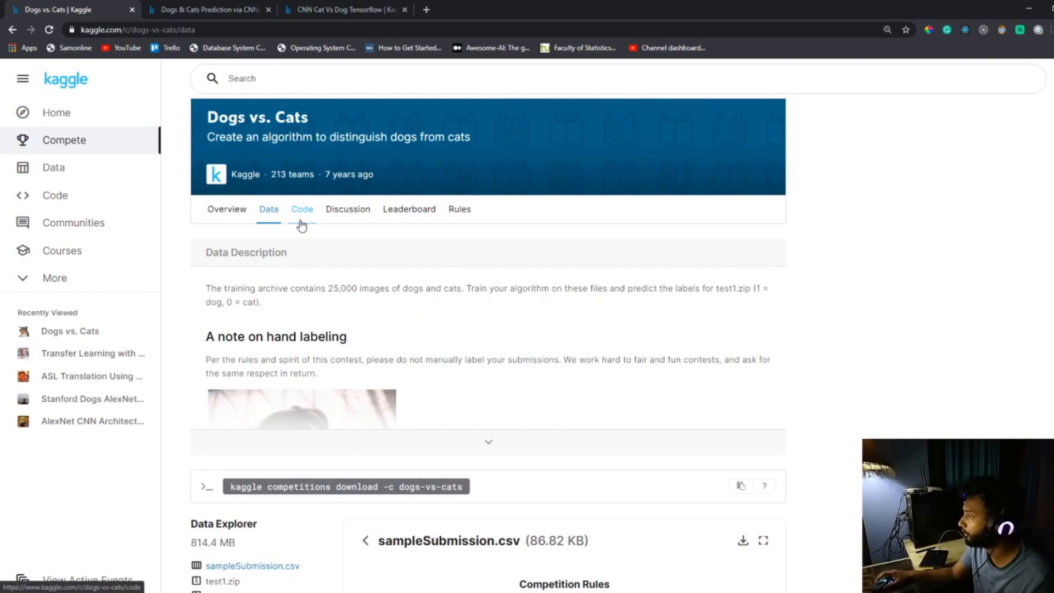
mouse_move(302, 209)
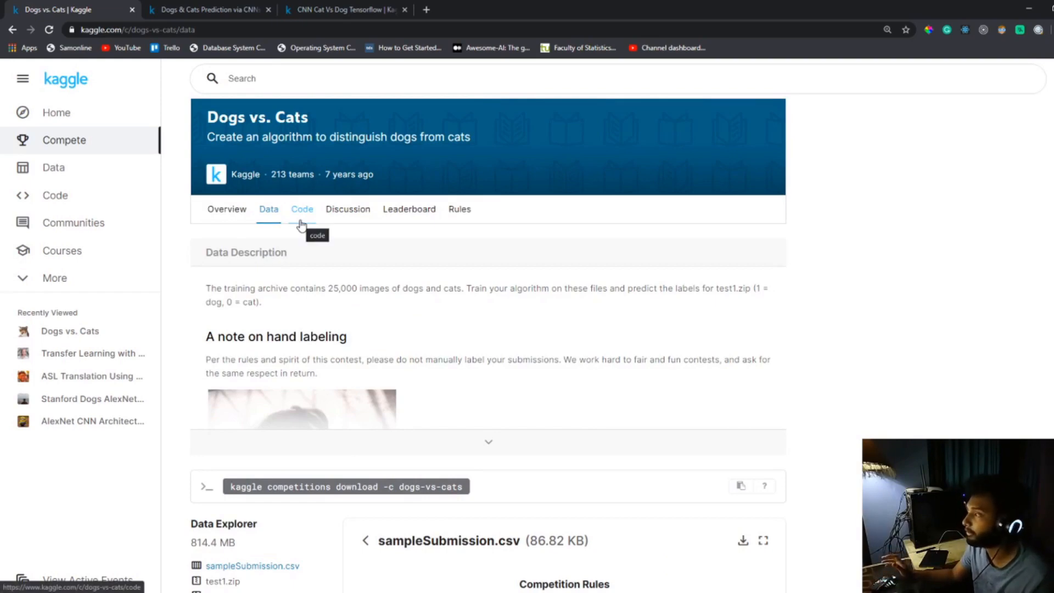
mouse_move(344, 247)
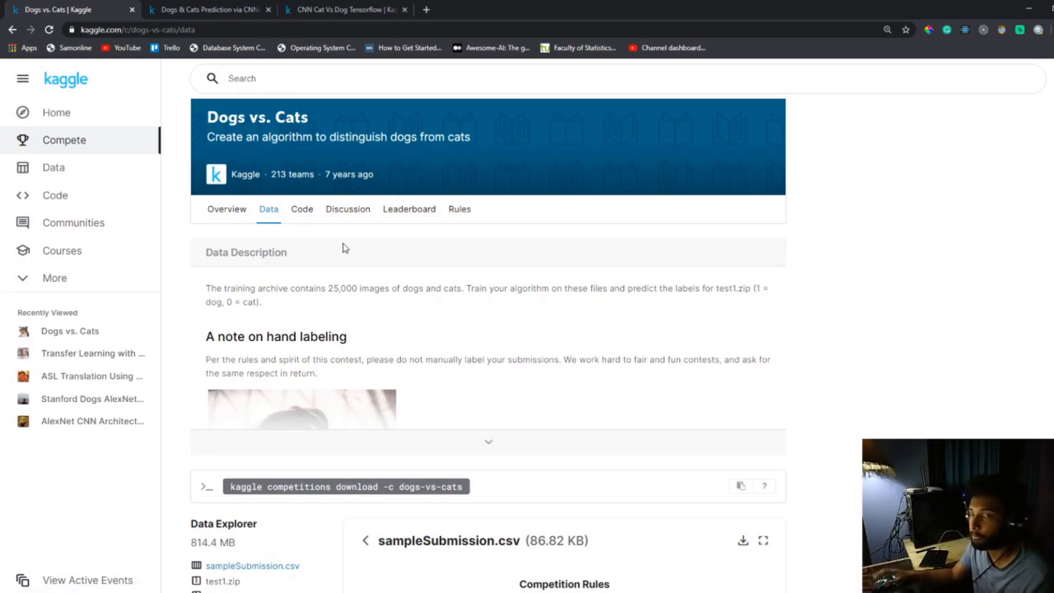
mouse_move(330, 269)
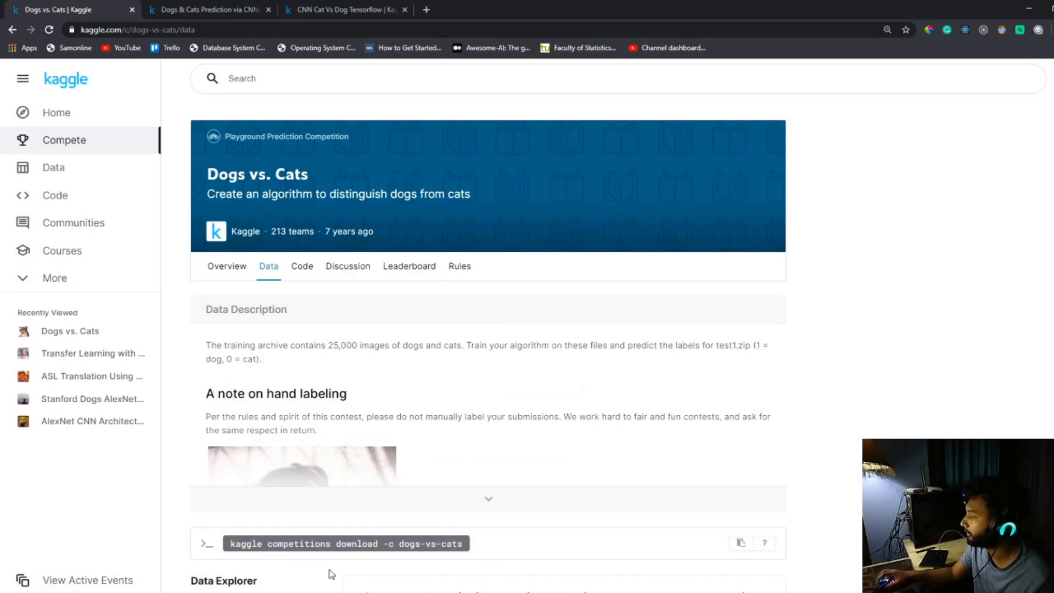
scroll(down, 3)
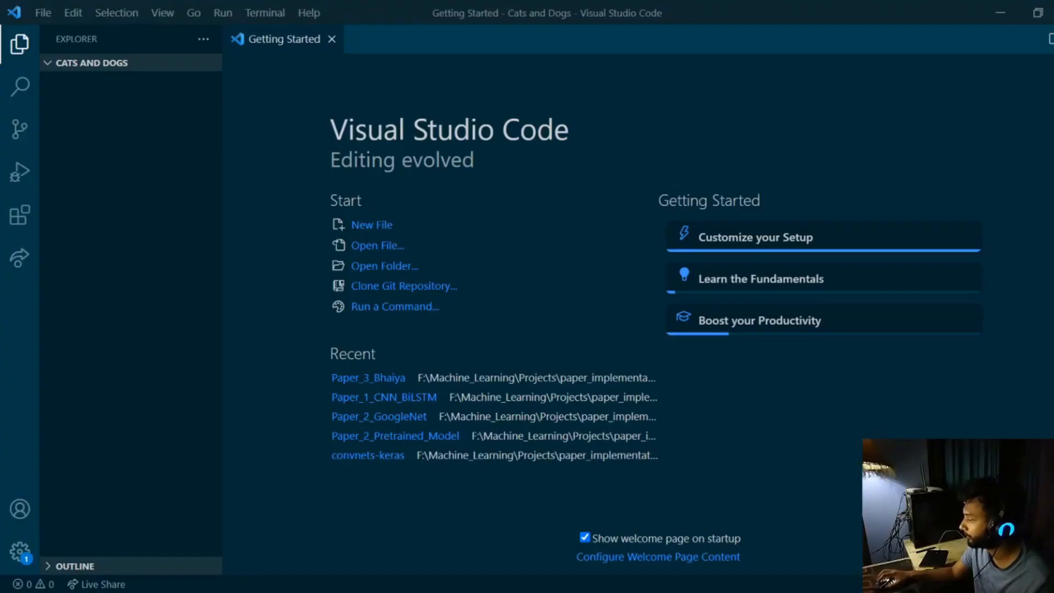
Step: Start a new PowerShell terminal and enter 'kaggle competitions download -c dogs-vs-cats'
click(265, 12)
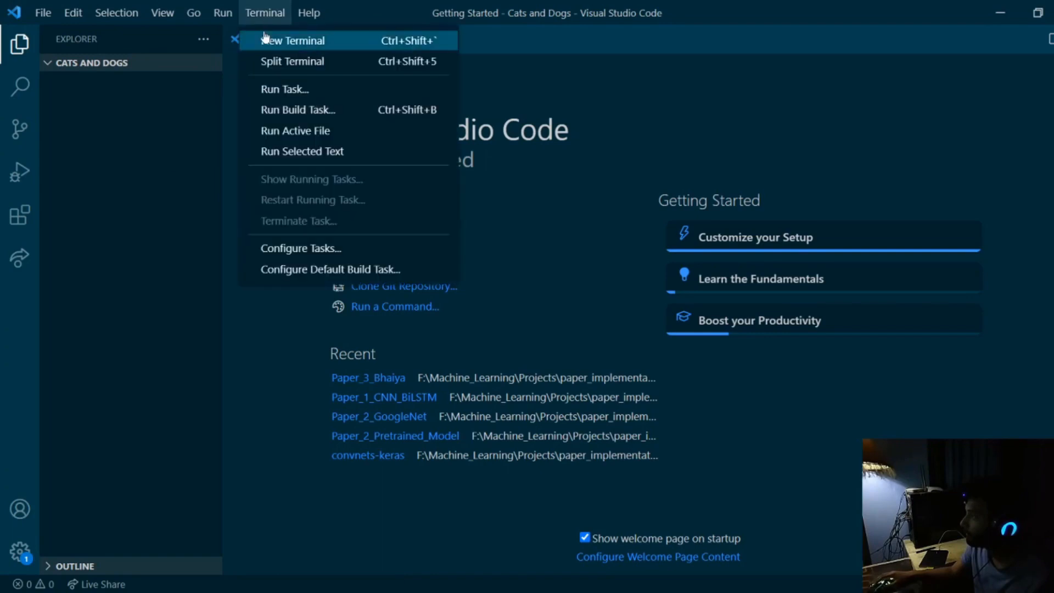
click(292, 41)
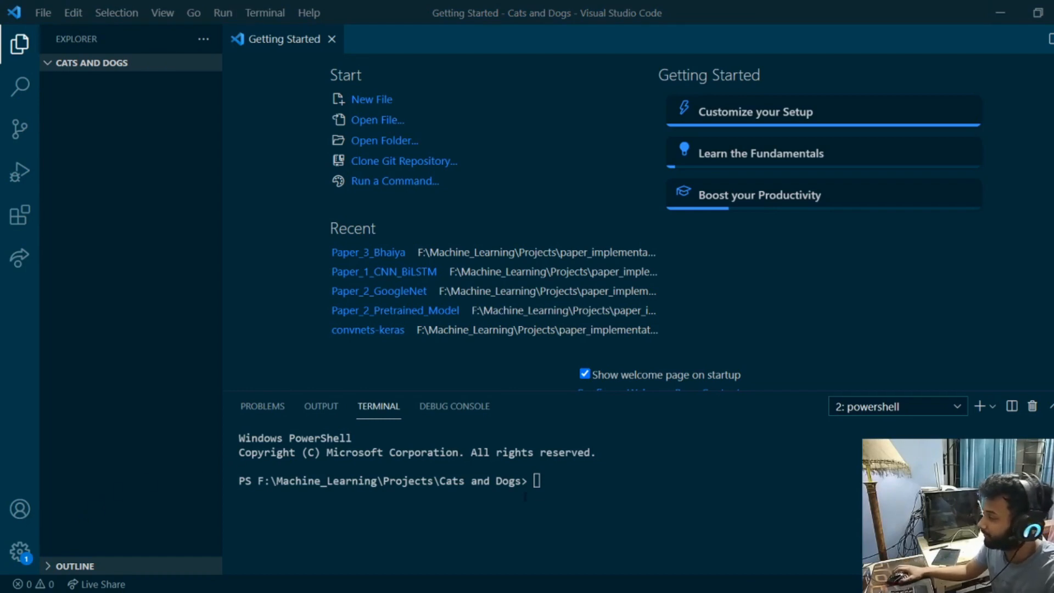
mouse_move(308, 264)
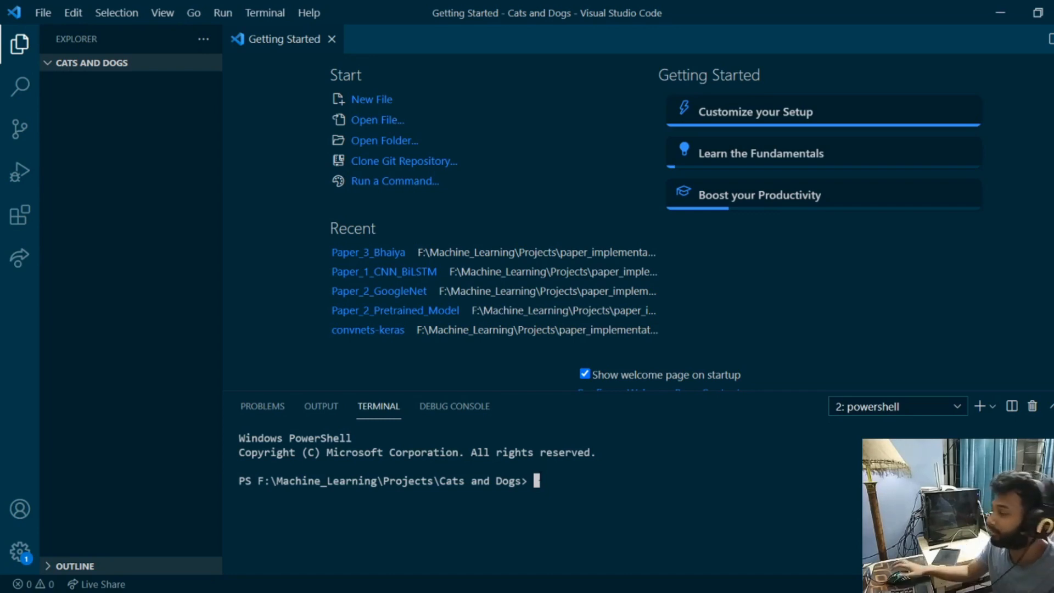
mouse_move(504, 240)
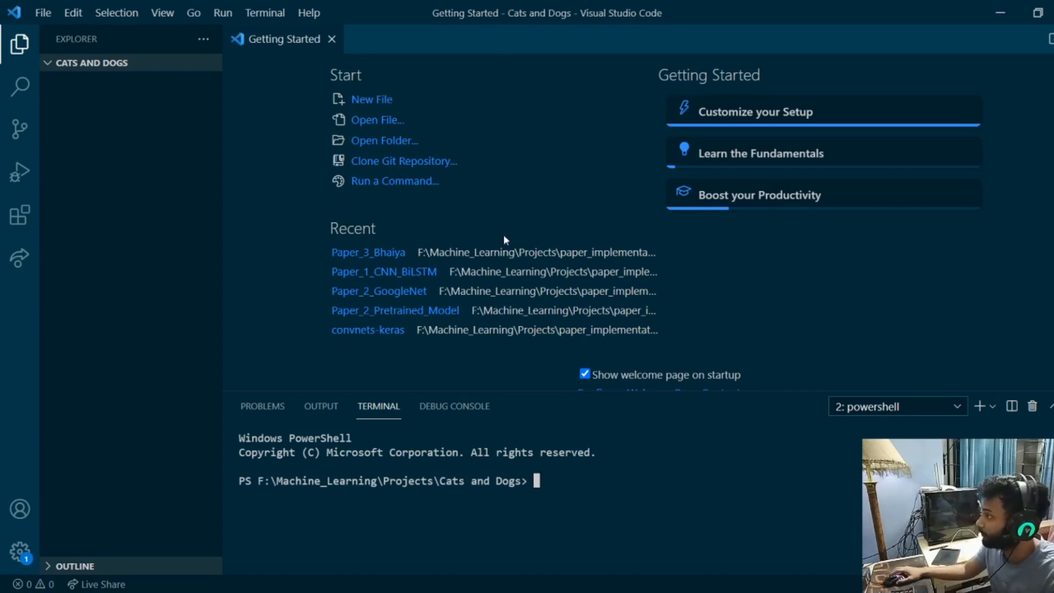
mouse_move(396, 343)
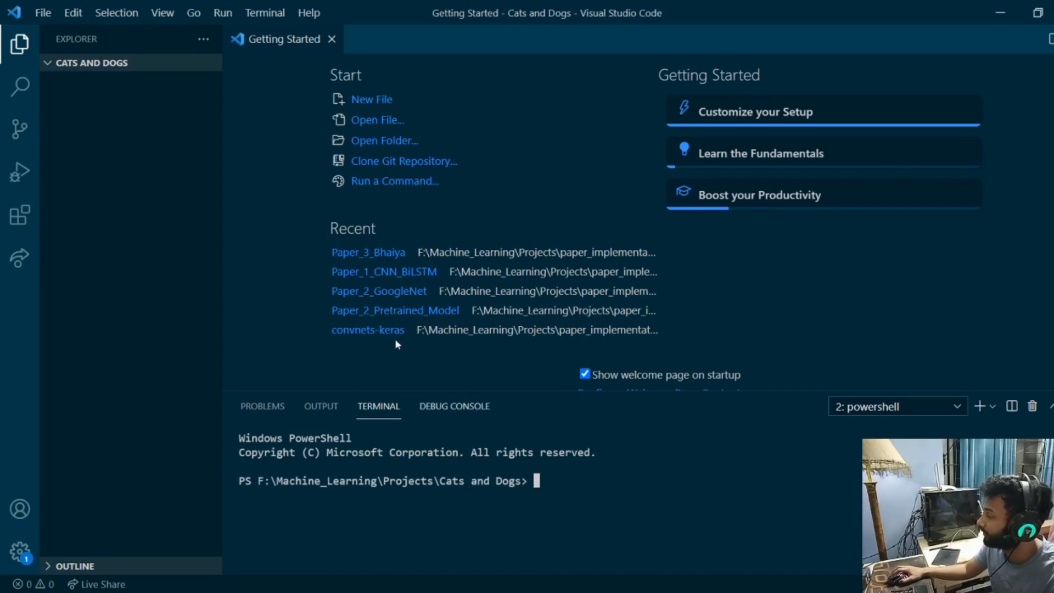
text(kaggle competitions download -c dogs-vs-cats)
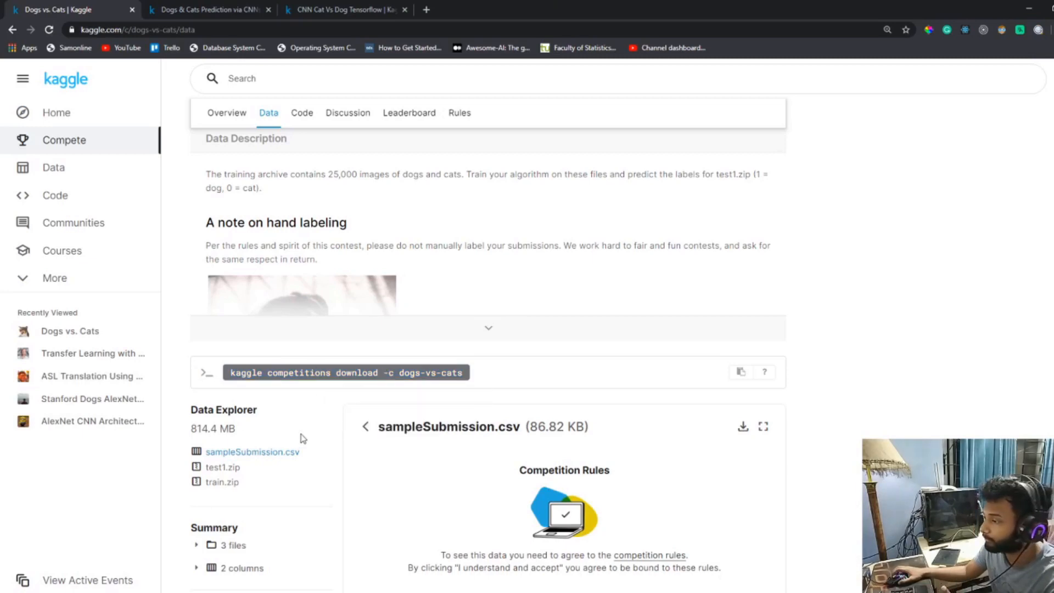
mouse_move(747, 273)
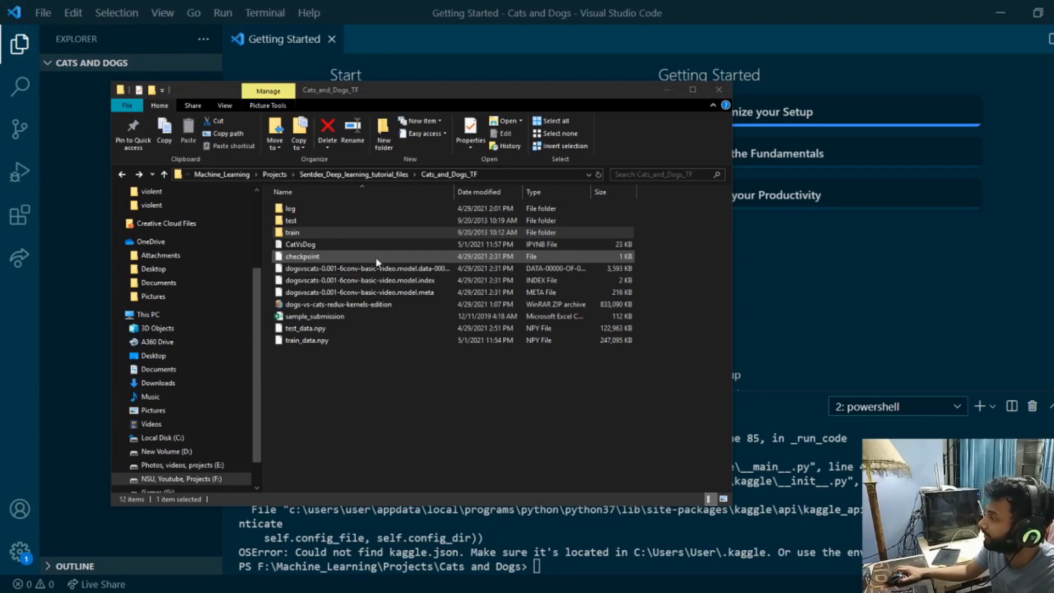
Step: Check the dataset folder, scroll the Kaggle Data page, then move to the empty new browser tab
click(300, 244)
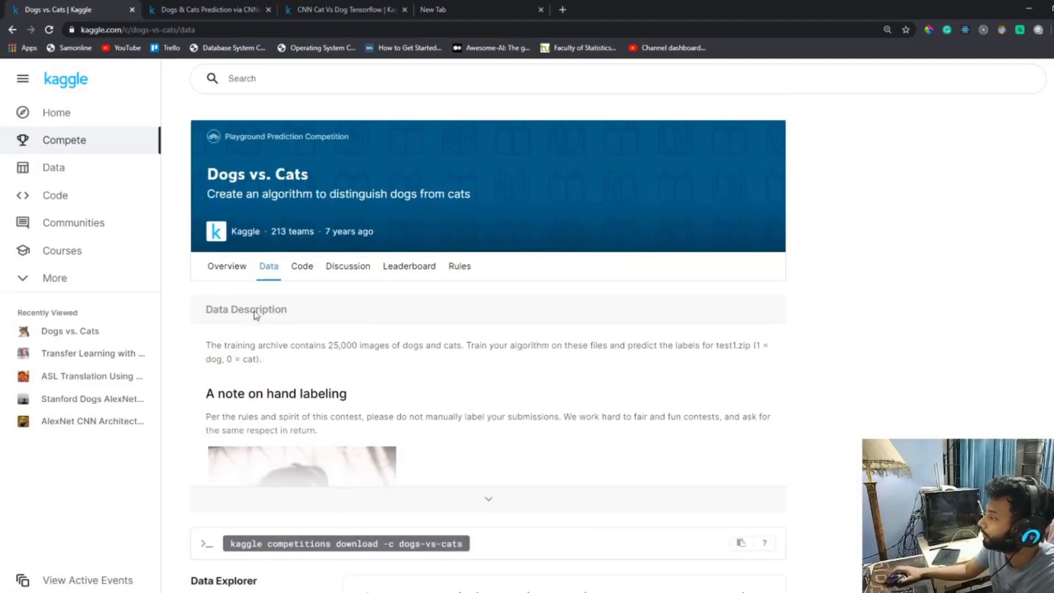
scroll(down, 3)
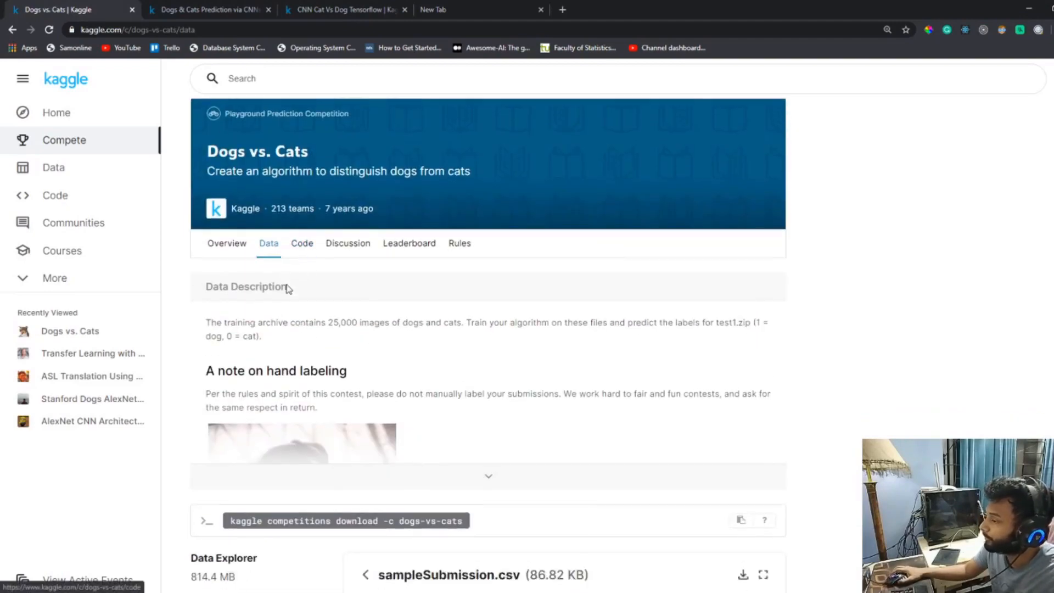
scroll(down, 3)
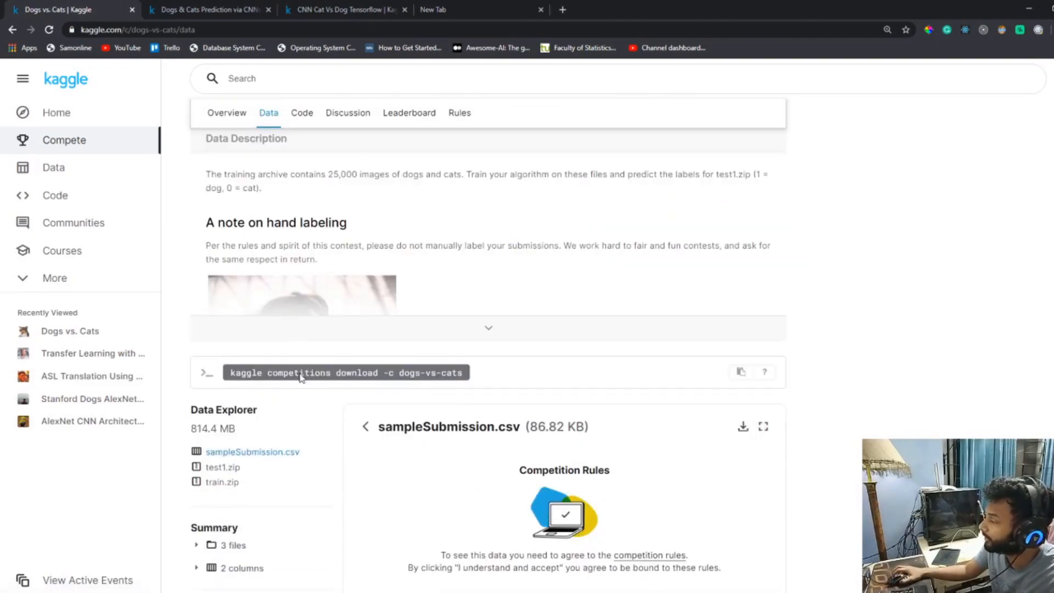
click(456, 10)
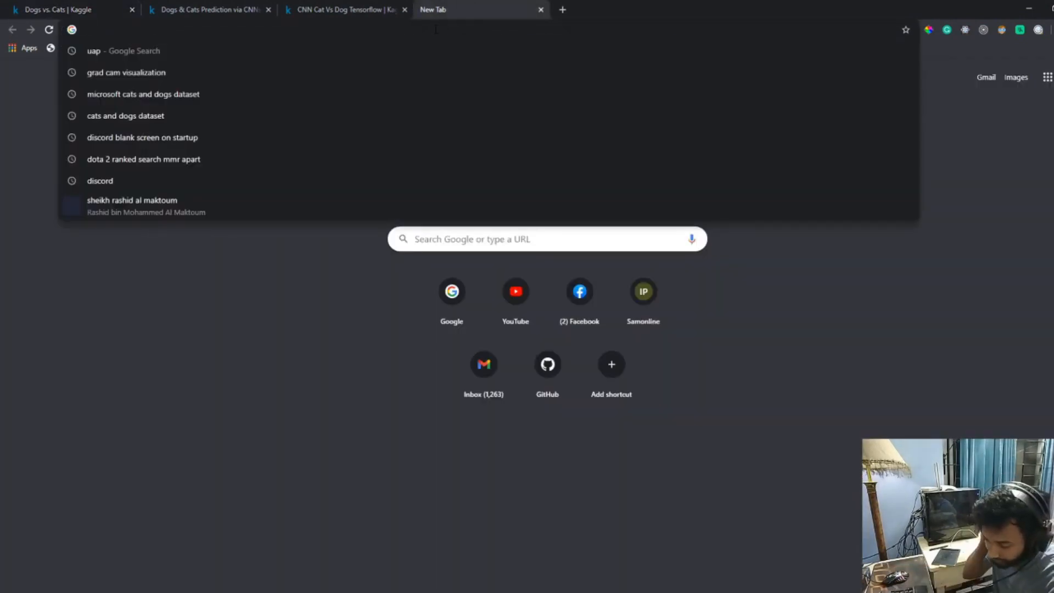
Step: Search Google for the Microsoft cats and dogs dataset and open its Download Center page
text(micr)
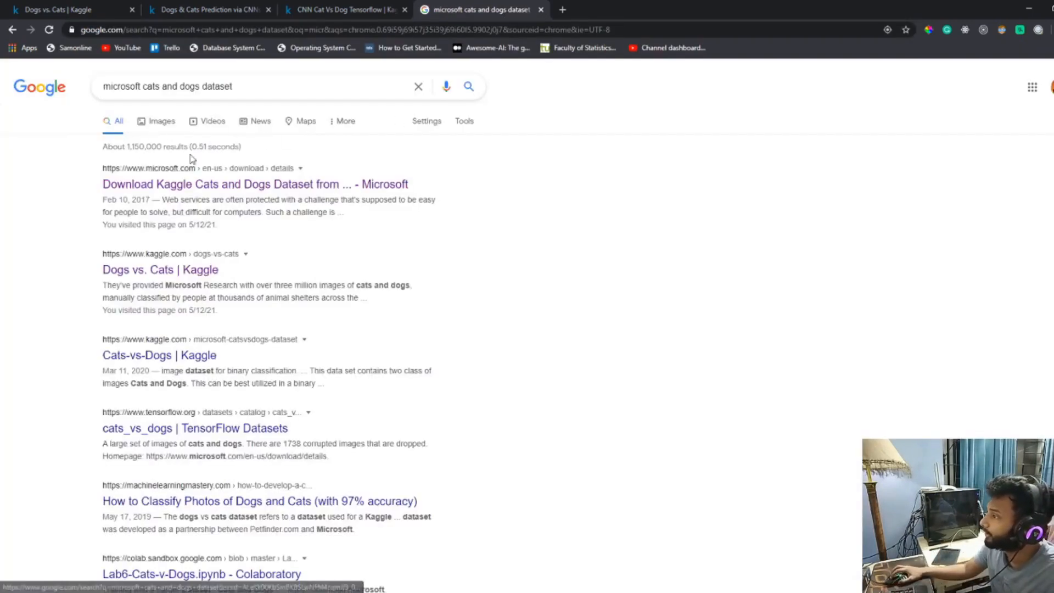
click(254, 184)
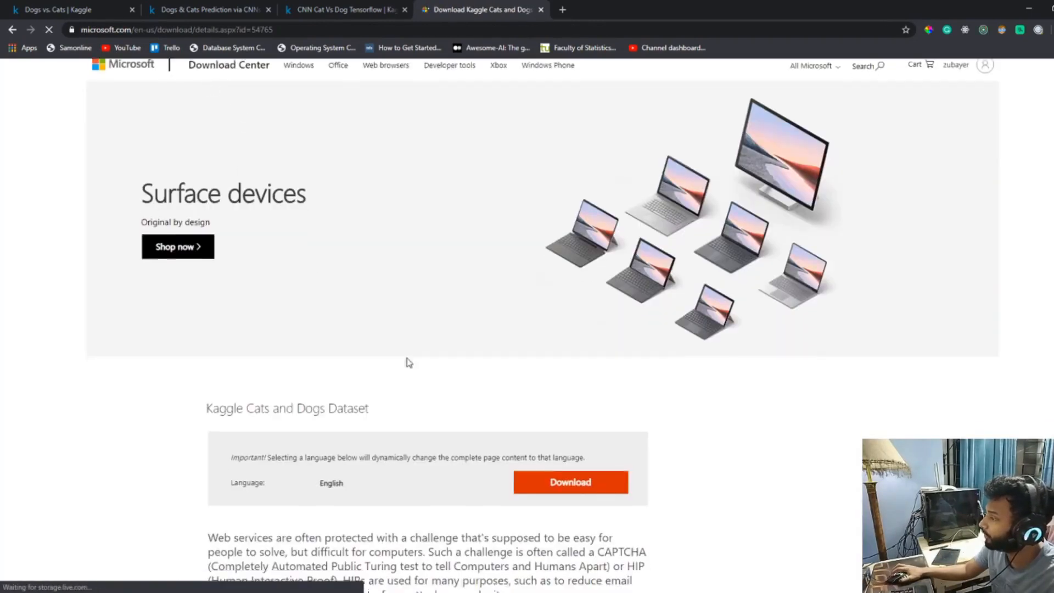
scroll(down, 3)
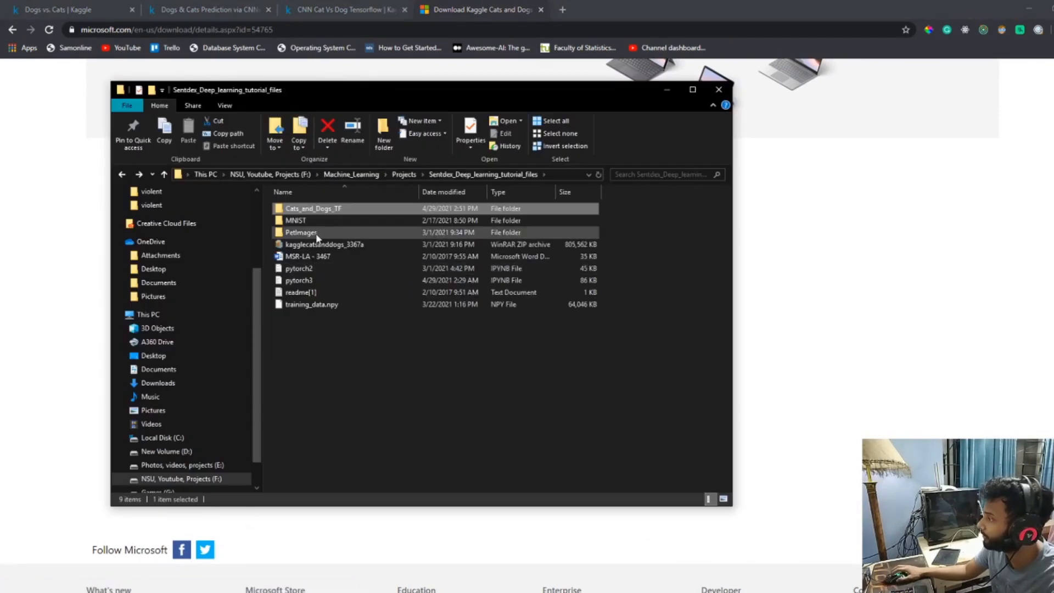
Step: Browse the PetImages Dog folder's photos, then go to the Cats_and_Dogs_TF folder
double_click(301, 232)
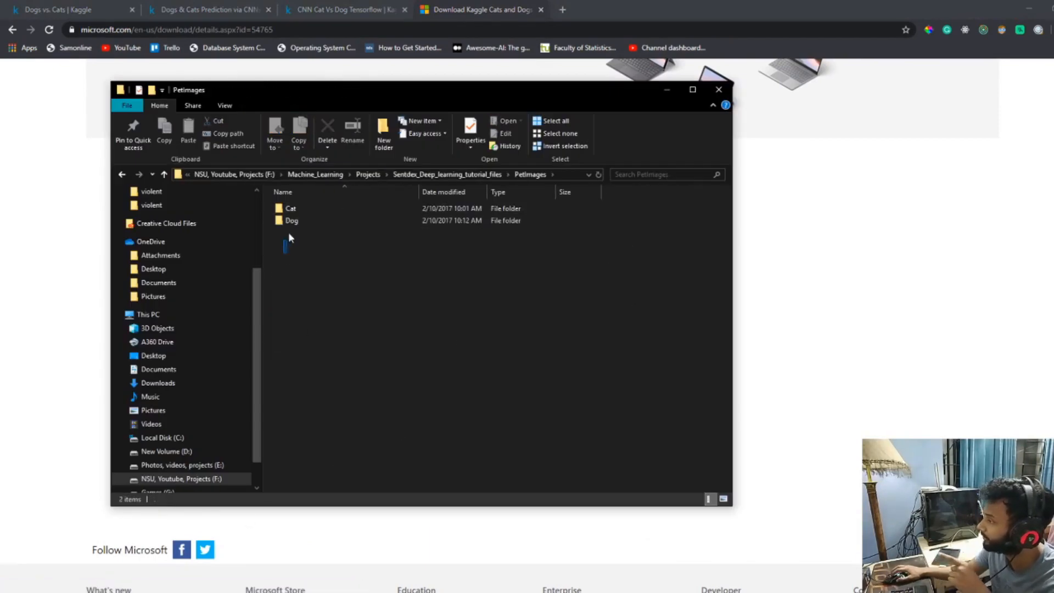
double_click(290, 208)
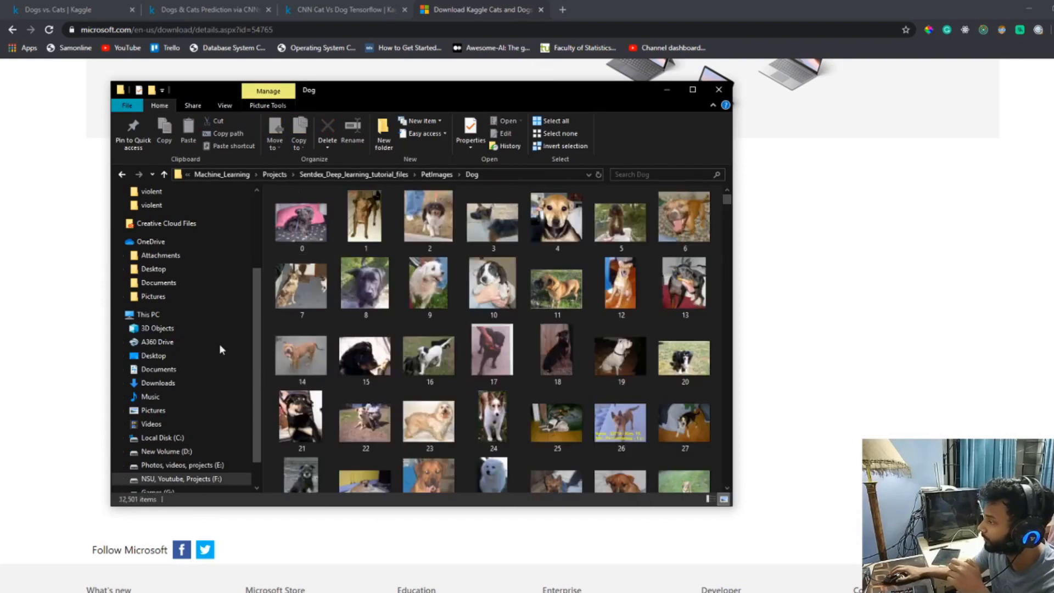
click(300, 218)
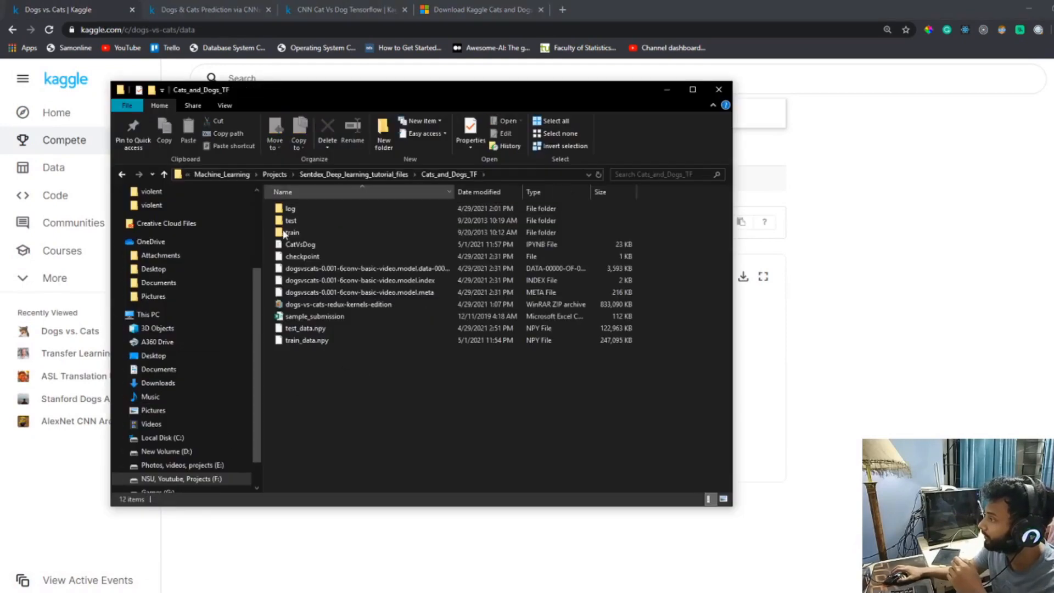
Step: Browse the test folder's images and return to Cats_and_Dogs_TF
double_click(290, 220)
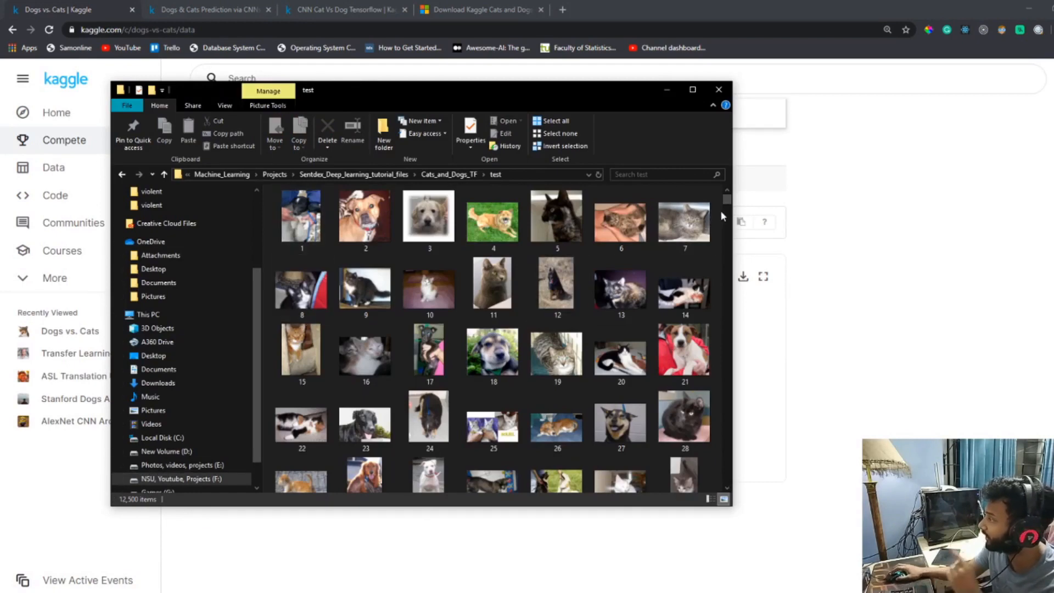
click(301, 217)
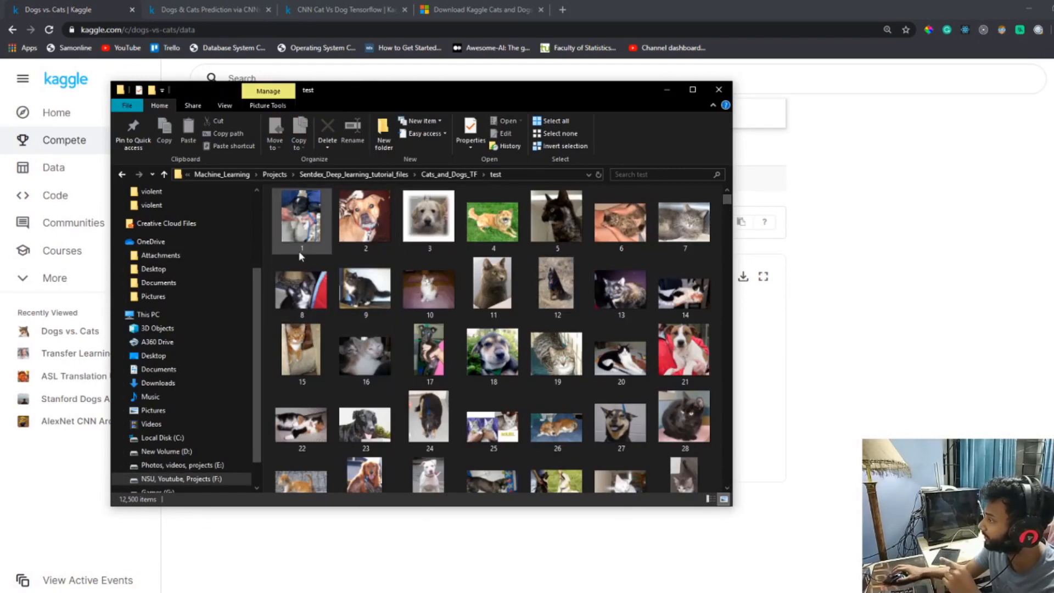
scroll(down, 3)
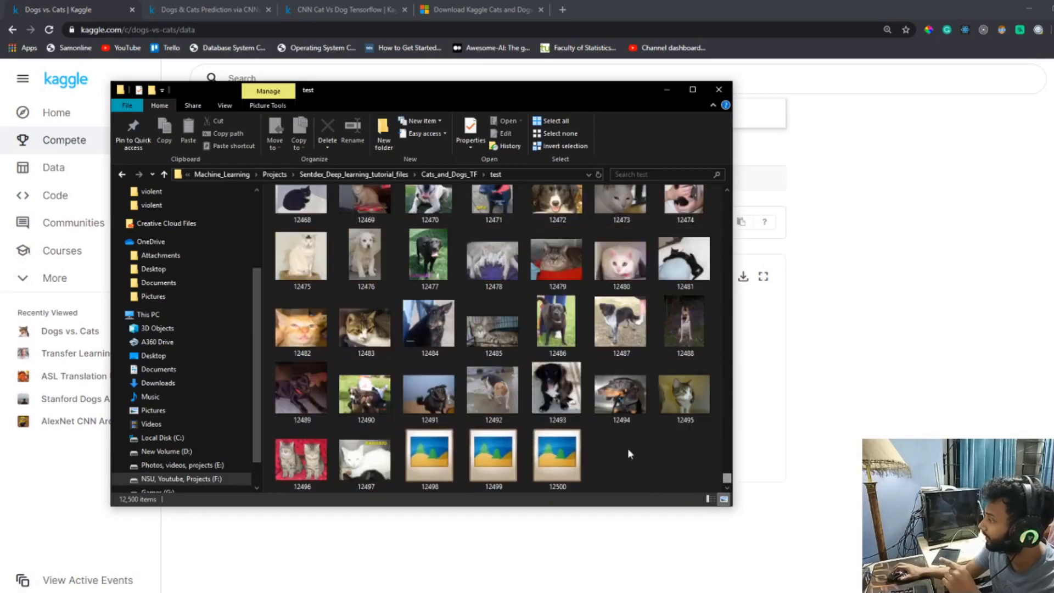
click(162, 174)
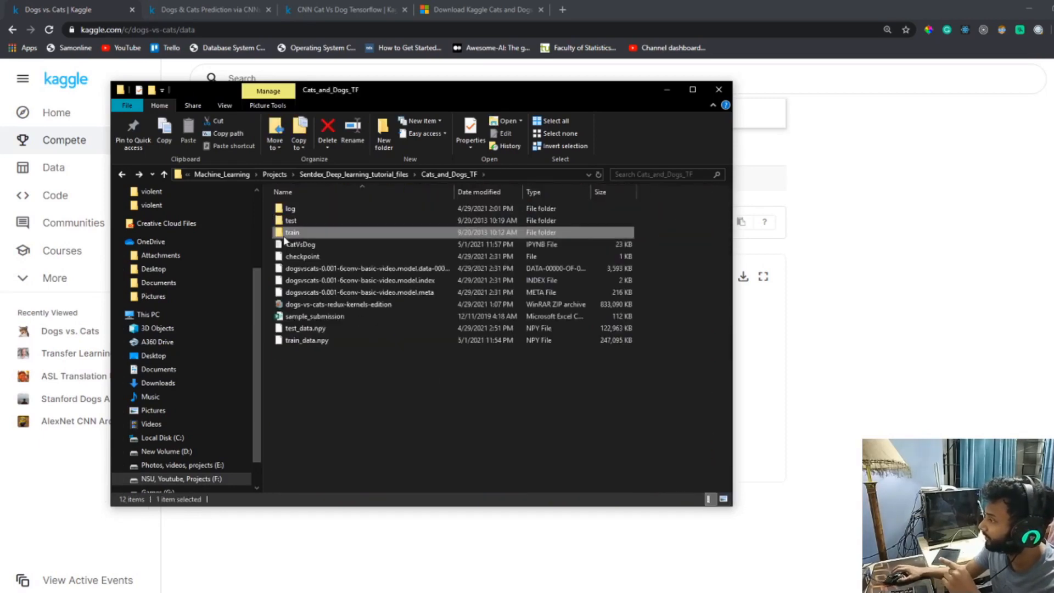
Step: Browse the train folder's 25,000 cat and dog images
double_click(292, 232)
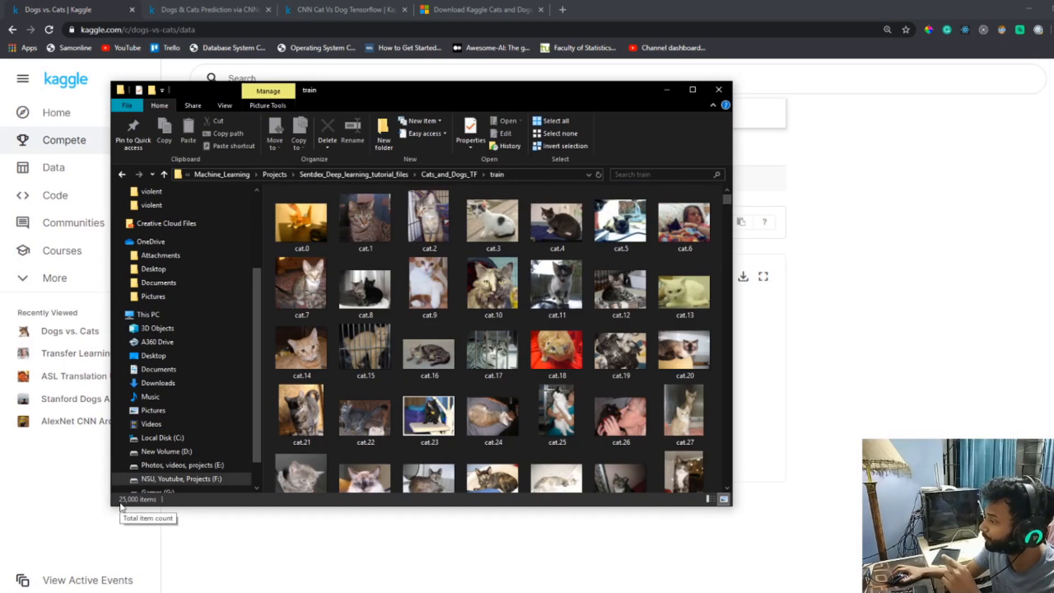
click(556, 348)
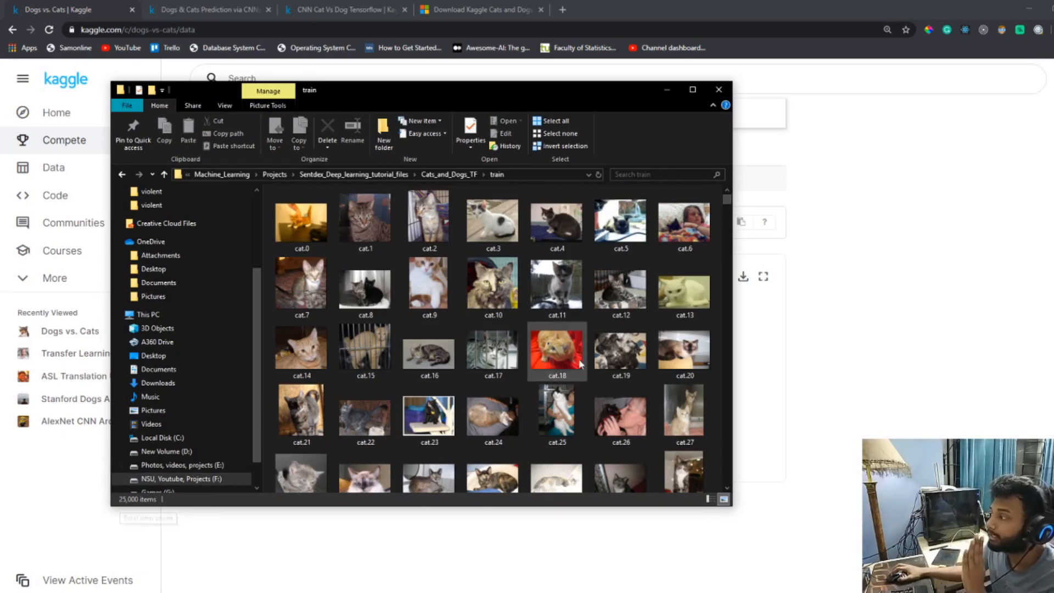
mouse_move(620, 286)
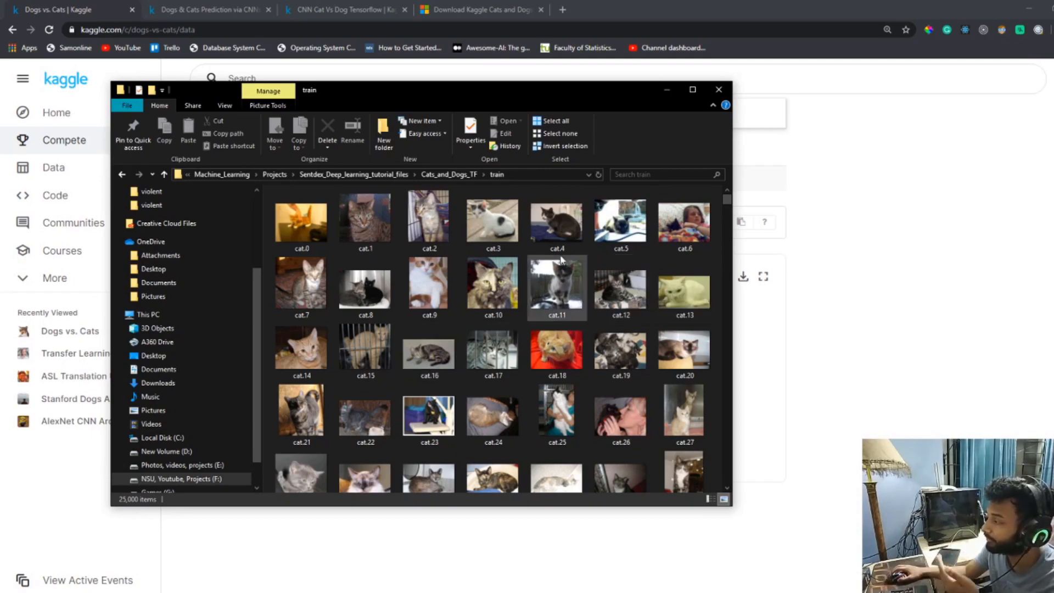
scroll(down, 3)
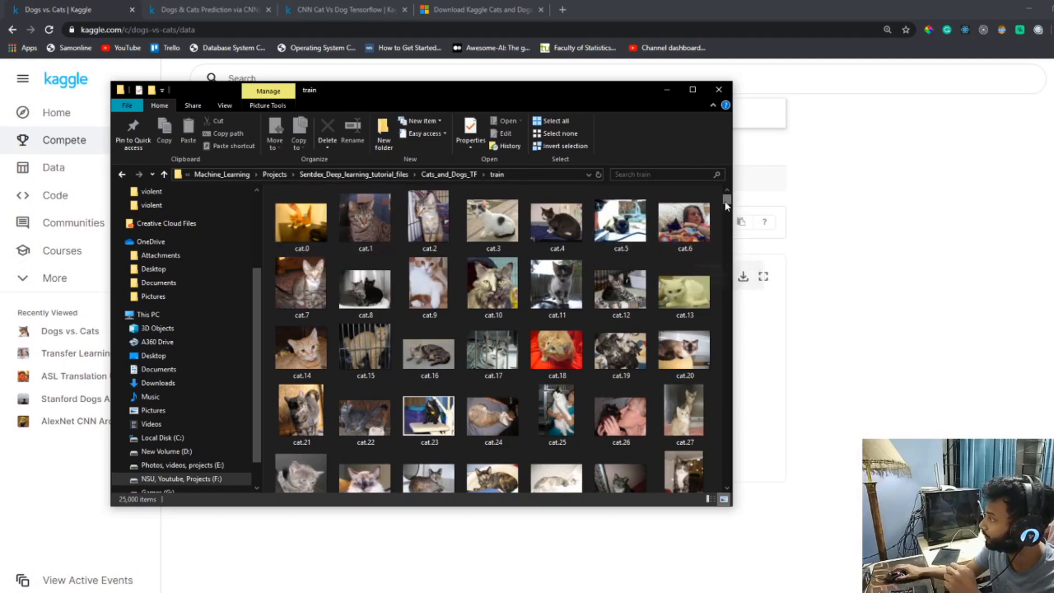
scroll(down, 3)
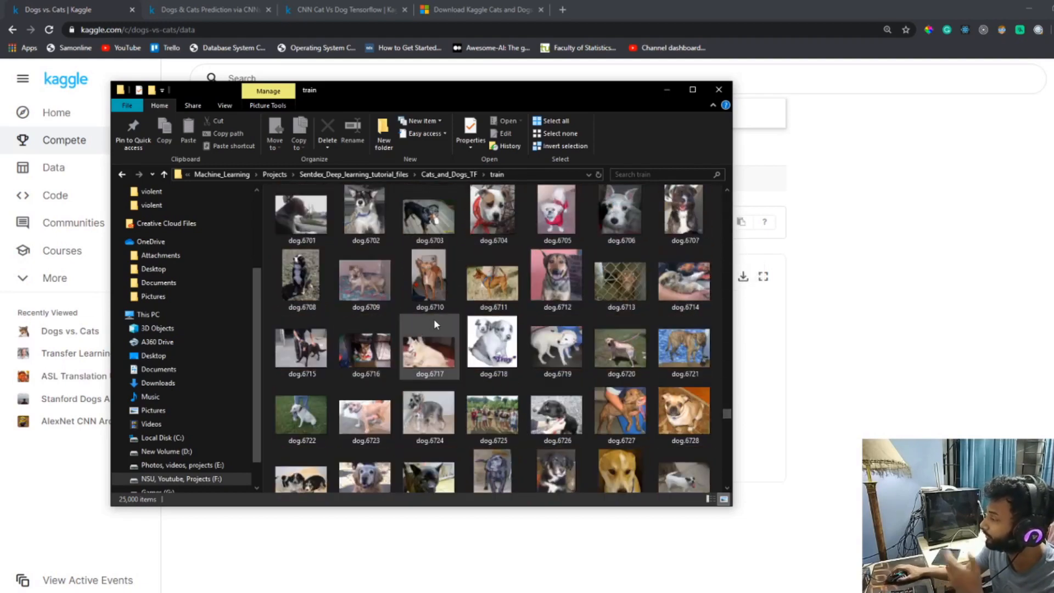
mouse_move(427, 282)
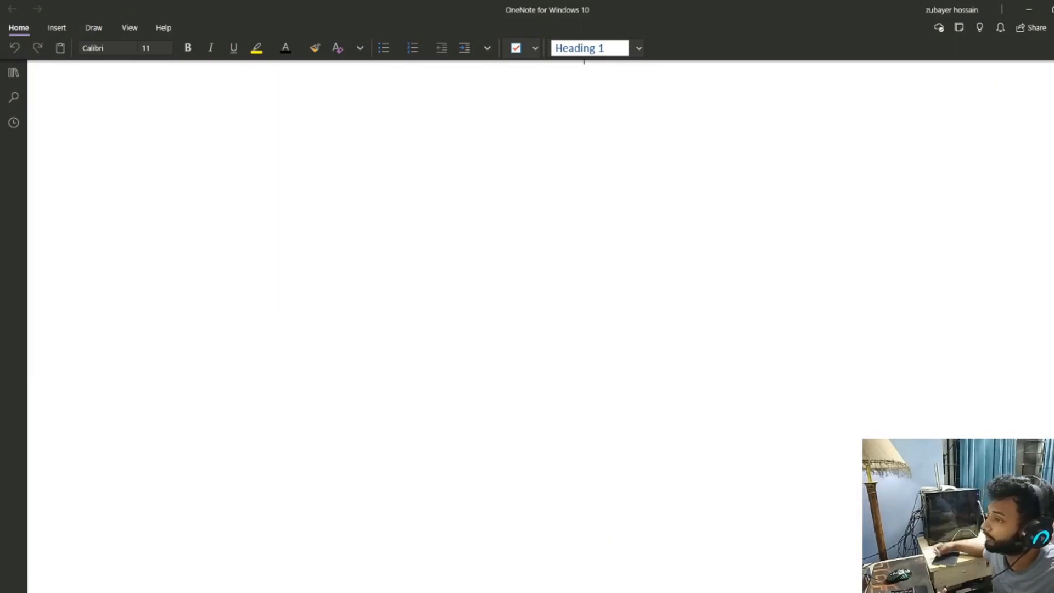
Step: With the black pen, draw an image rectangle on the OneNote page
click(94, 27)
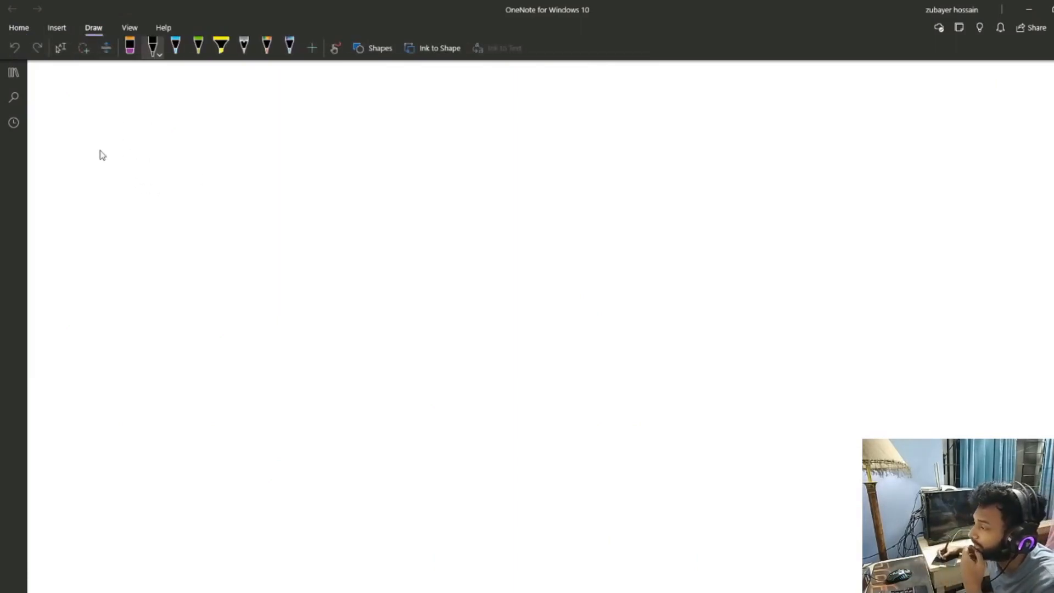
click(119, 136)
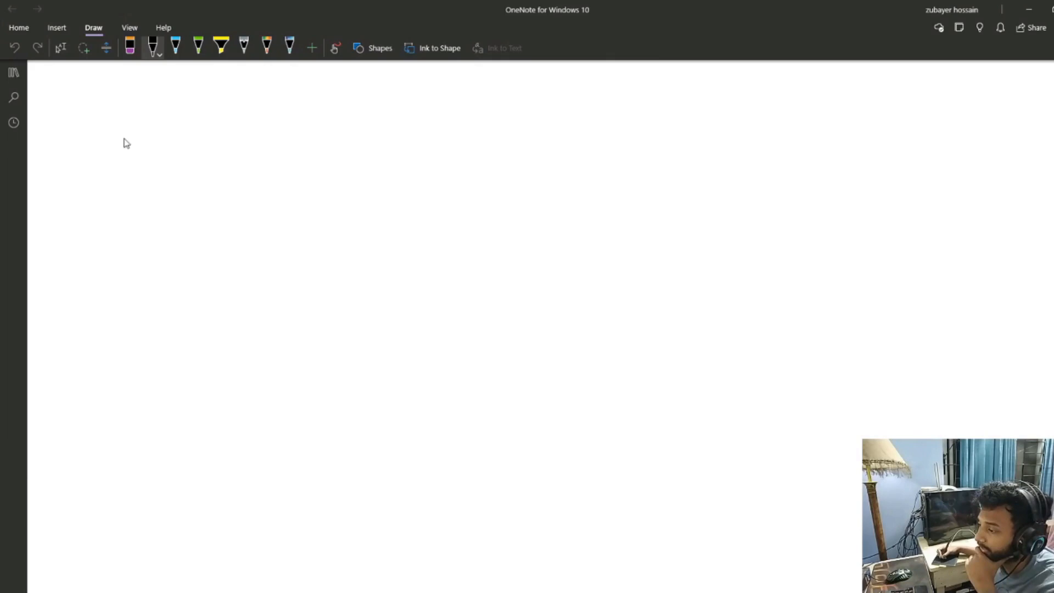
click(124, 138)
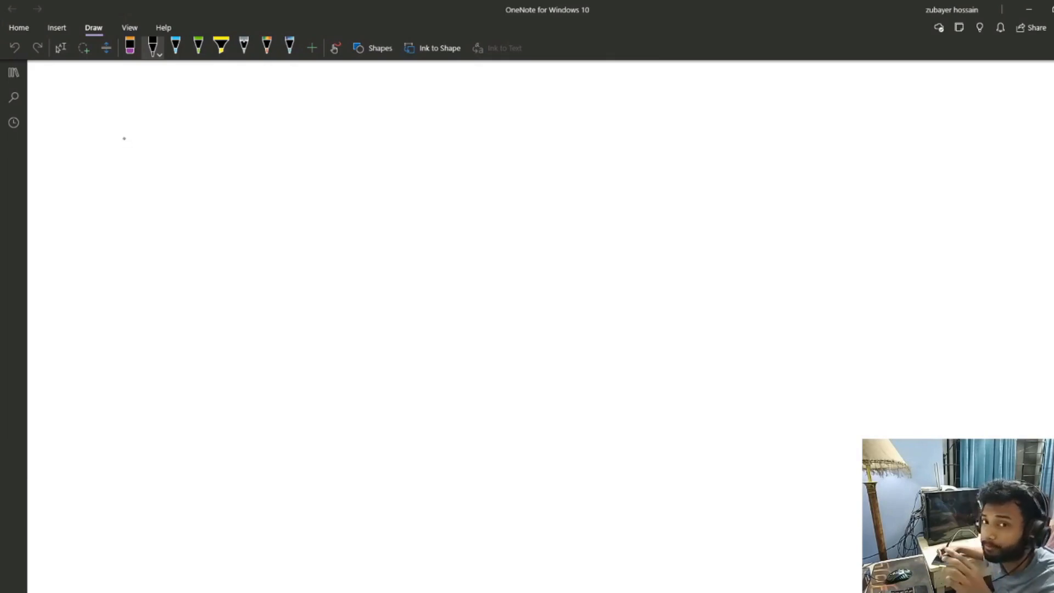
mouse_move(128, 146)
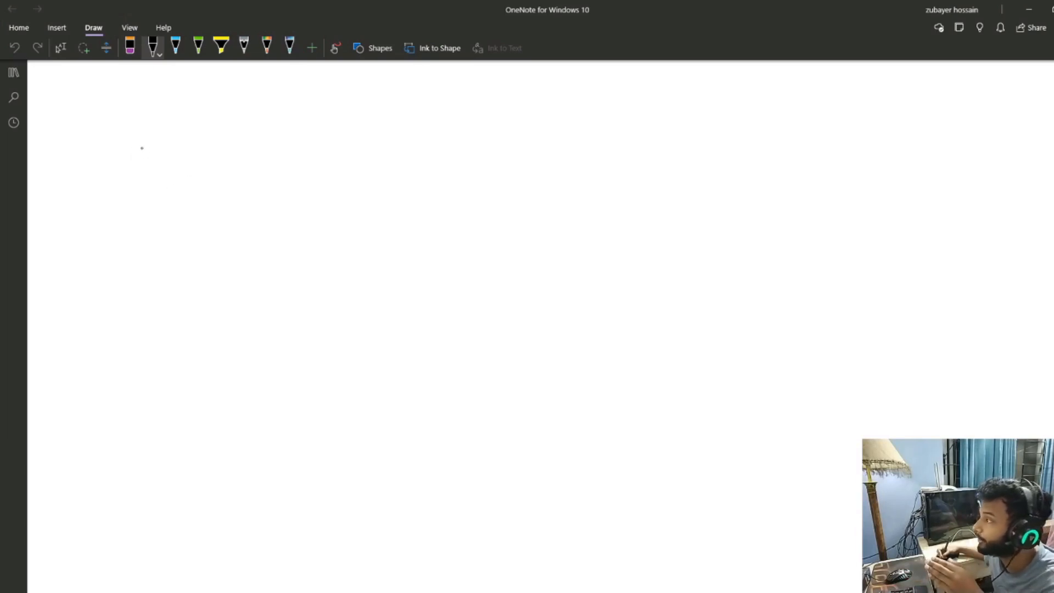
mouse_move(141, 143)
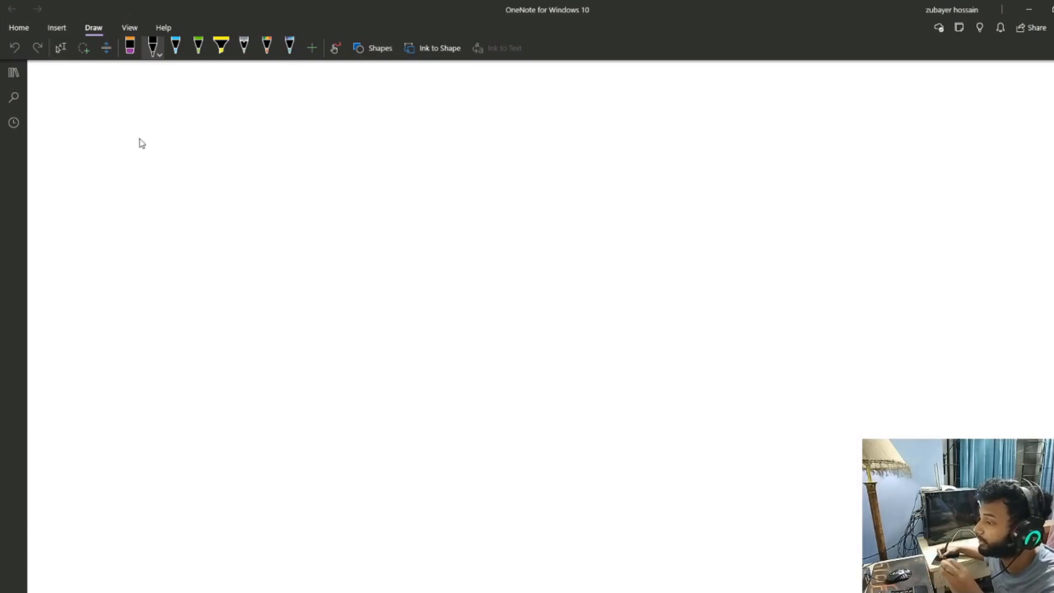
click(110, 145)
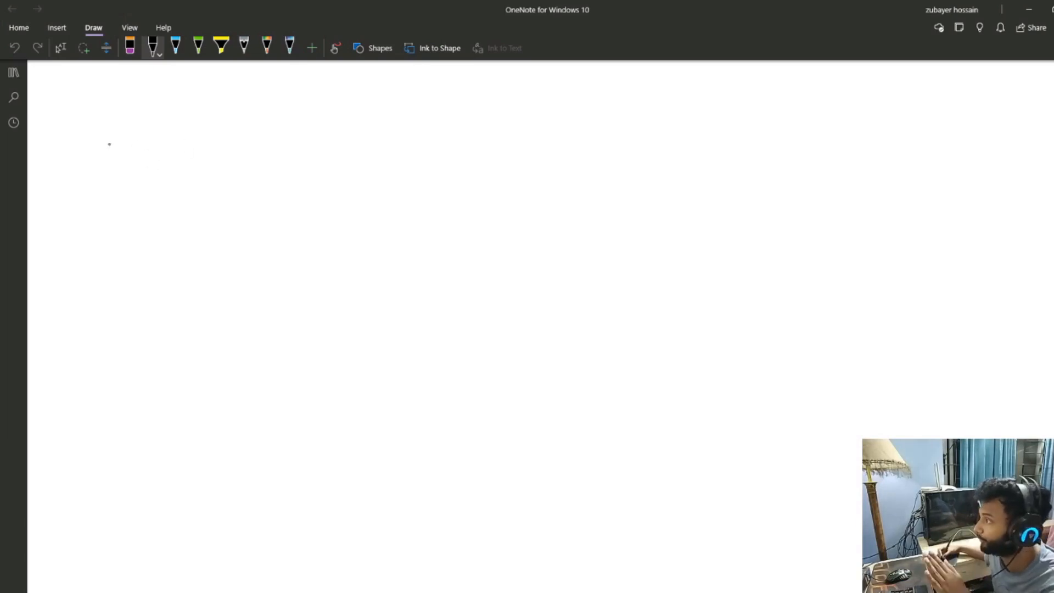
drag(107, 122, 119, 346)
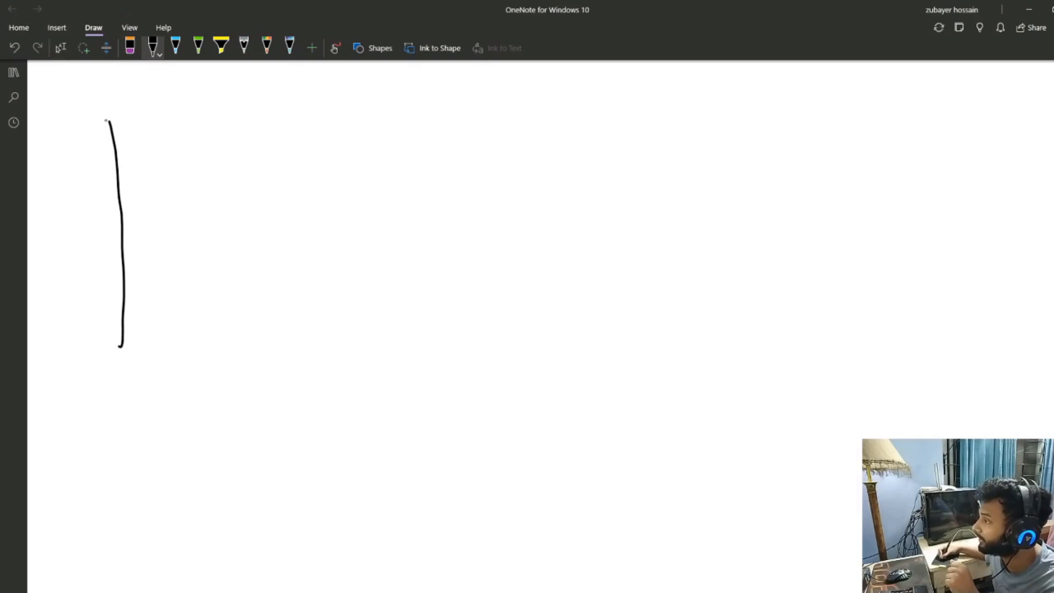
drag(109, 121, 435, 283)
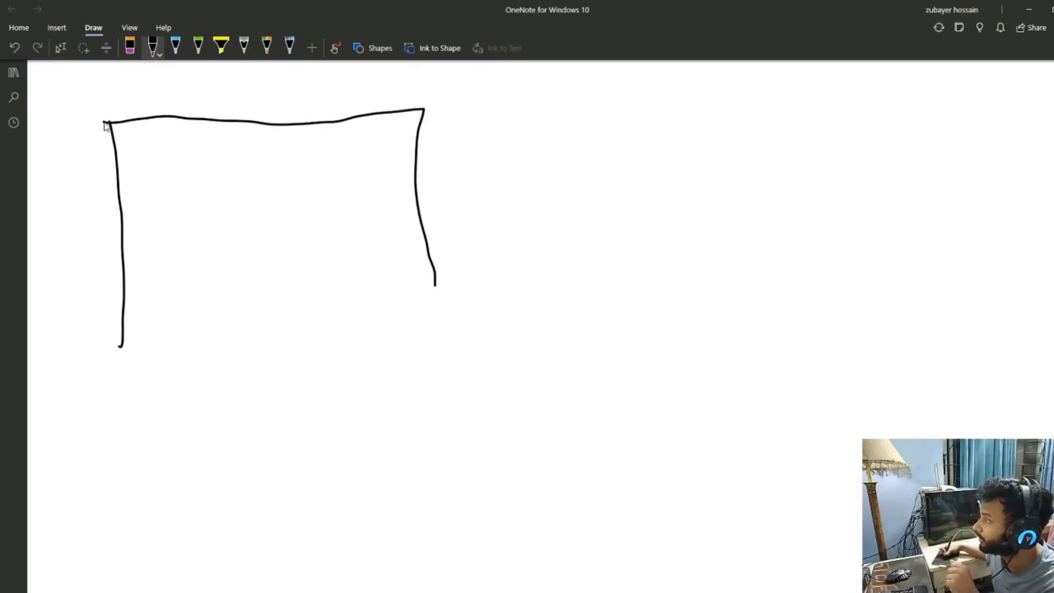
drag(119, 346, 278, 337)
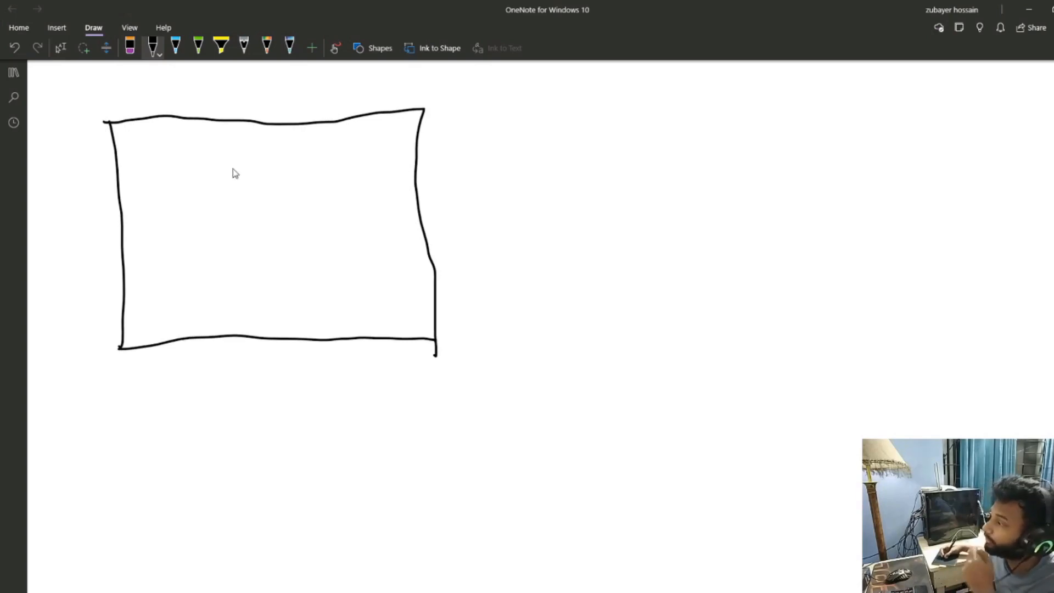
mouse_move(131, 134)
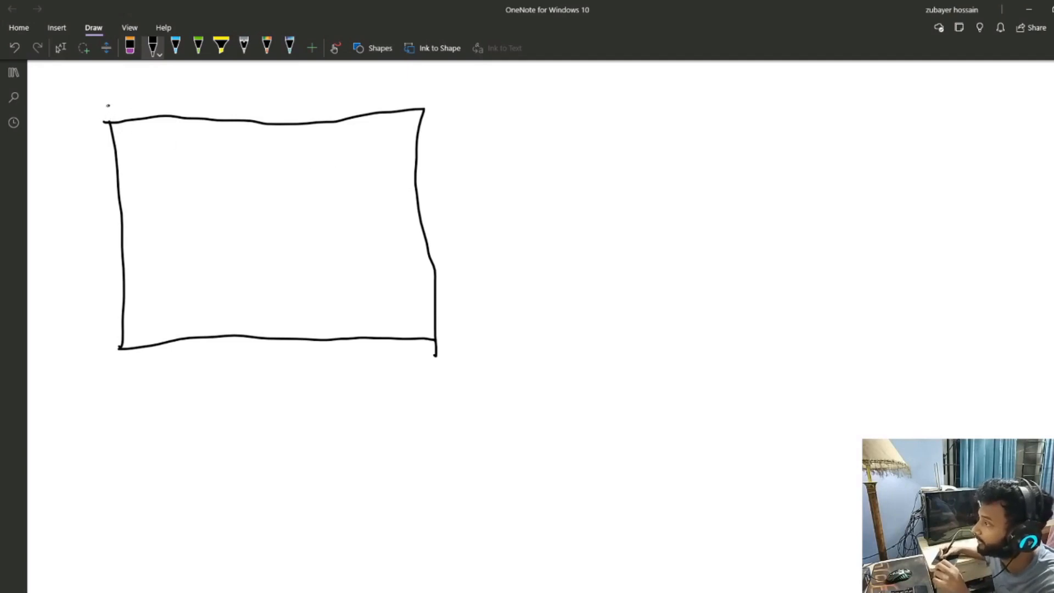
Step: Add rightward and downward arrows and mark the top-right corner pixel with an arrow
drag(108, 101, 386, 84)
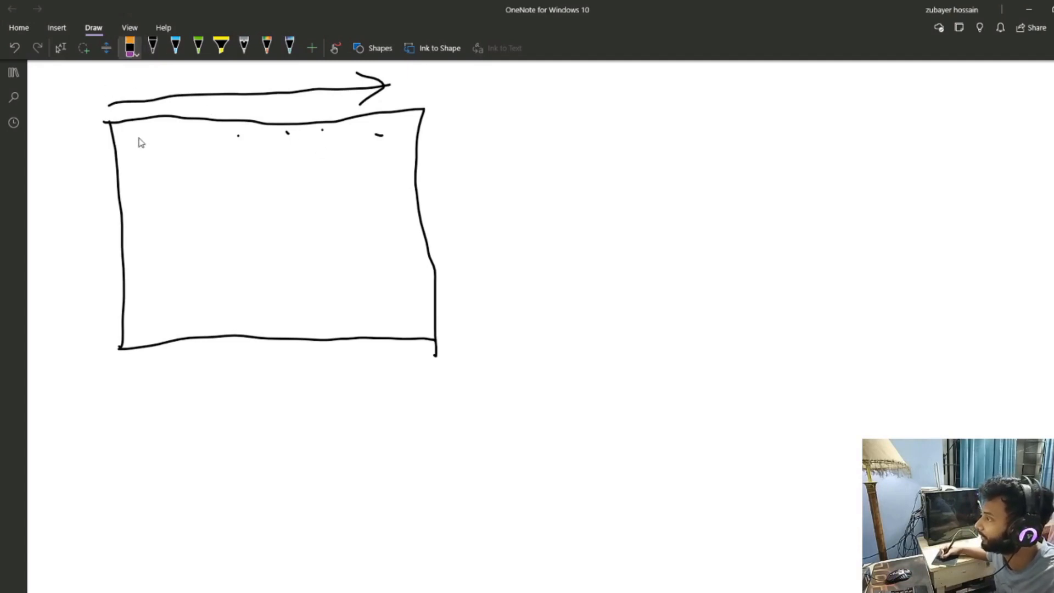
click(153, 45)
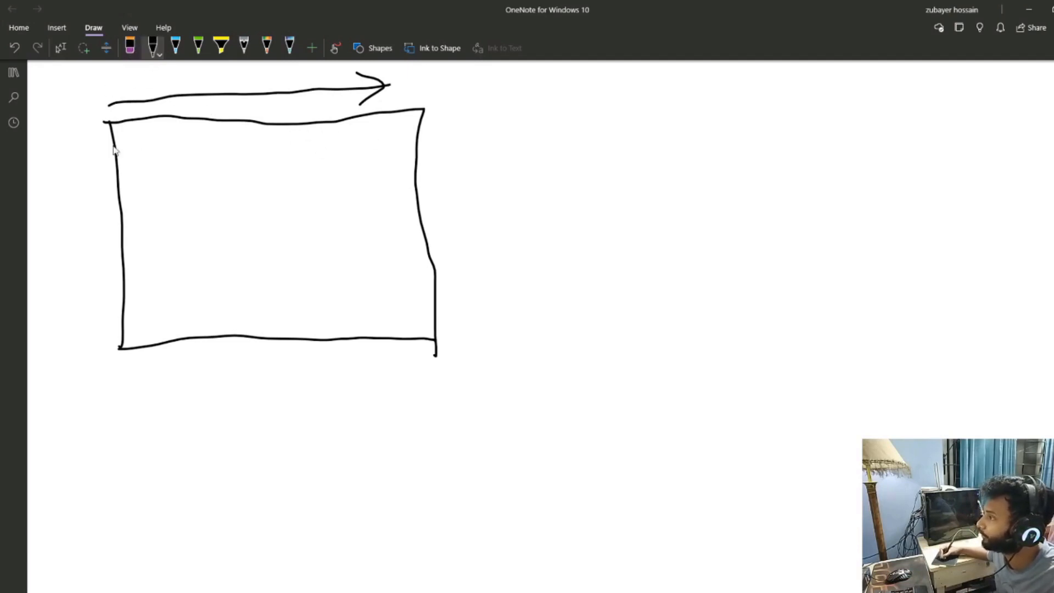
drag(101, 124, 100, 323)
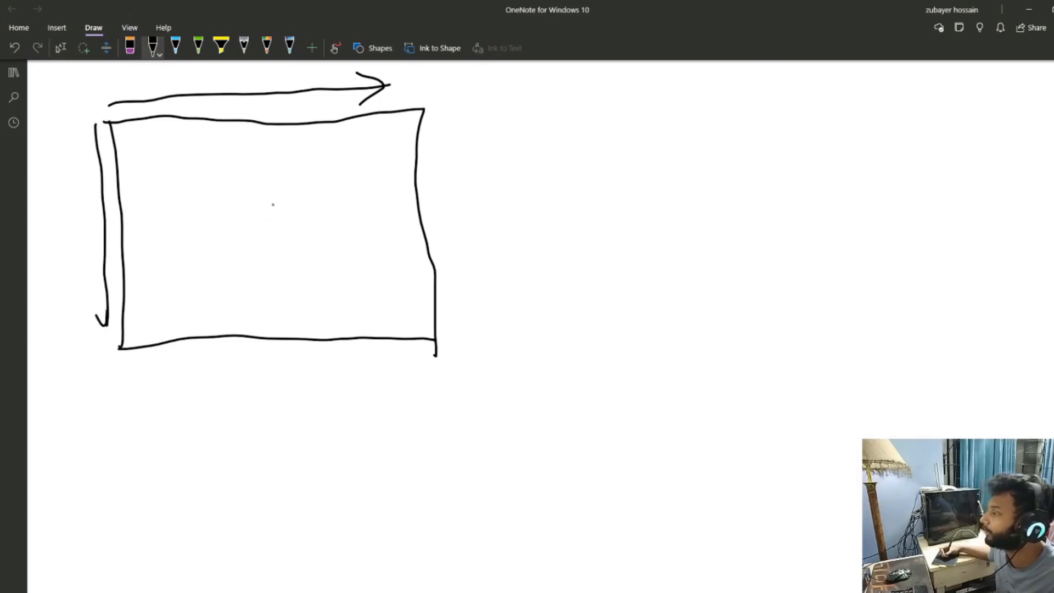
drag(400, 117, 417, 134)
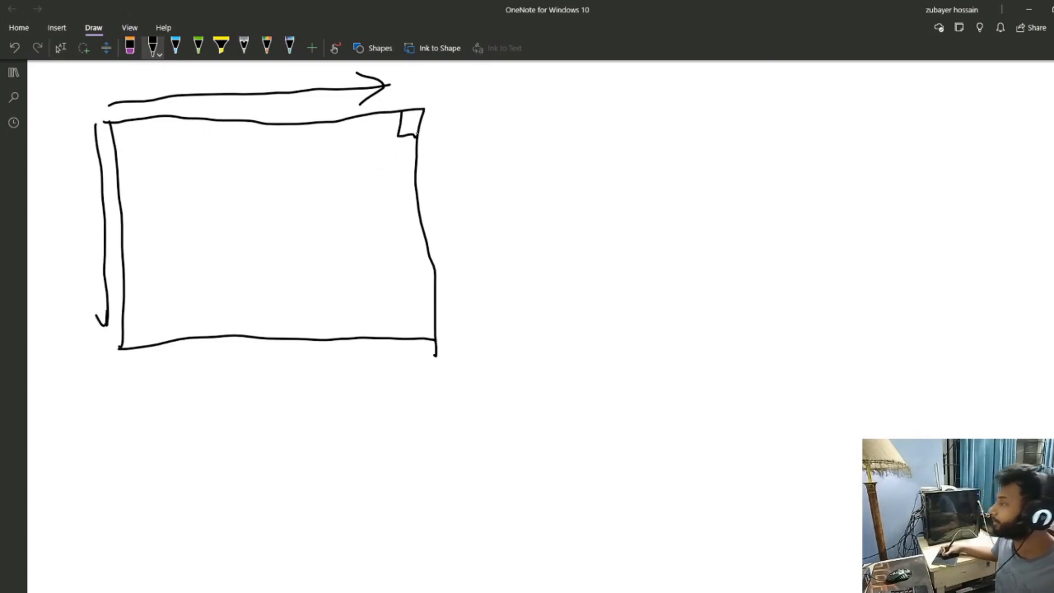
drag(403, 114, 460, 111)
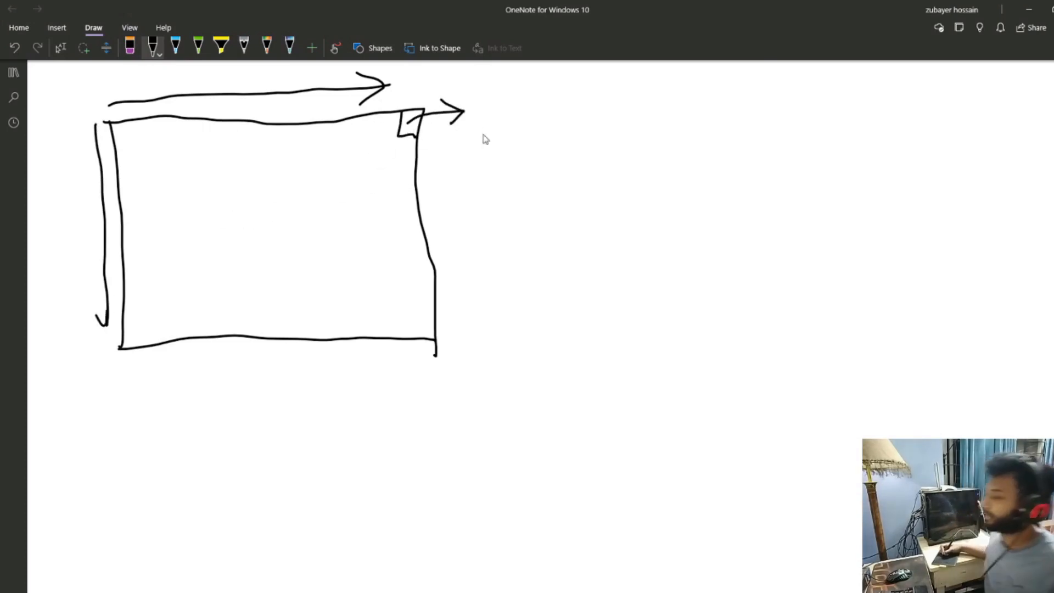
Step: Write the R, G, B label beside the corner arrow and return to black ink
drag(501, 108, 494, 124)
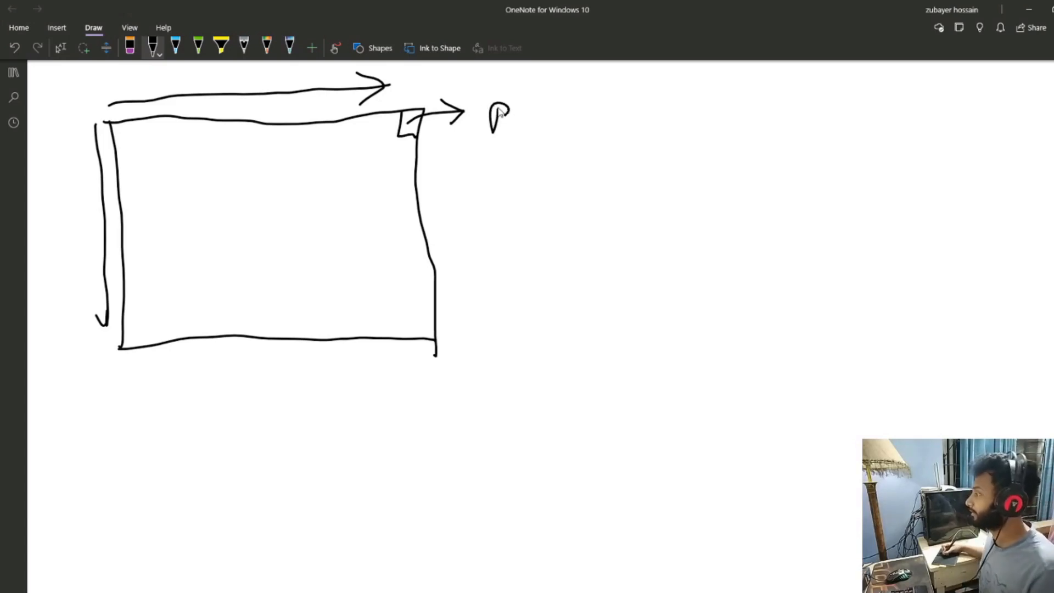
drag(491, 108, 520, 138)
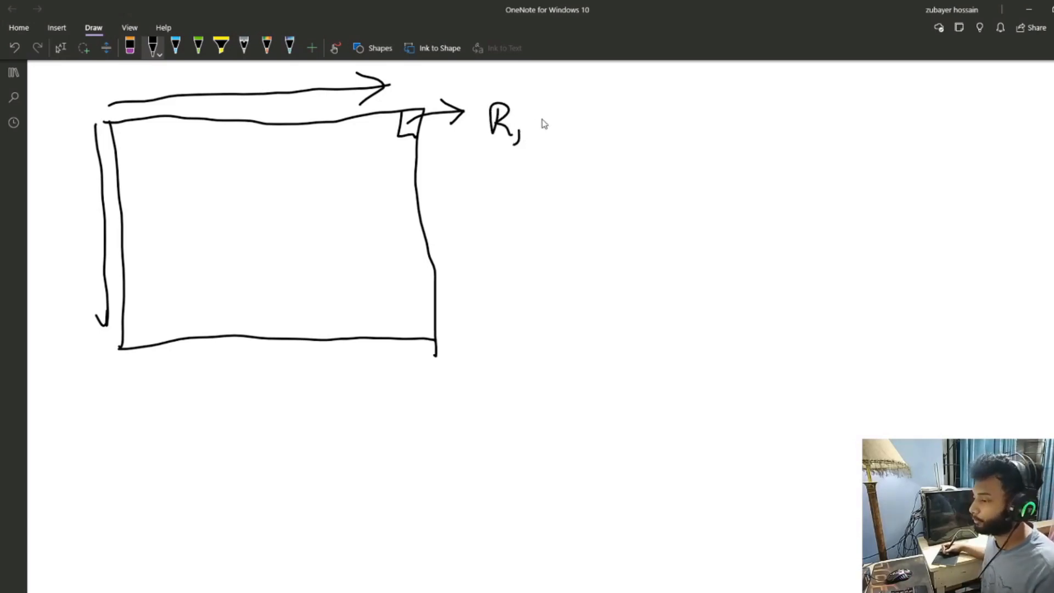
mouse_move(556, 166)
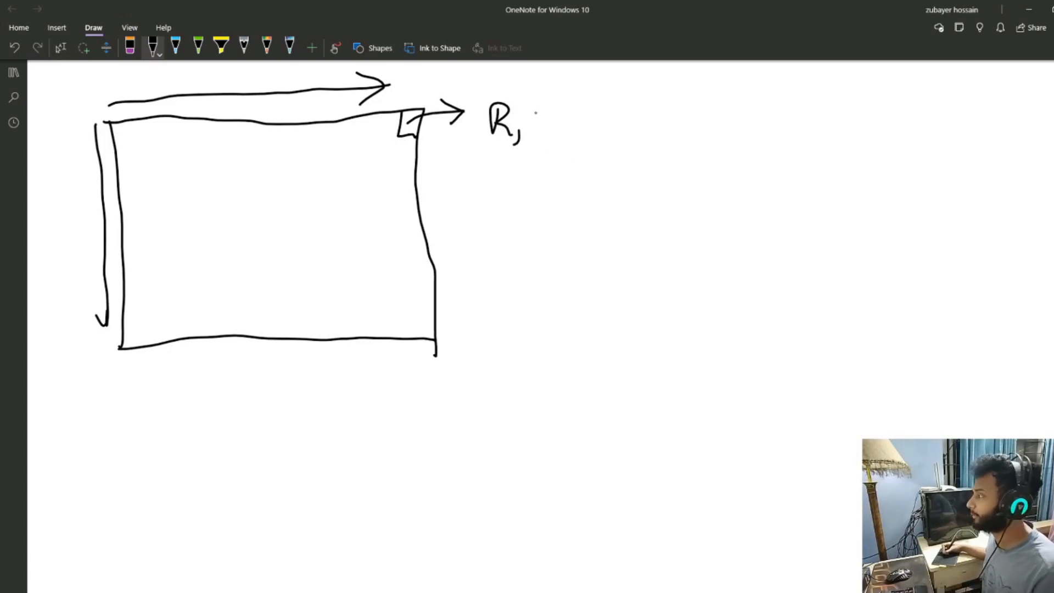
drag(534, 127, 592, 134)
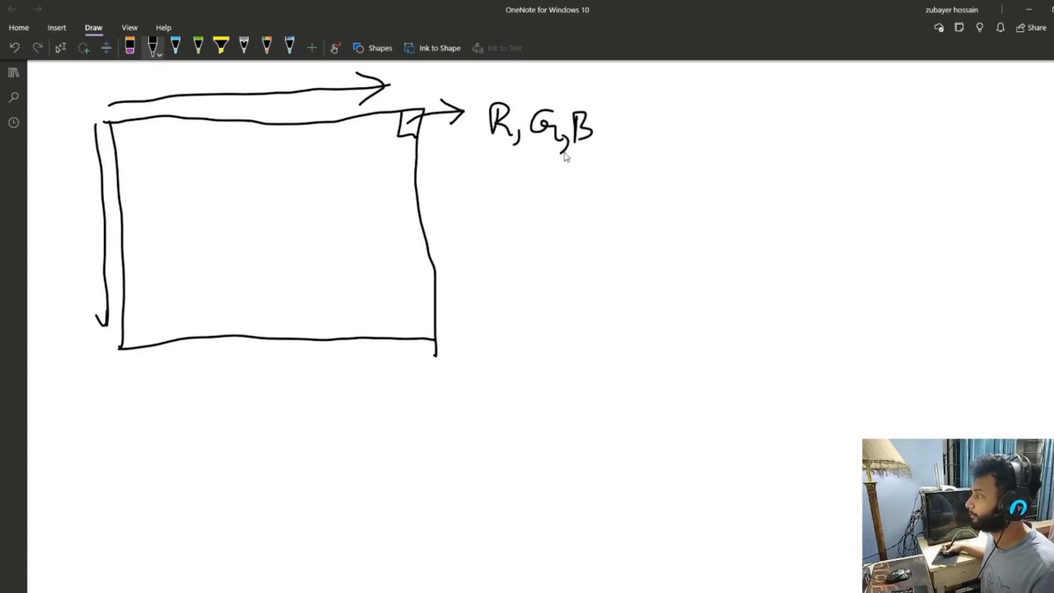
mouse_move(549, 181)
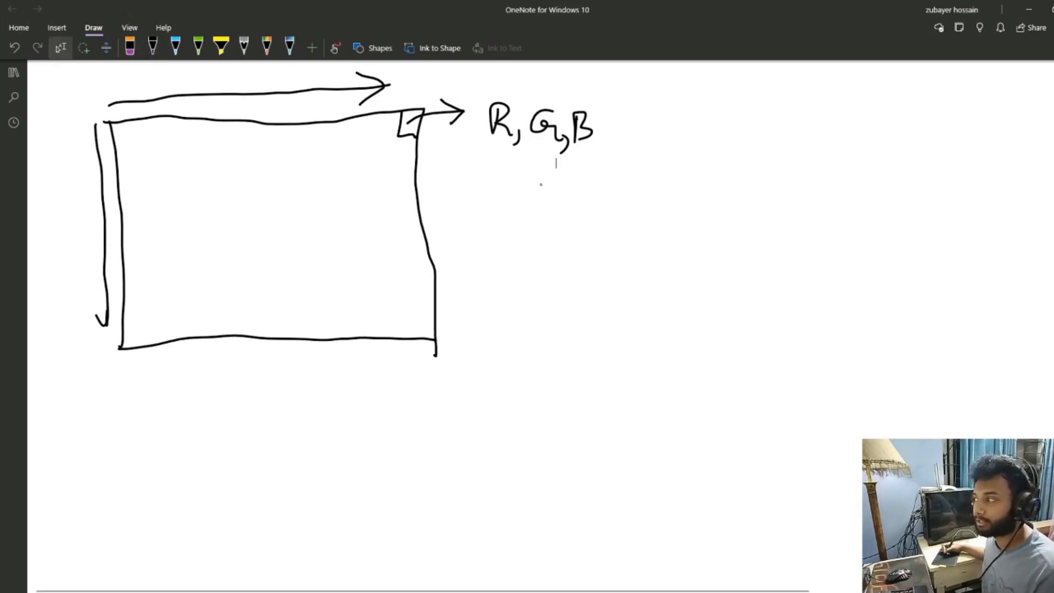
click(153, 47)
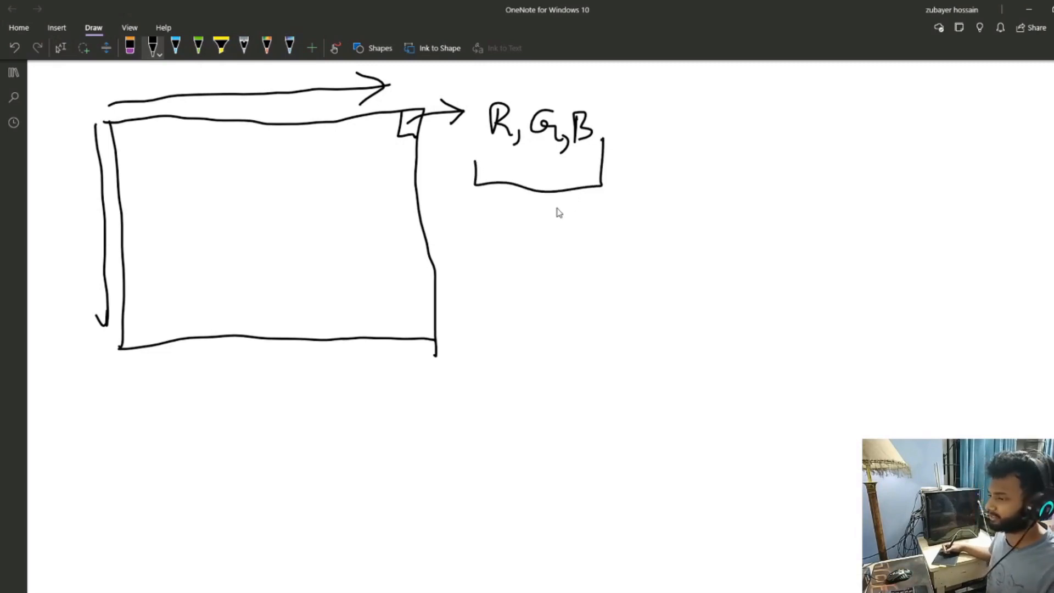
mouse_move(712, 128)
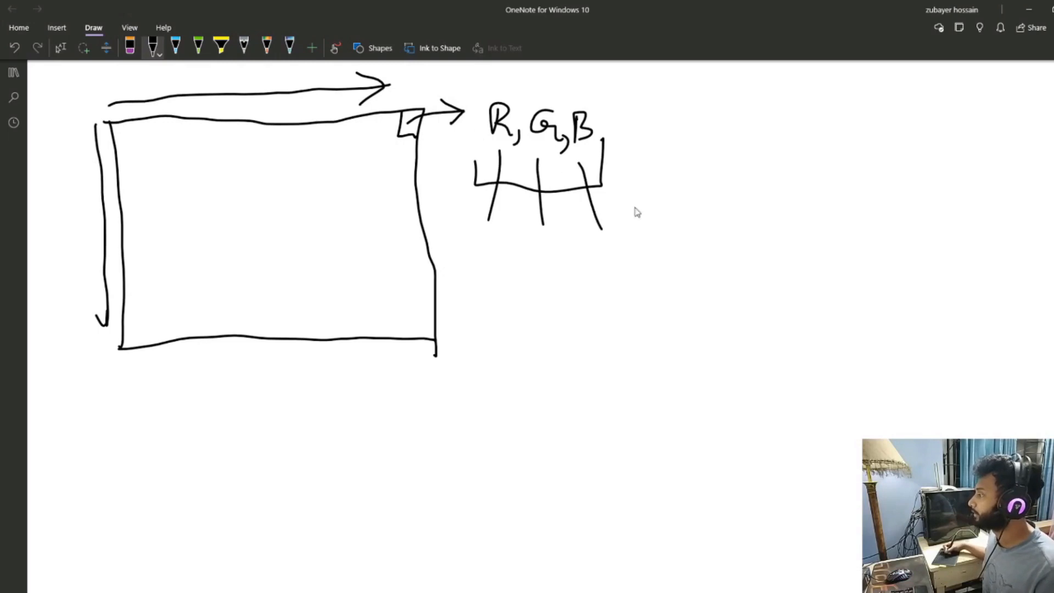
mouse_move(688, 122)
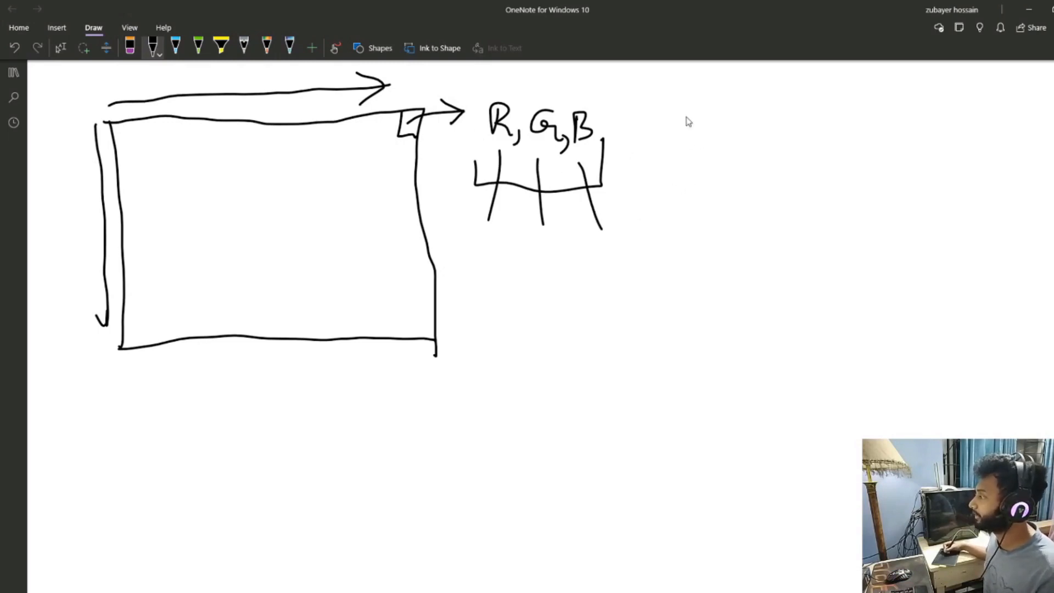
Step: Write the bracketed list [( ),( ),( )] beside R, G, B and label tuples 0-255
drag(679, 111, 696, 161)
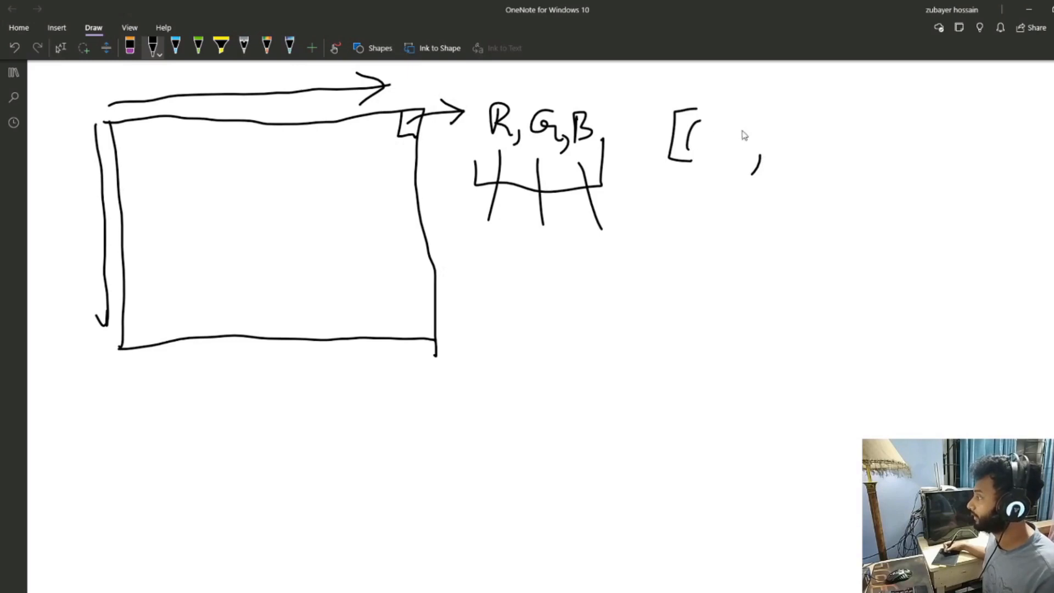
drag(754, 155, 786, 134)
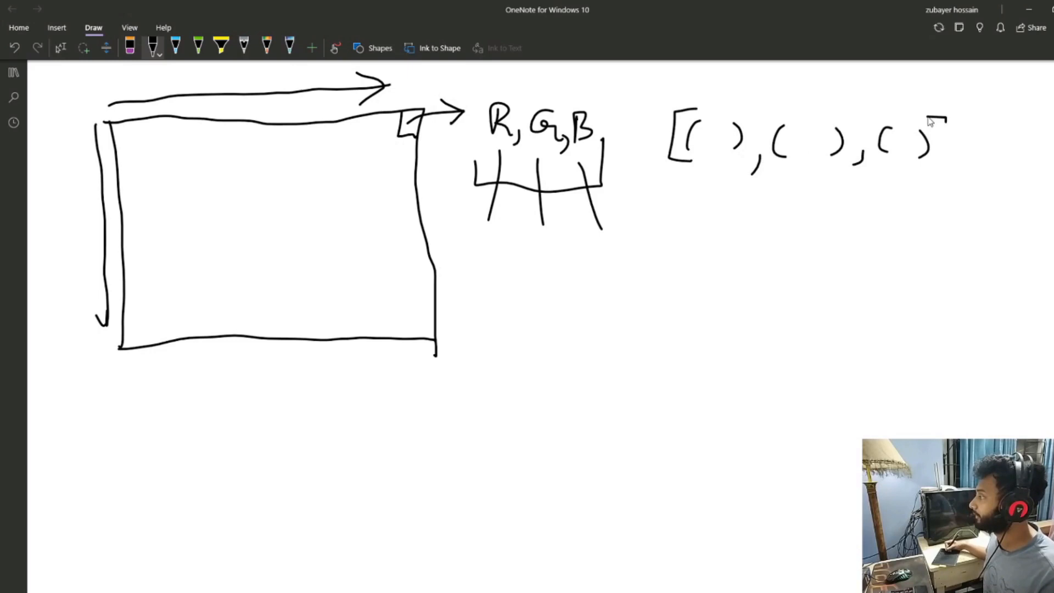
drag(931, 118, 931, 168)
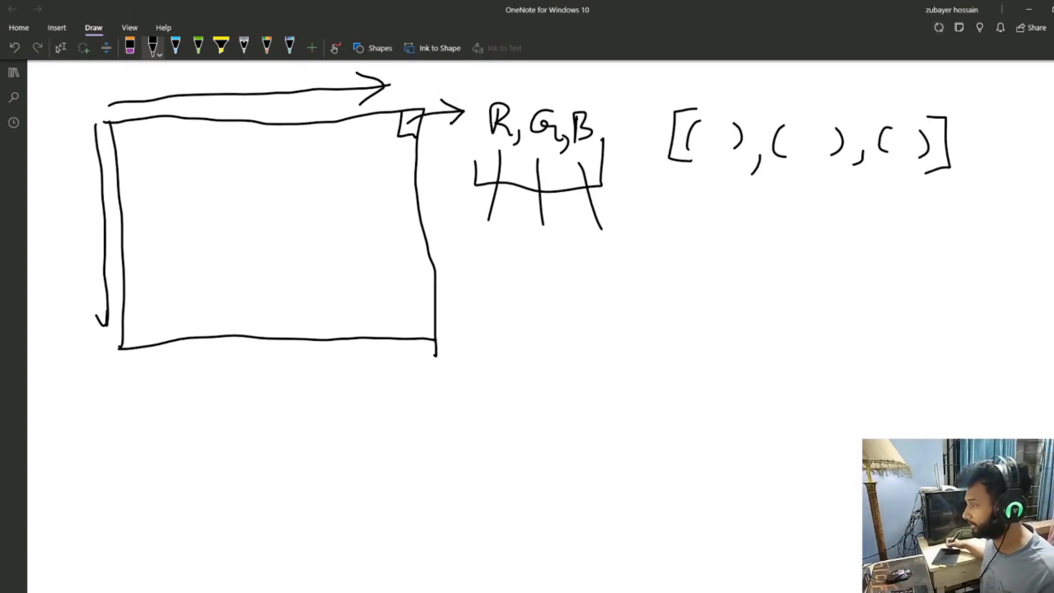
mouse_move(729, 164)
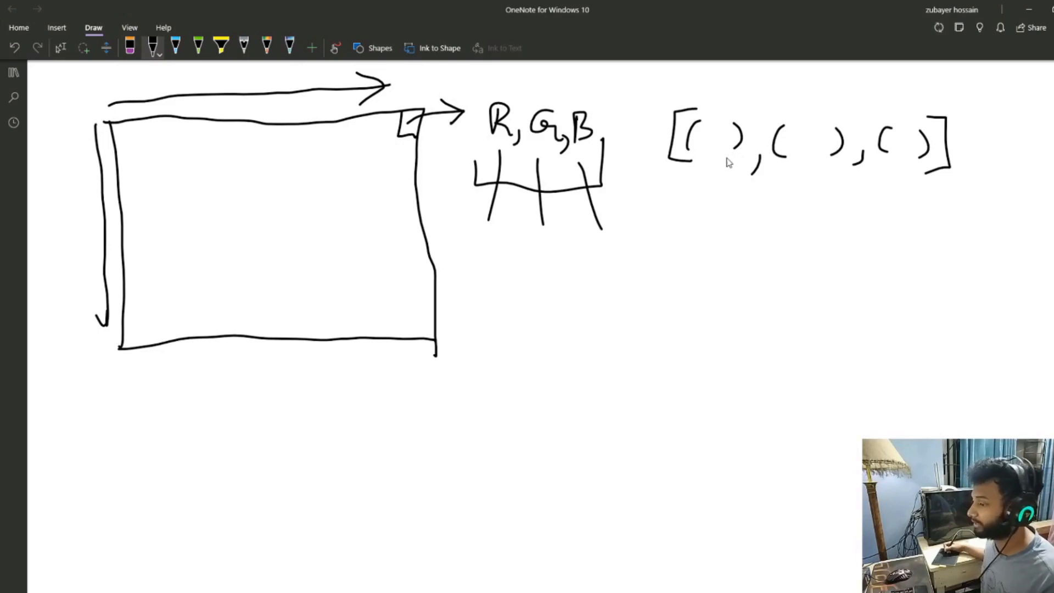
mouse_move(838, 156)
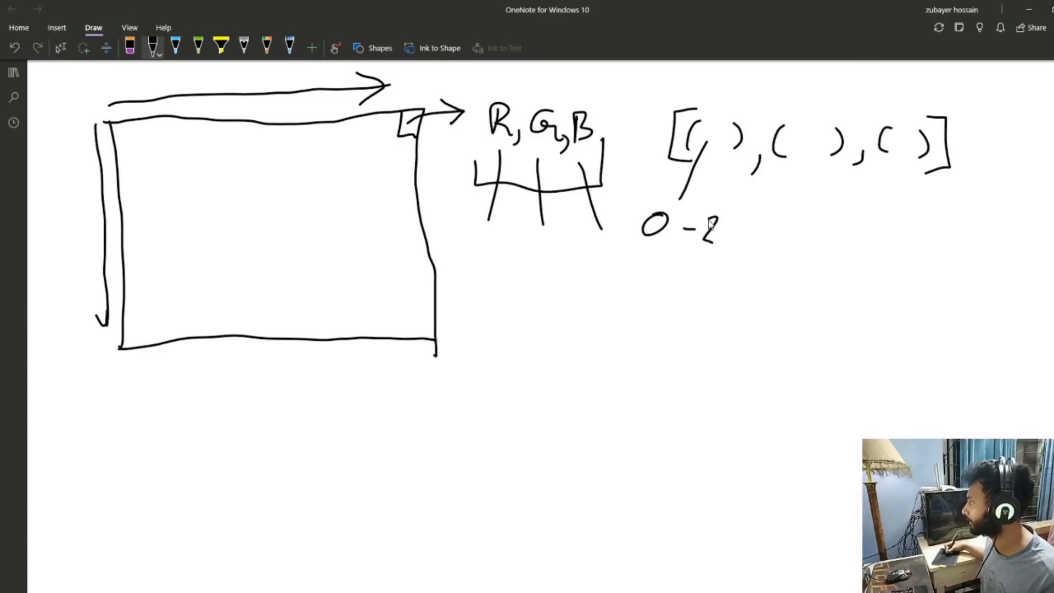
text(255)
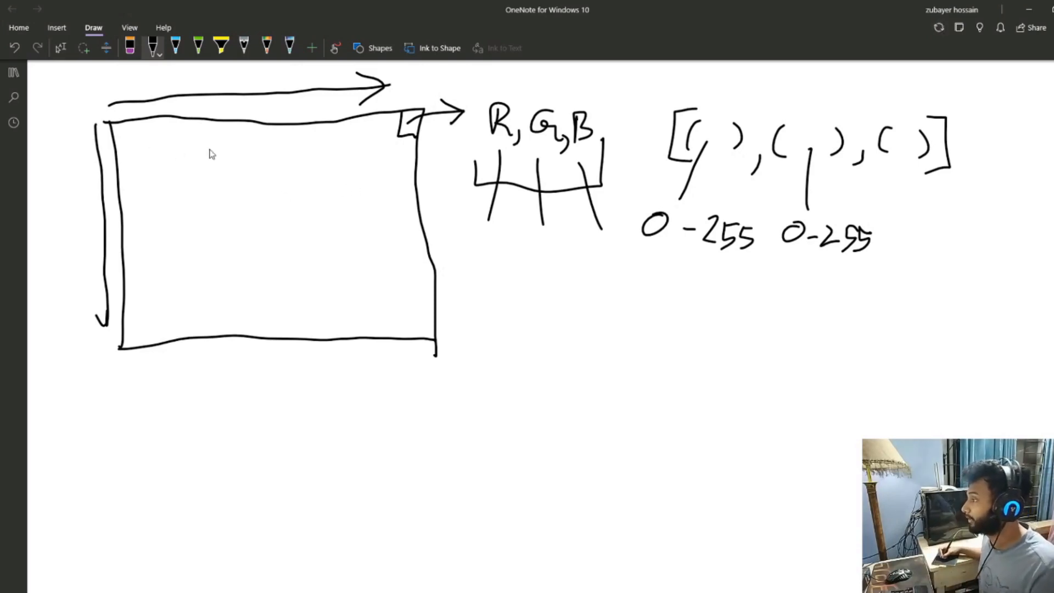
mouse_move(191, 138)
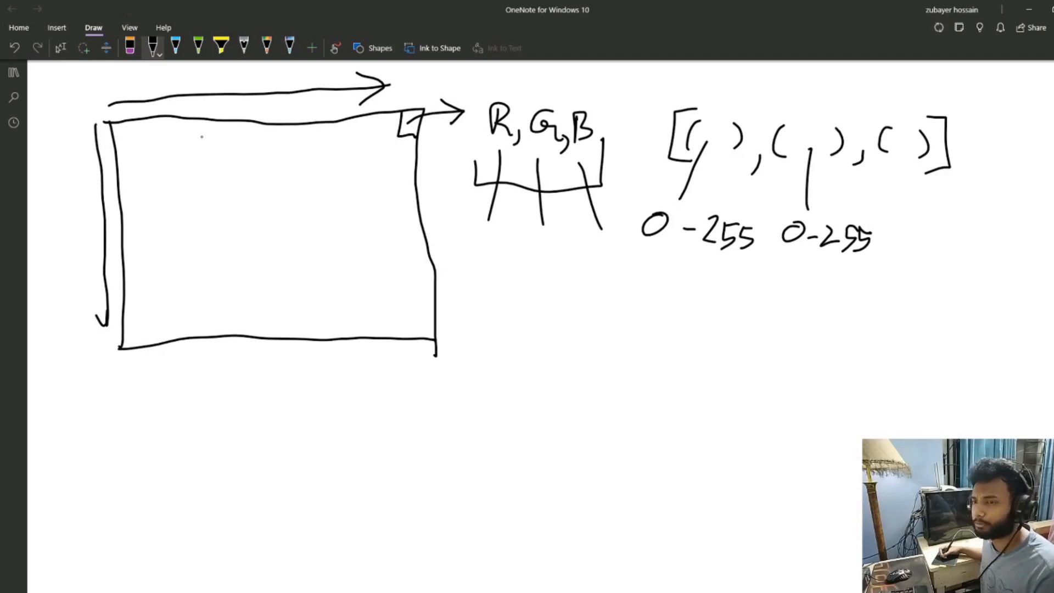
mouse_move(197, 126)
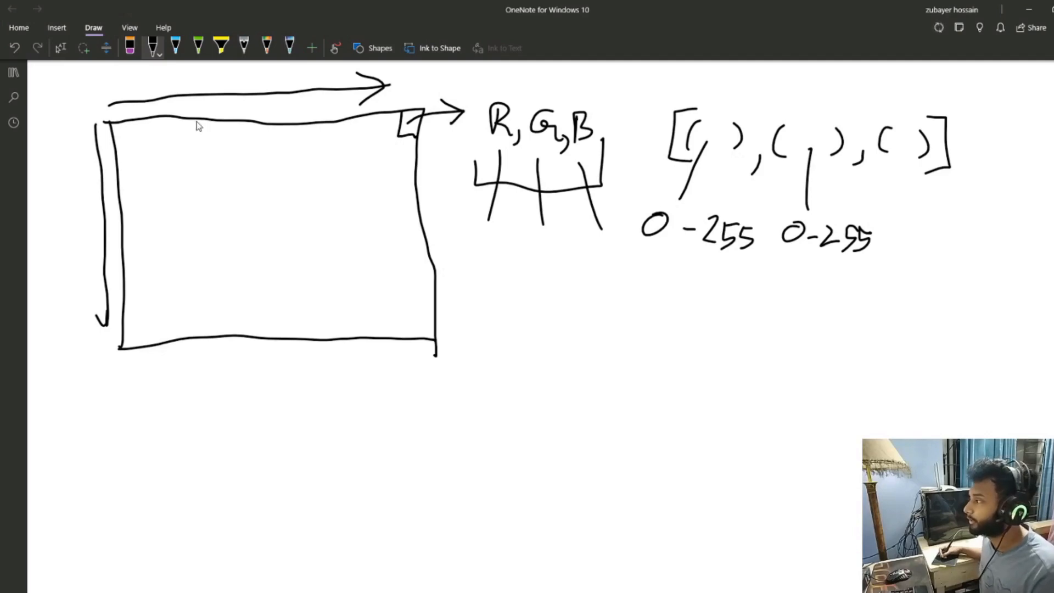
mouse_move(203, 127)
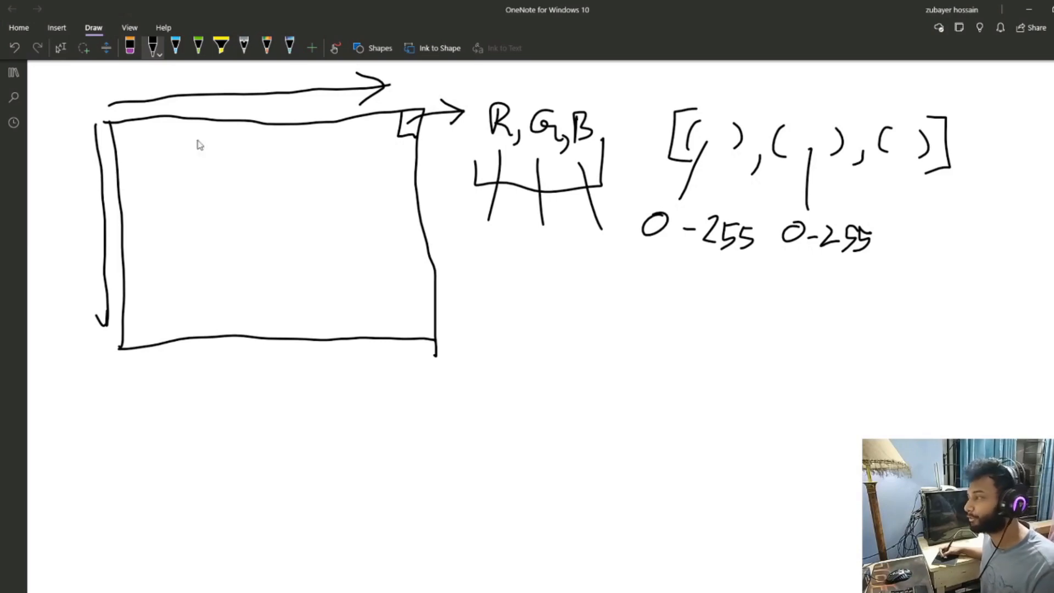
Step: Divide the rectangle into a pixel grid and outline its top-left block in blue
drag(113, 142, 142, 141)
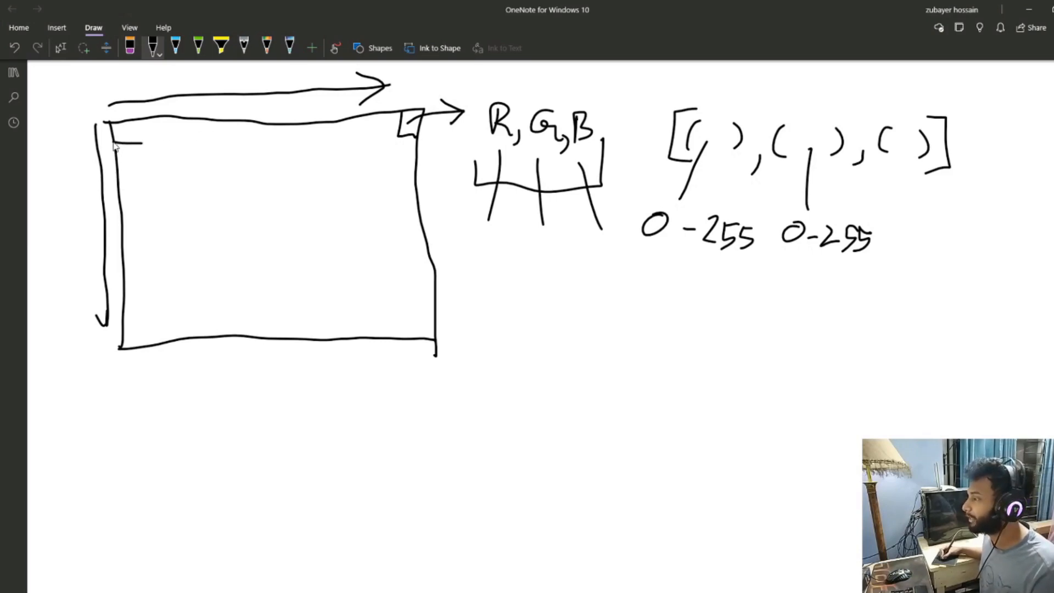
drag(134, 141, 396, 142)
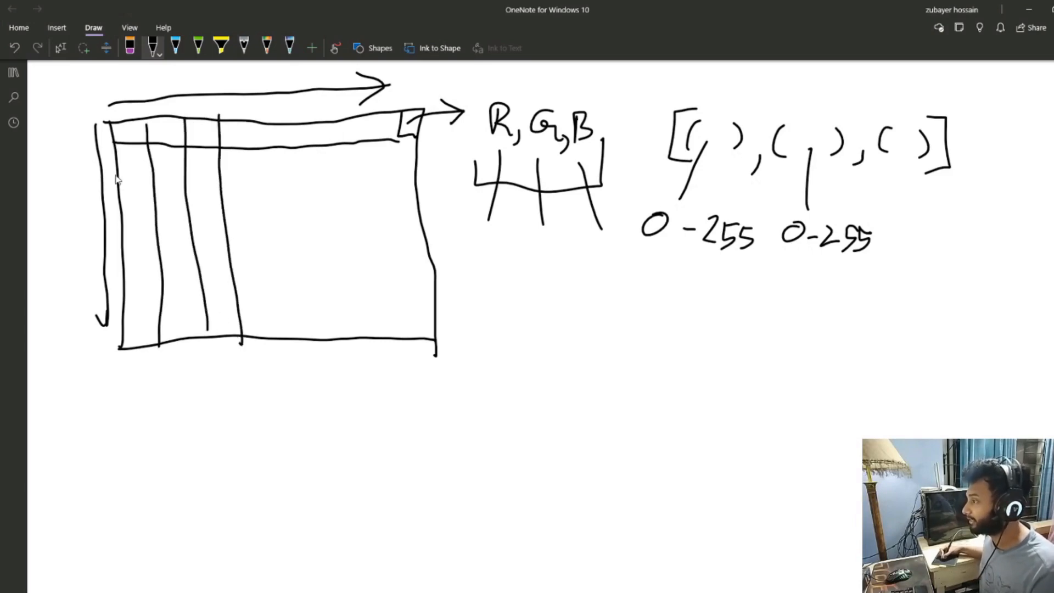
drag(119, 177, 421, 178)
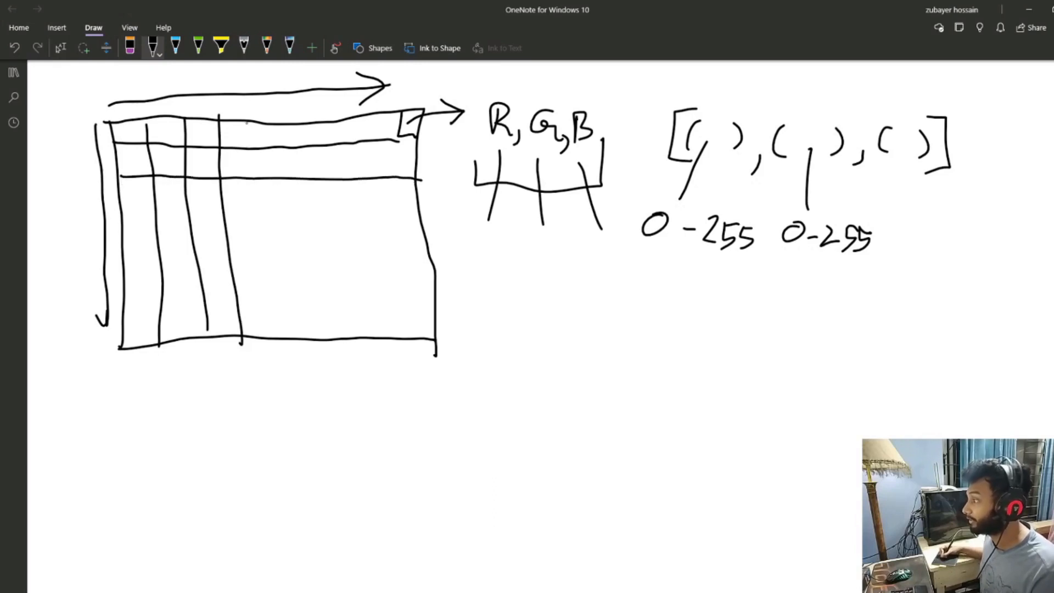
drag(249, 121, 276, 346)
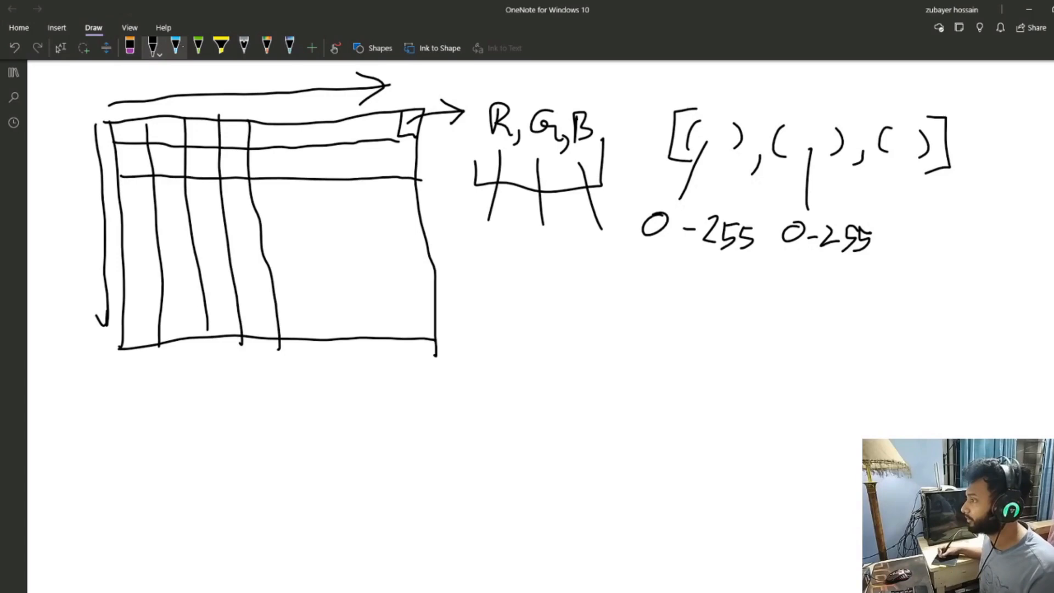
drag(115, 114, 167, 176)
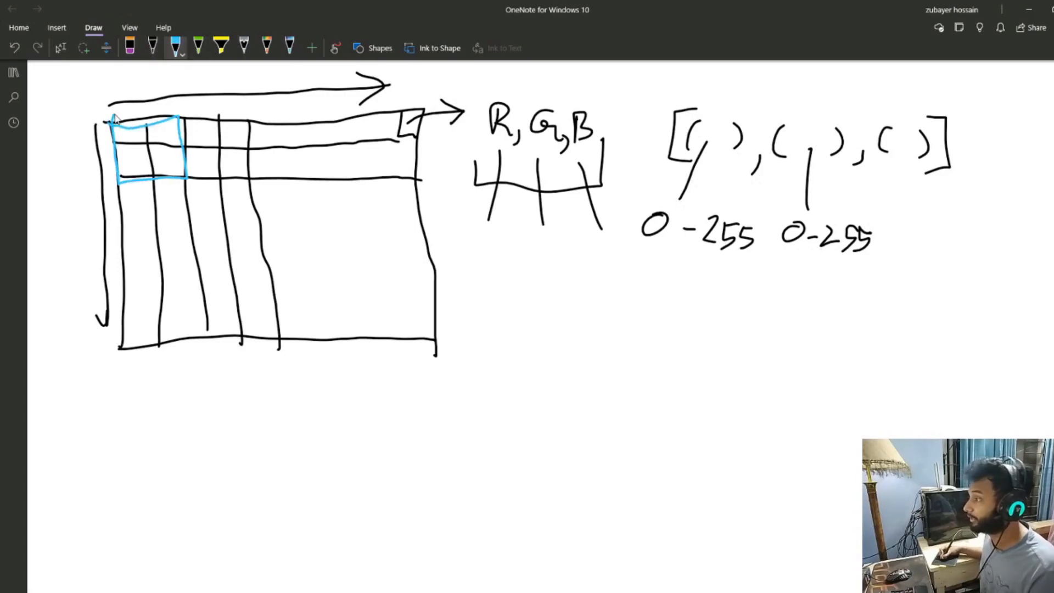
Step: Draw a blue 2×2 kernel holding 1, 0, 0, 1 and write values into the top-left cells
drag(488, 279, 487, 350)
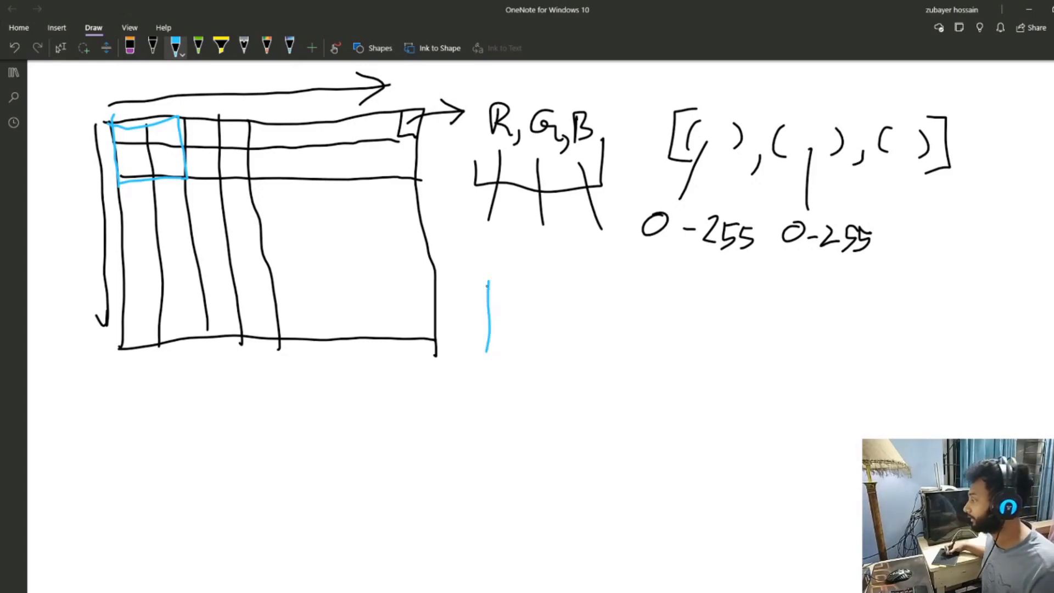
drag(488, 282, 571, 349)
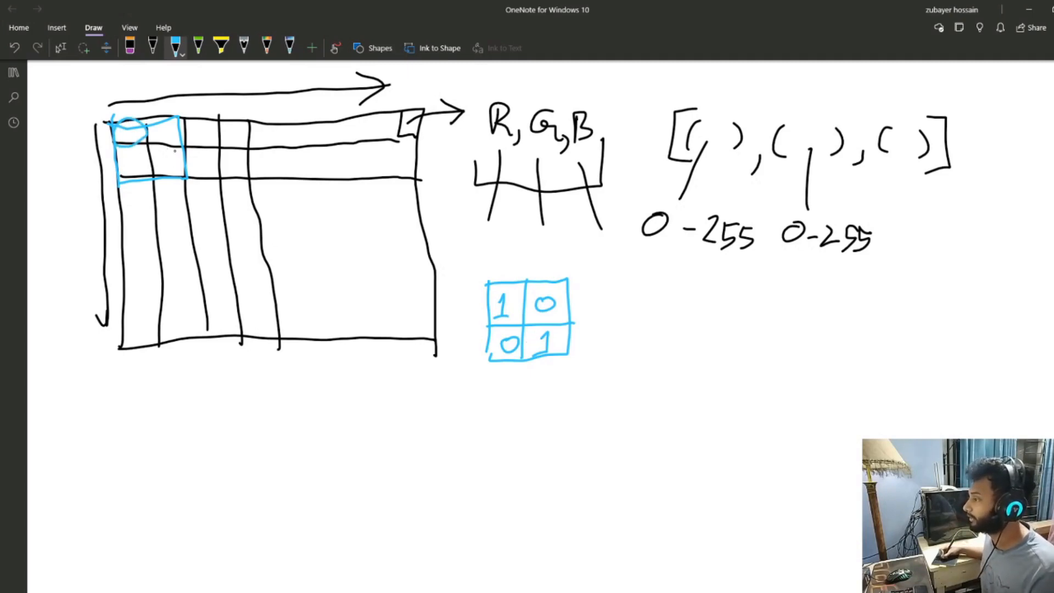
drag(142, 134, 168, 162)
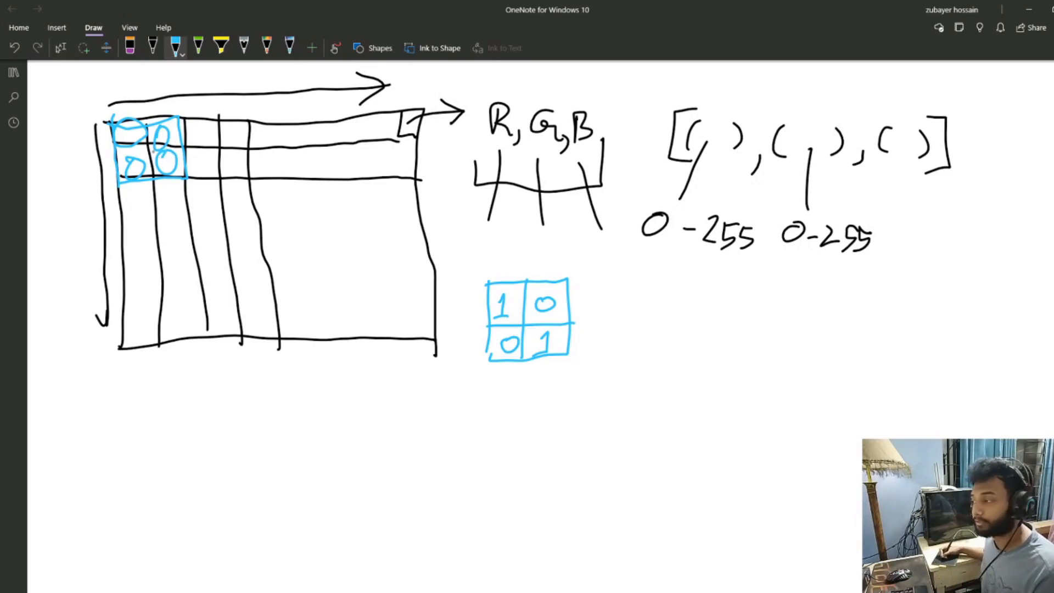
mouse_move(648, 339)
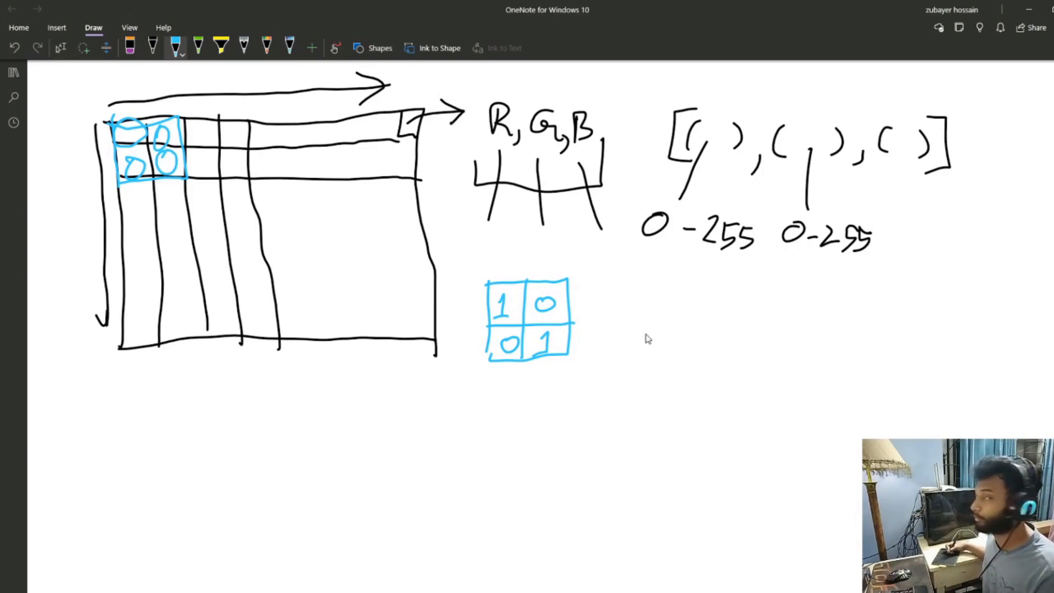
Step: Draw a large blue output rectangle, then box the top-left block and first output cell in green
drag(637, 282, 637, 498)
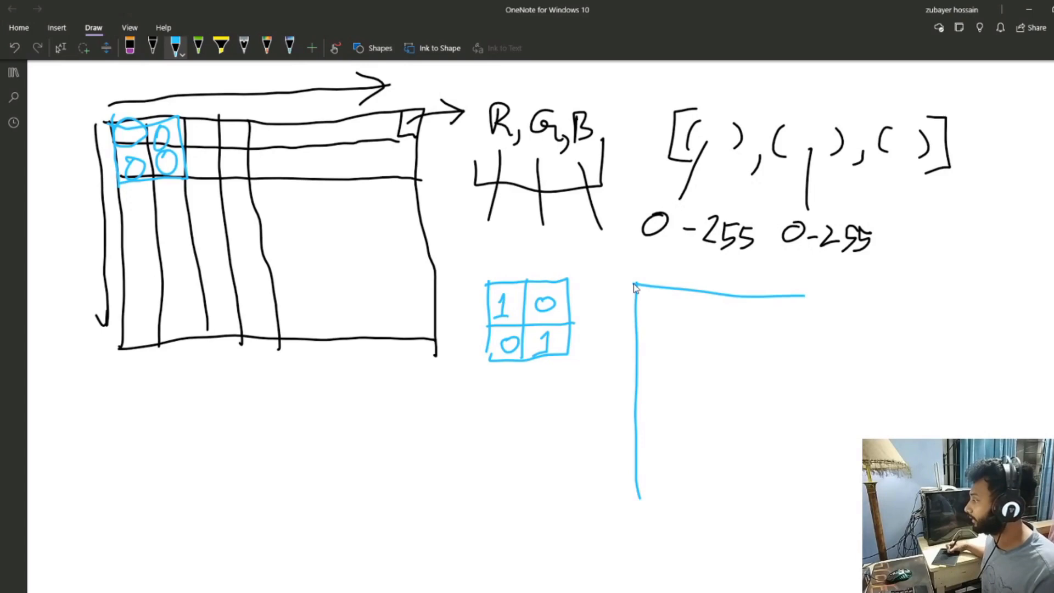
drag(635, 289, 639, 504)
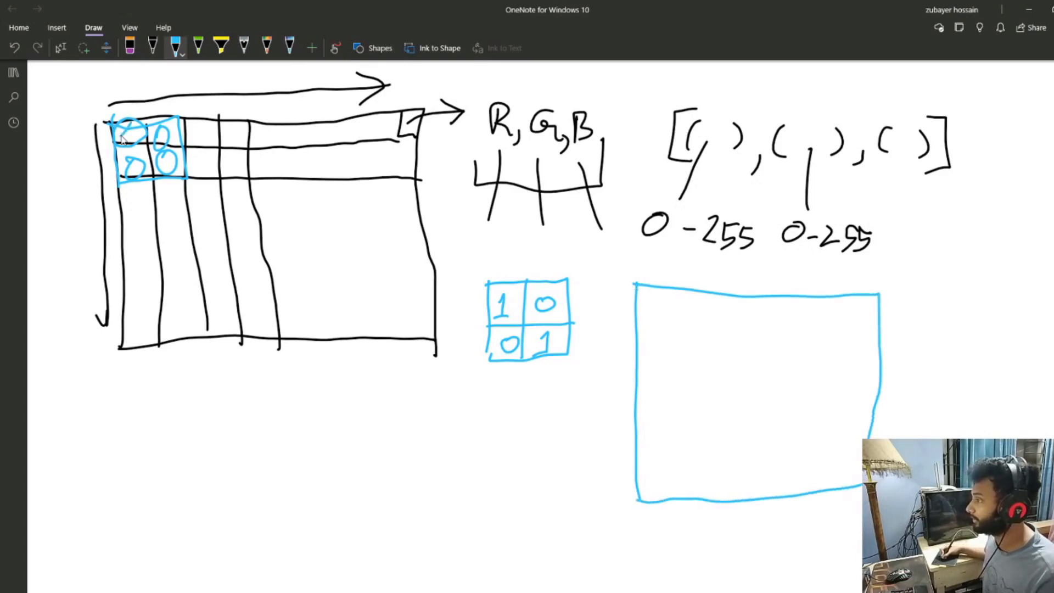
drag(121, 134, 142, 174)
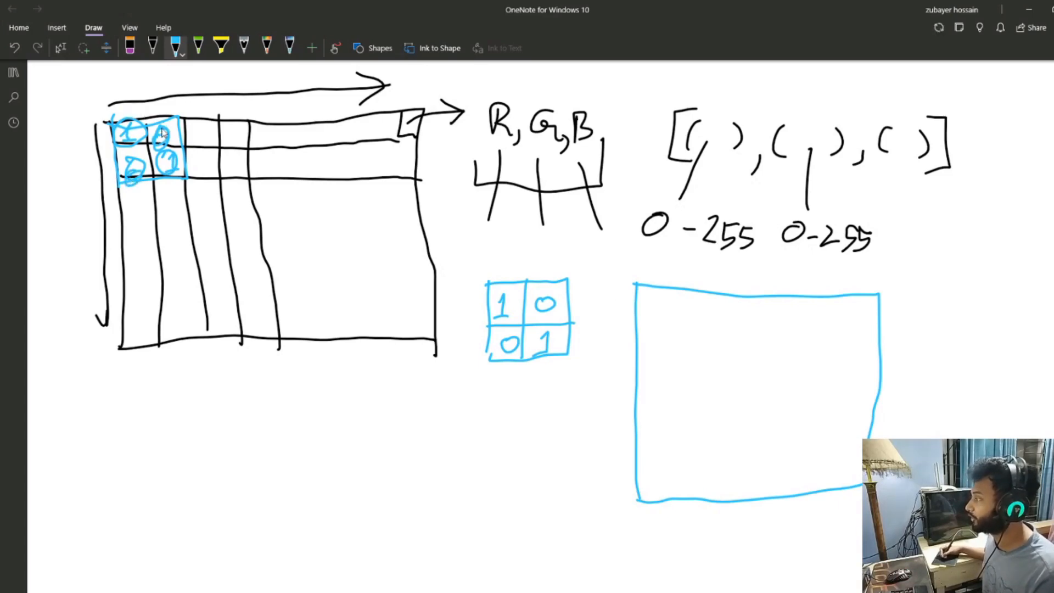
drag(104, 115, 188, 111)
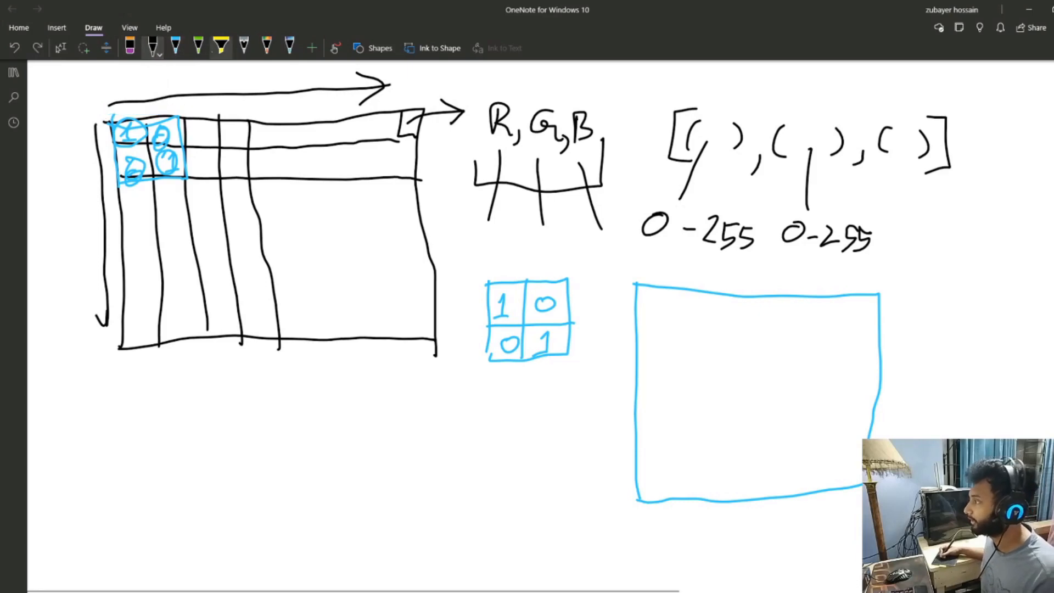
drag(101, 121, 181, 162)
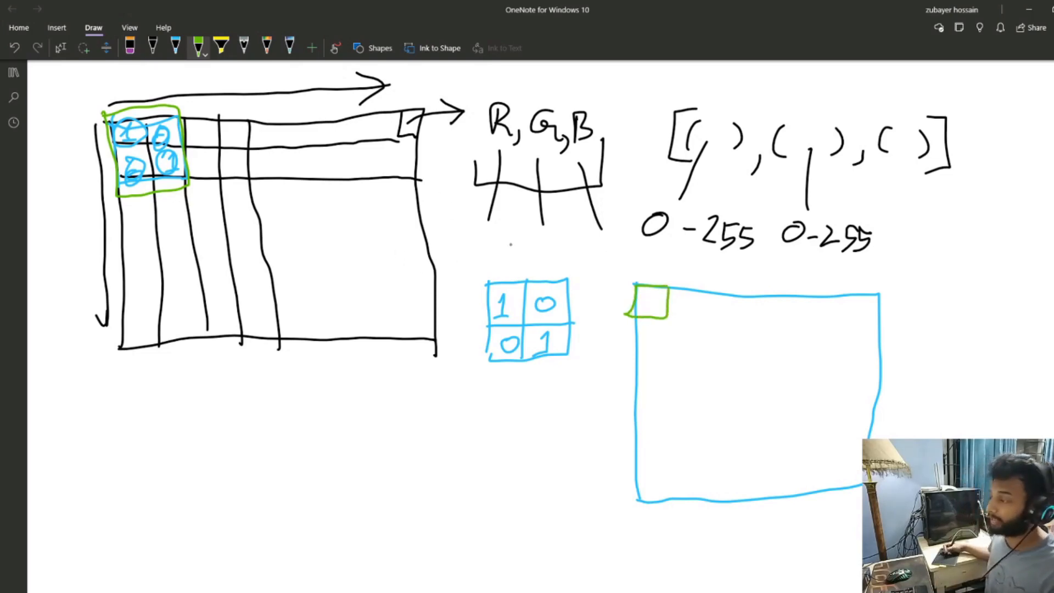
mouse_move(643, 295)
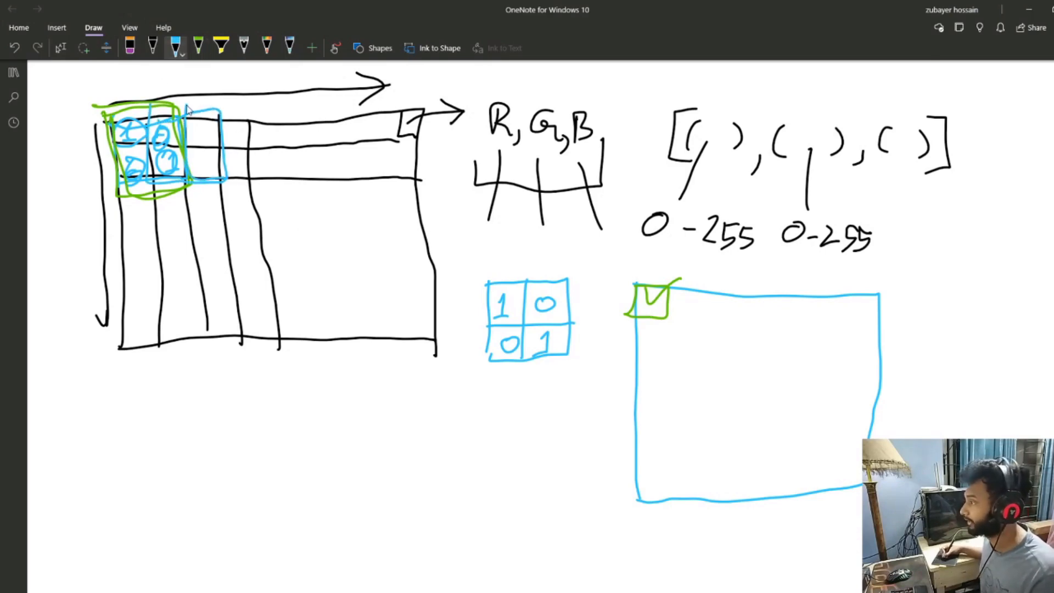
Step: Outline successive kernel blocks along the grid's top row and link the patch to the blue square
drag(202, 125, 282, 168)
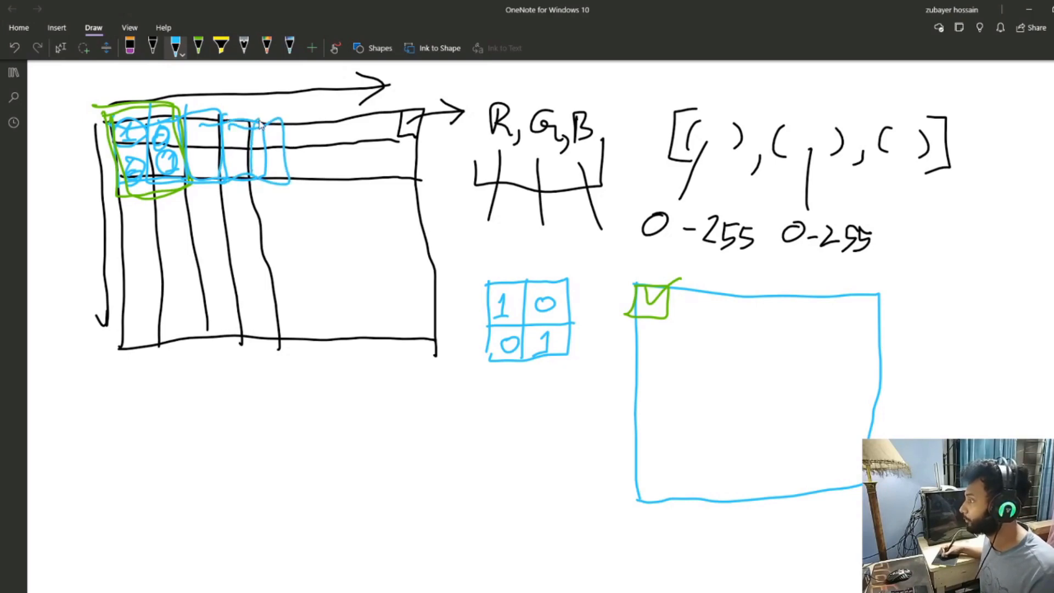
drag(262, 134, 355, 174)
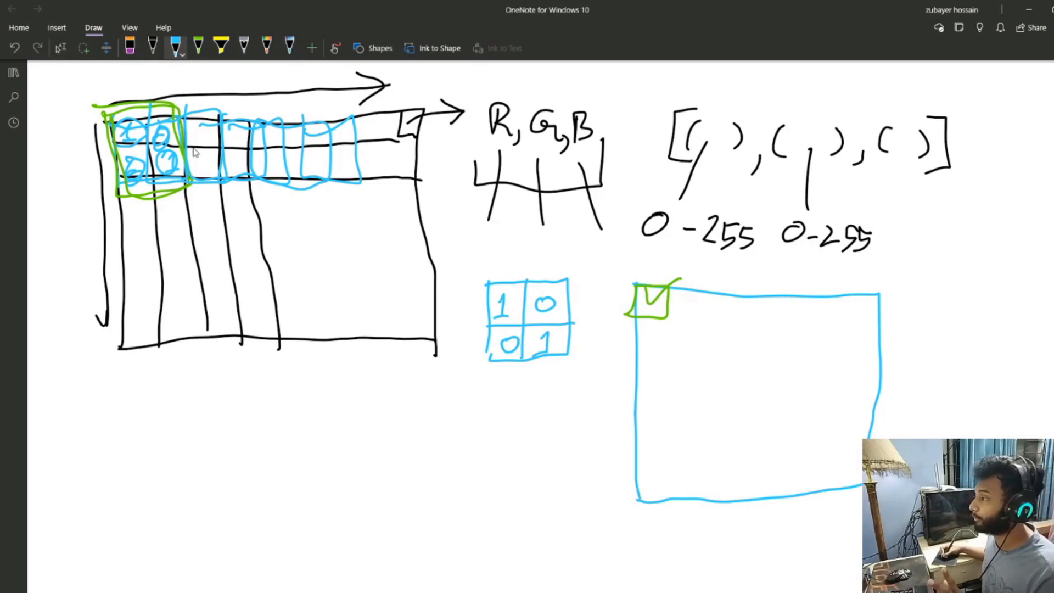
drag(195, 145, 531, 202)
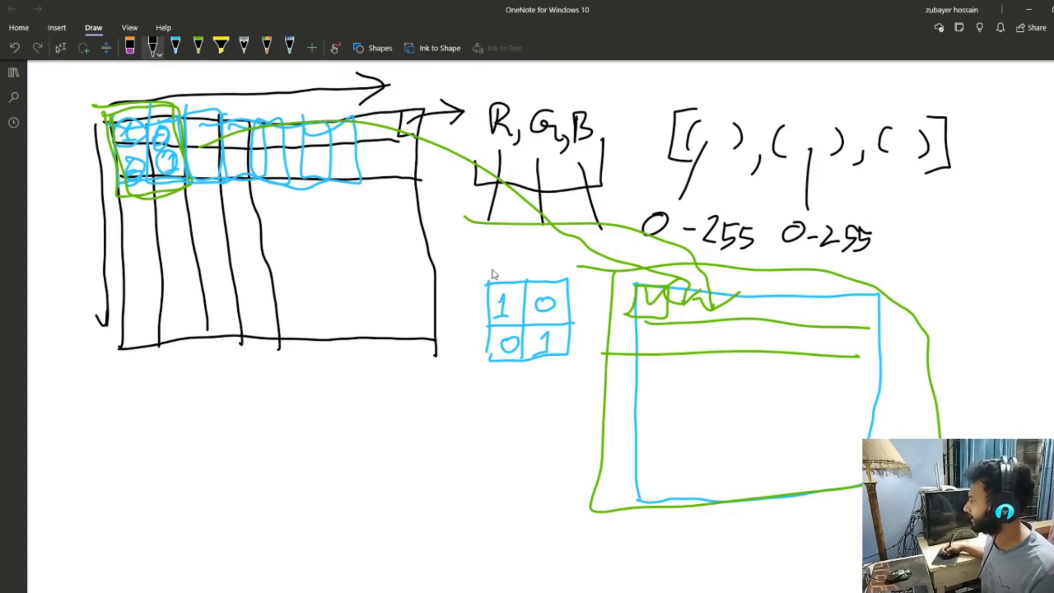
mouse_move(528, 244)
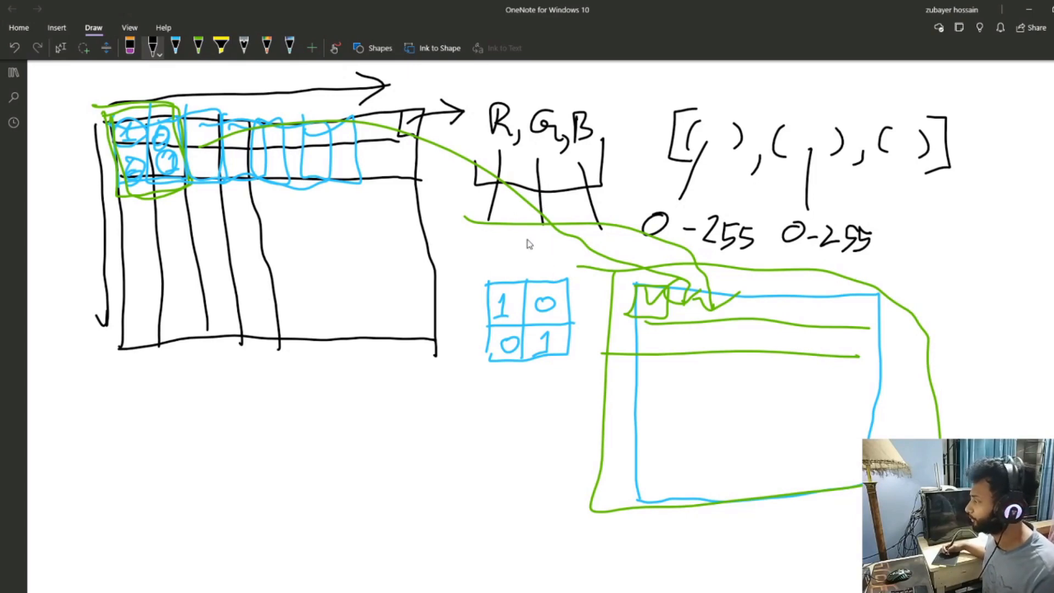
mouse_move(471, 335)
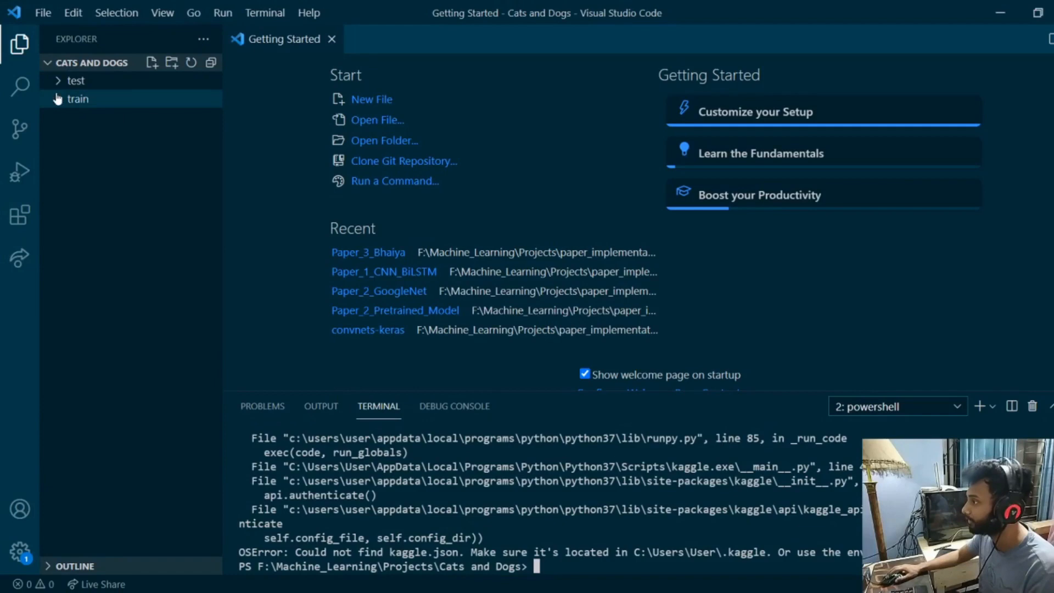
Step: Create a new notebook named CNN.ipynb in the Cats and Dogs folder
click(76, 99)
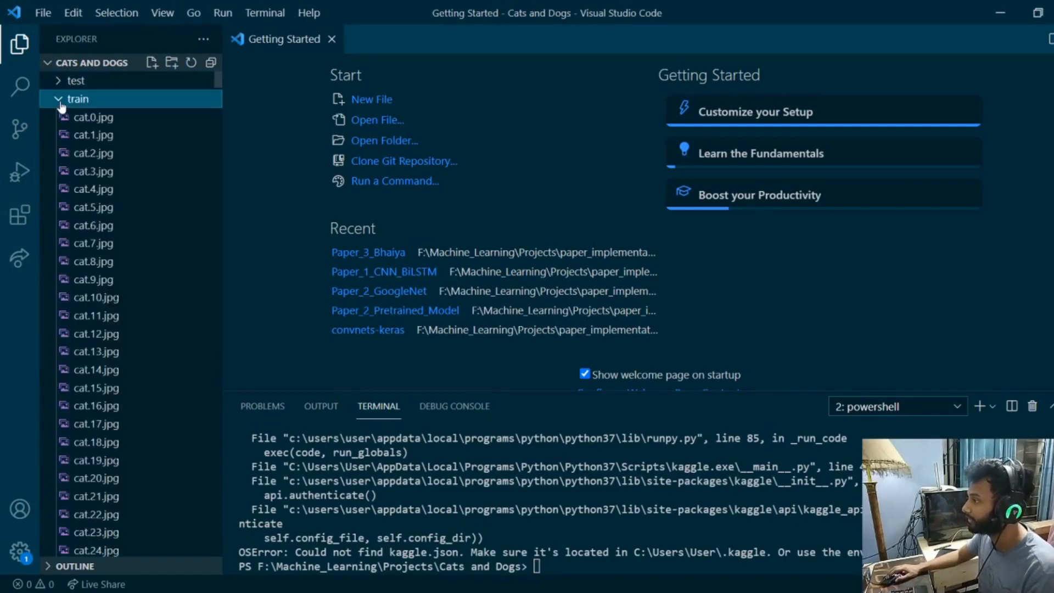
click(58, 99)
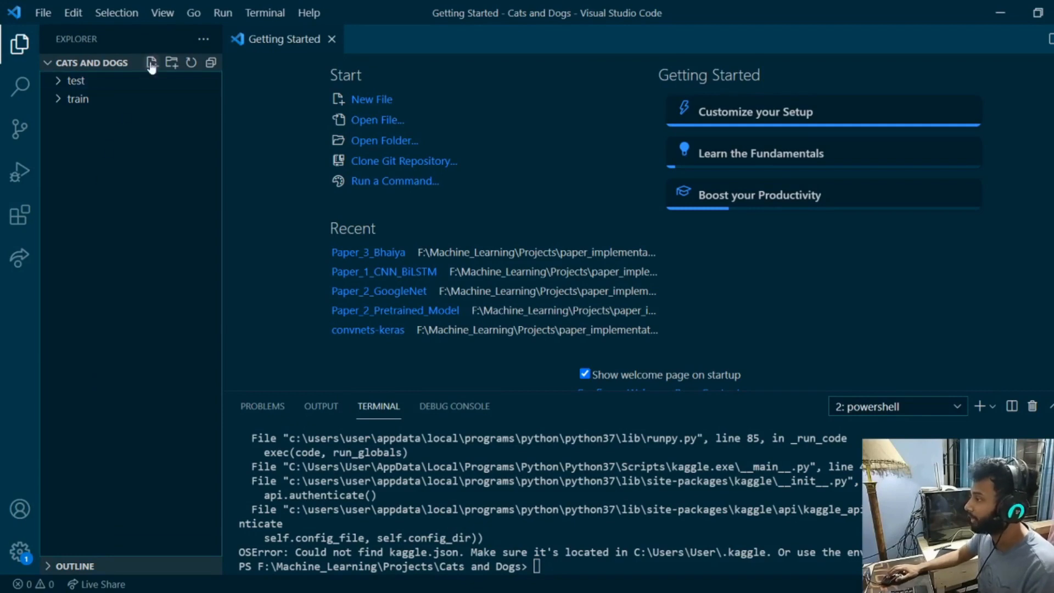
click(151, 63)
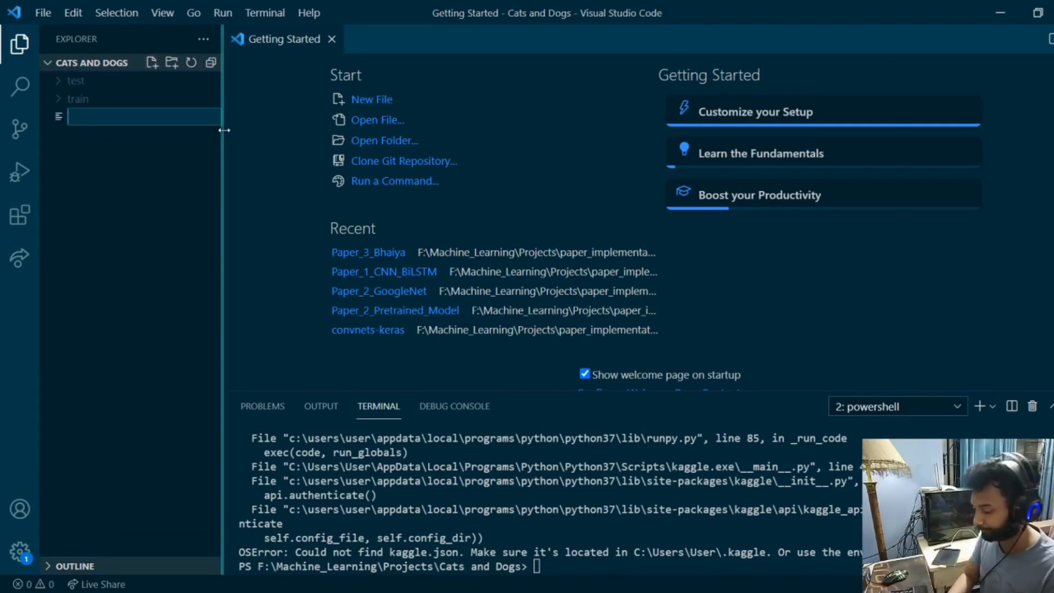
text(CNN.)
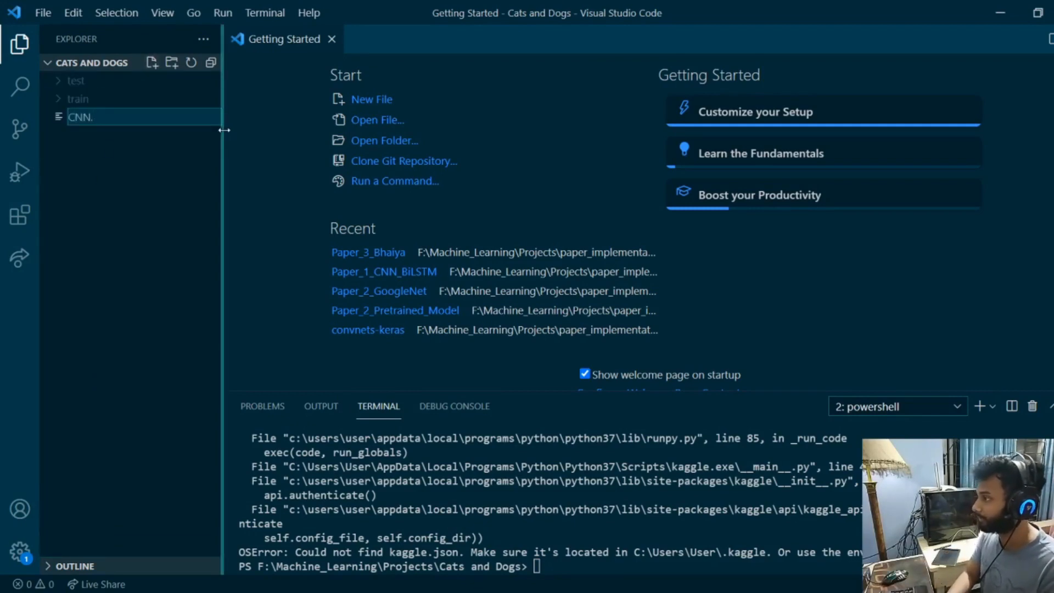
text(ipynb)
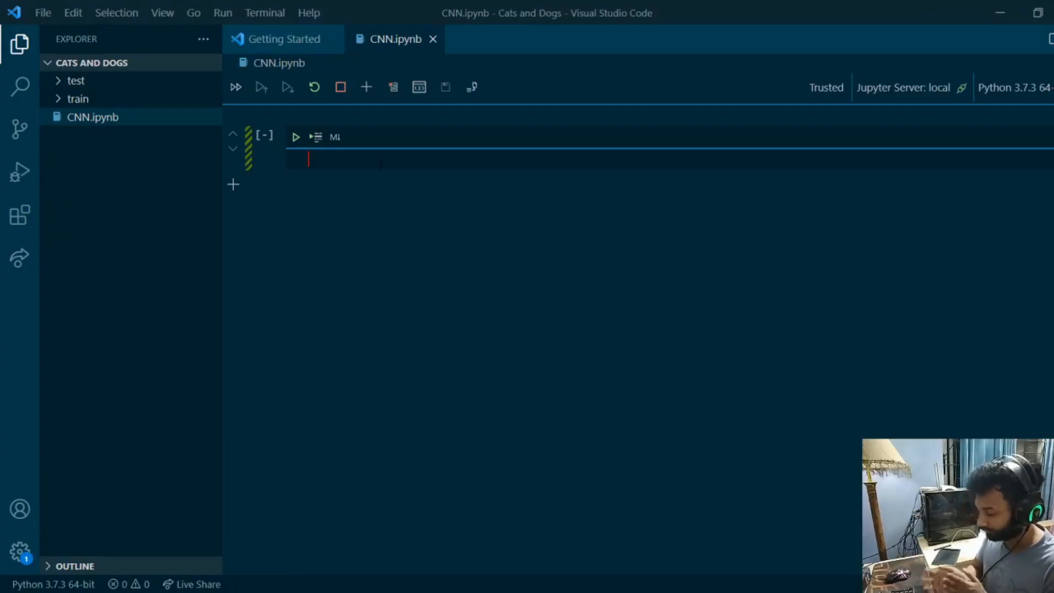
Step: Write import statements for cv2, os, tensorflow as tf and begin a numpy import
text(import cv)
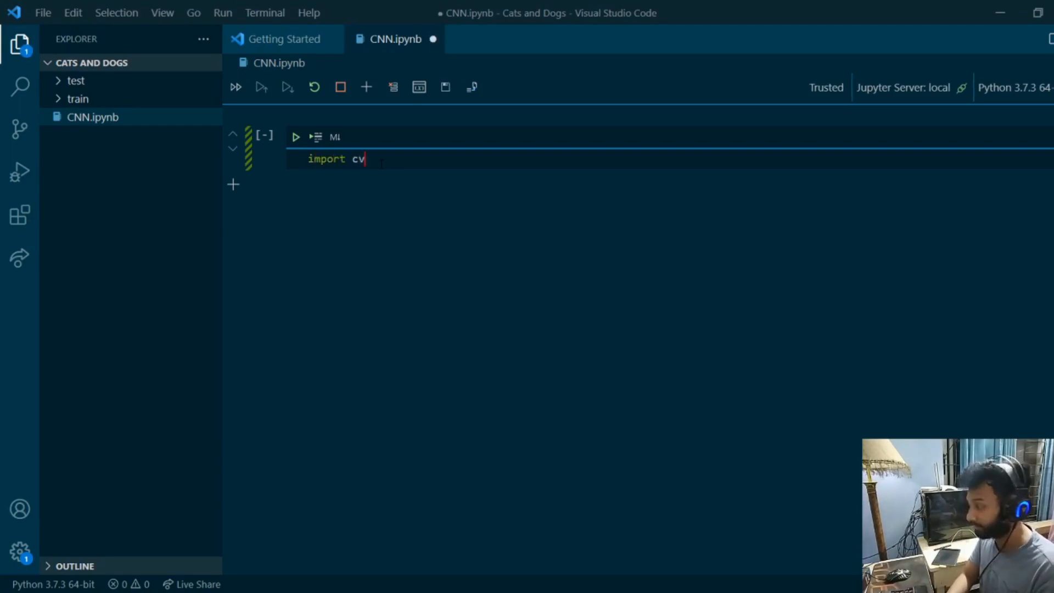
text(2)
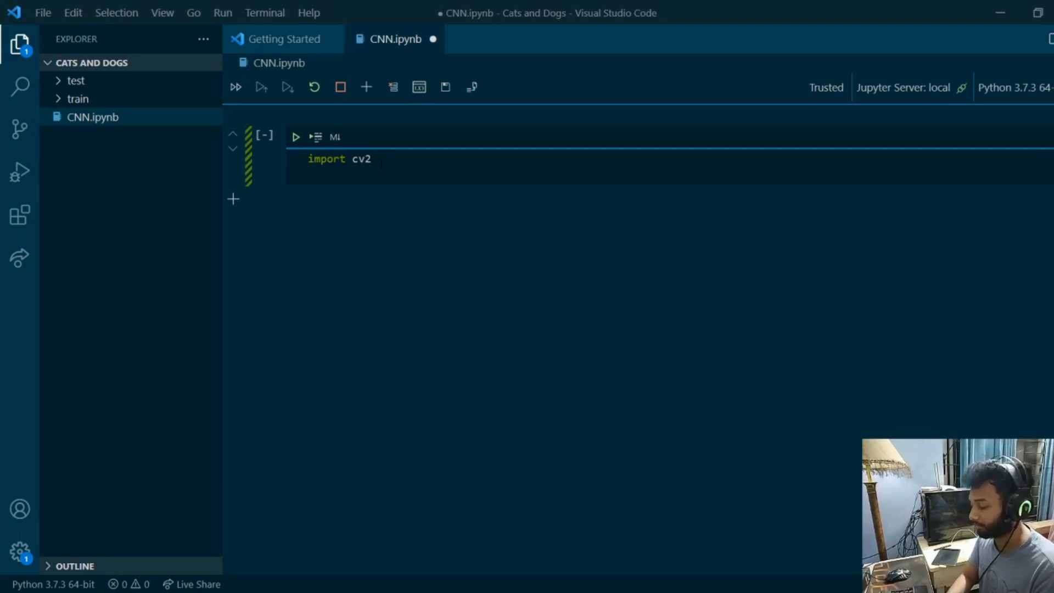
text(import os)
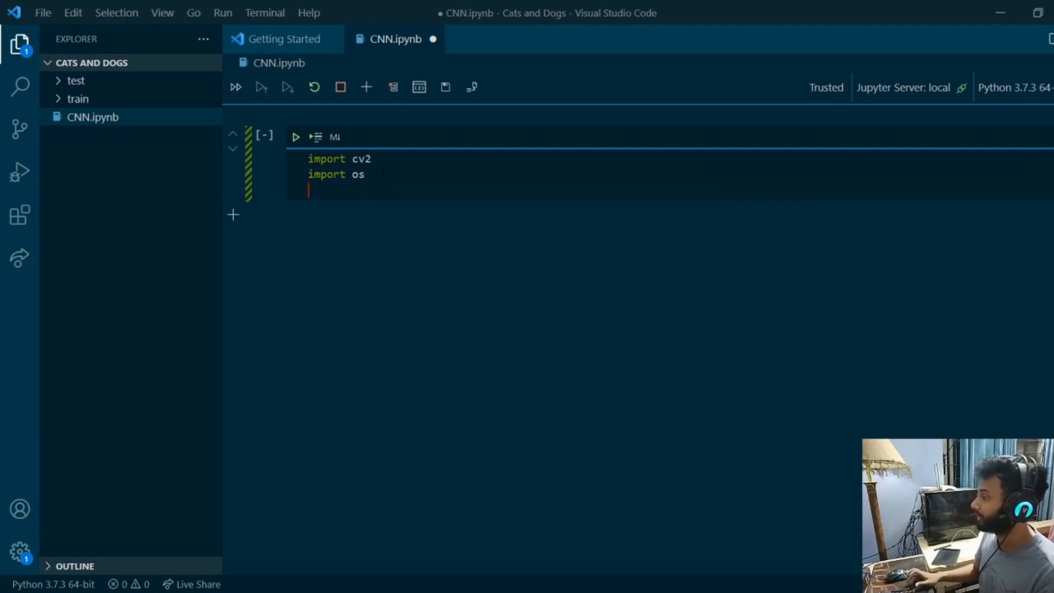
text(import ten)
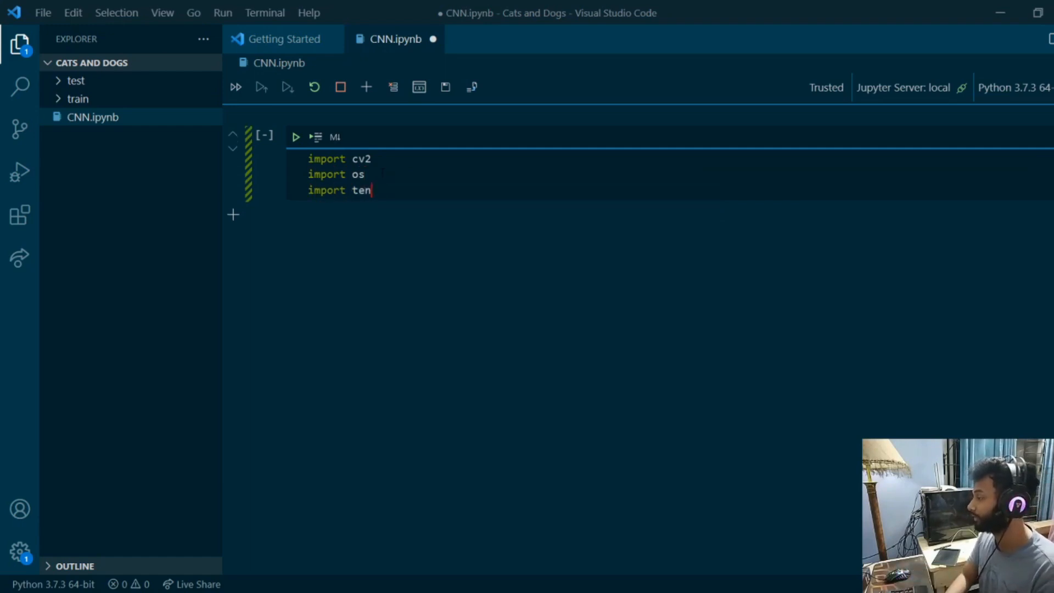
text(sorfloa)
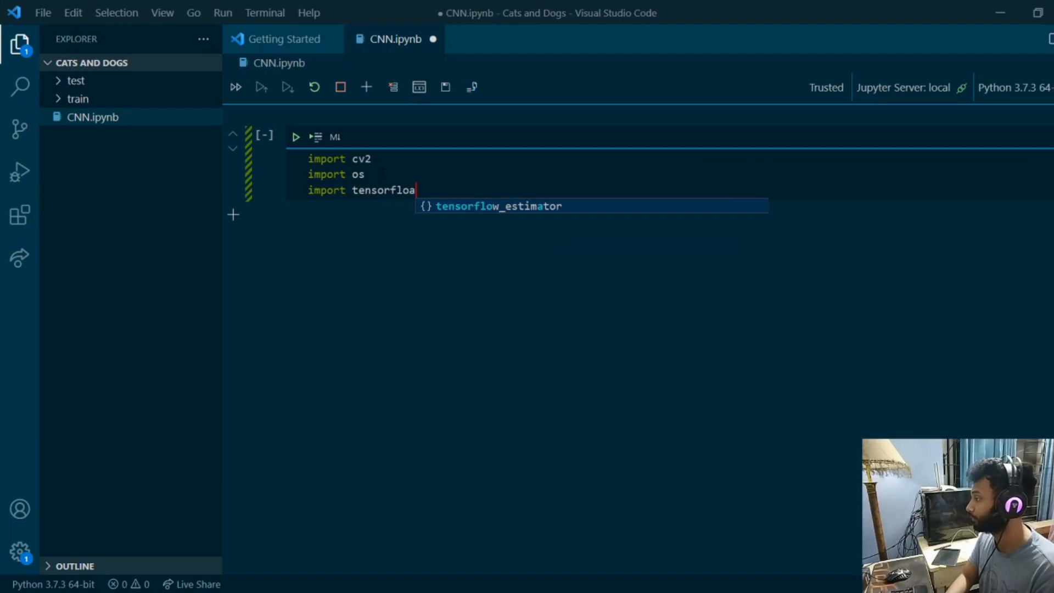
text(" ")
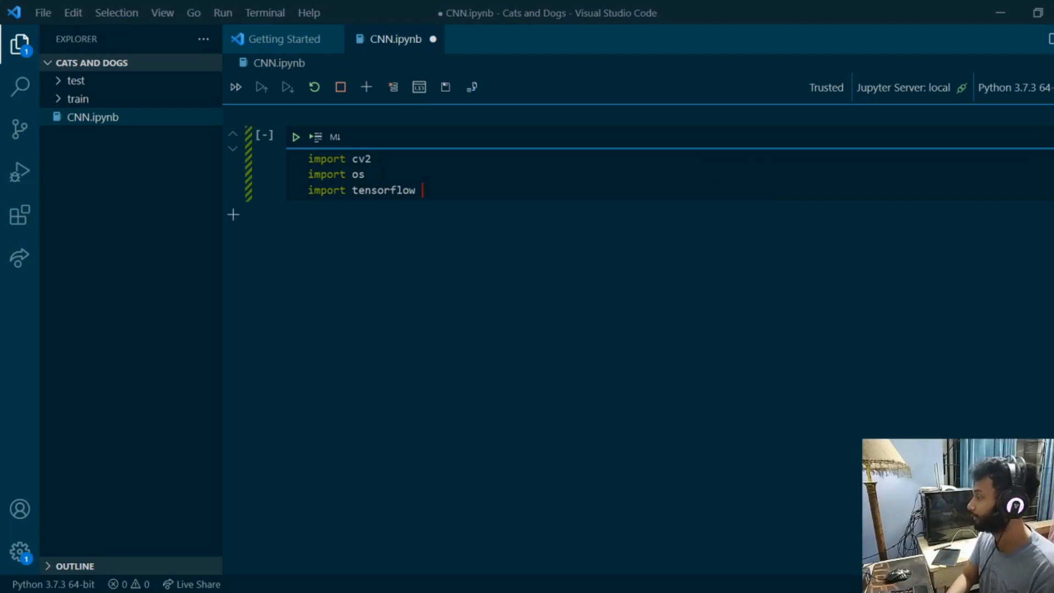
text(as tensorflow)
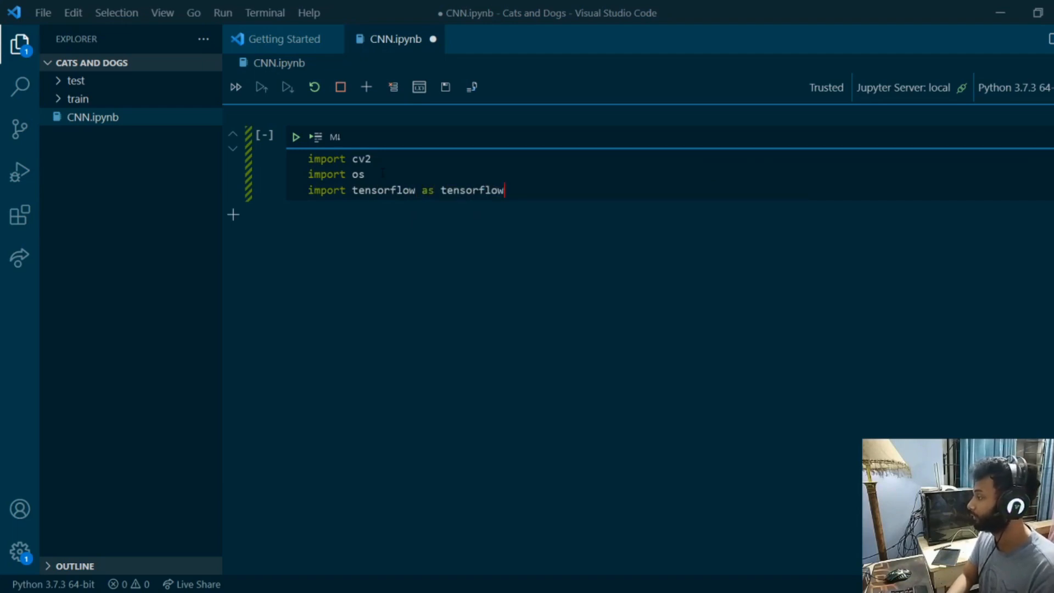
text(tf)
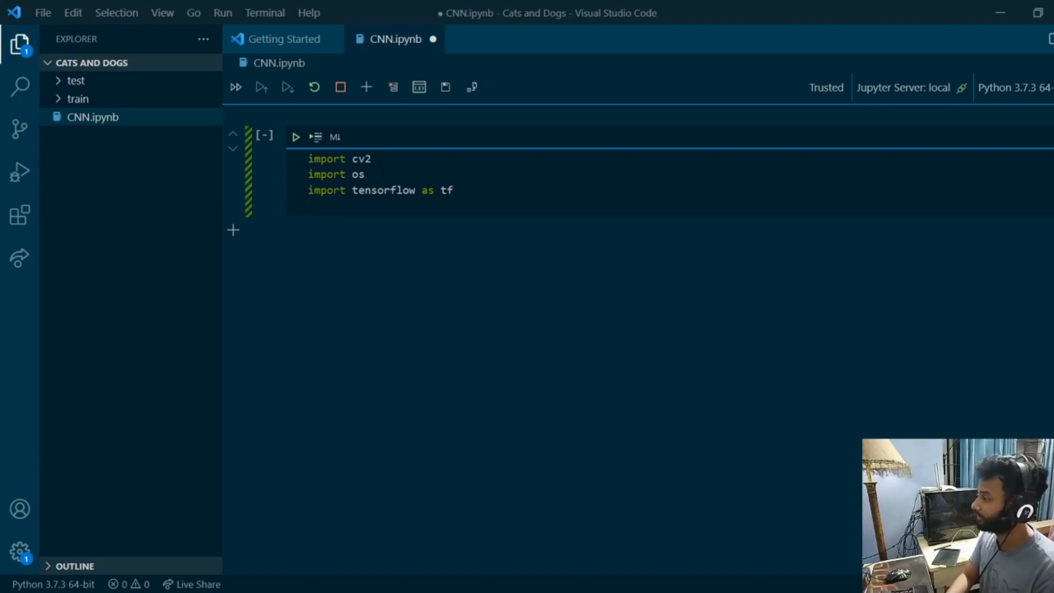
text(import nu p)
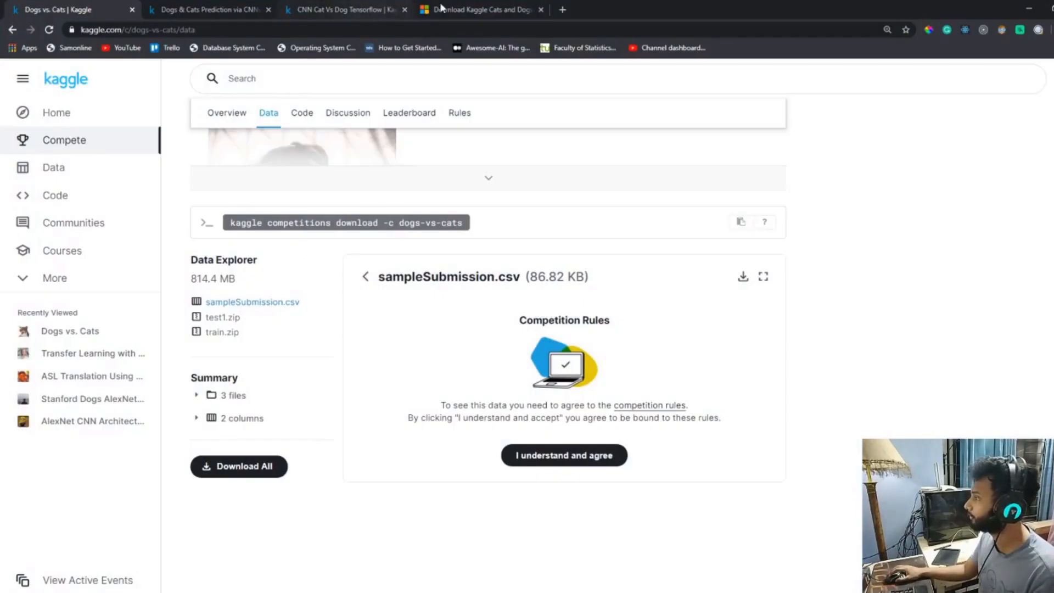
Step: Search Google for 'tensorflow sequential' in a new tab and open the tf.keras.Sequential docs
click(698, 10)
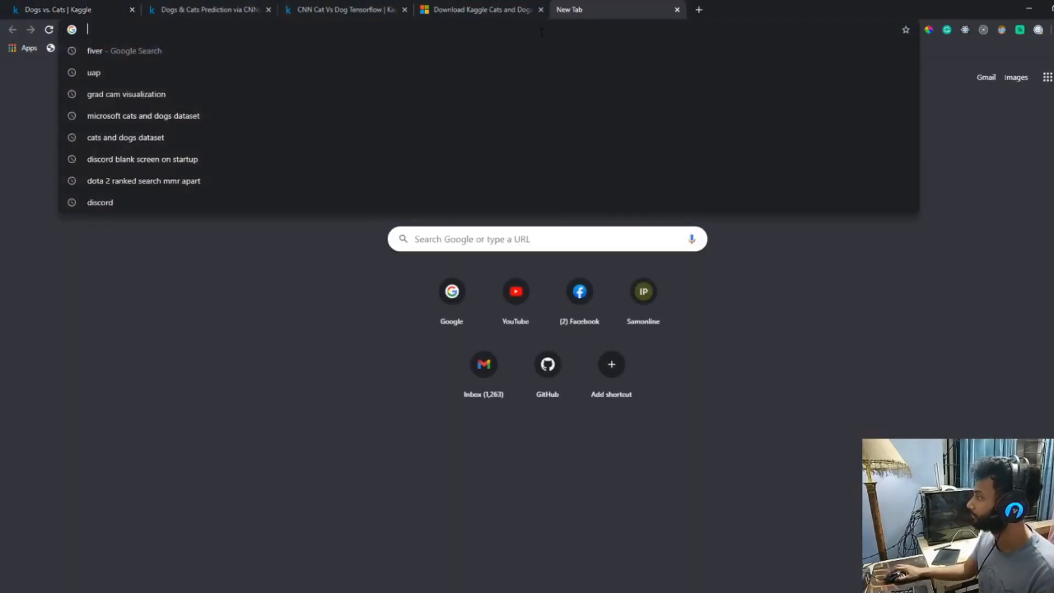
text(mode)
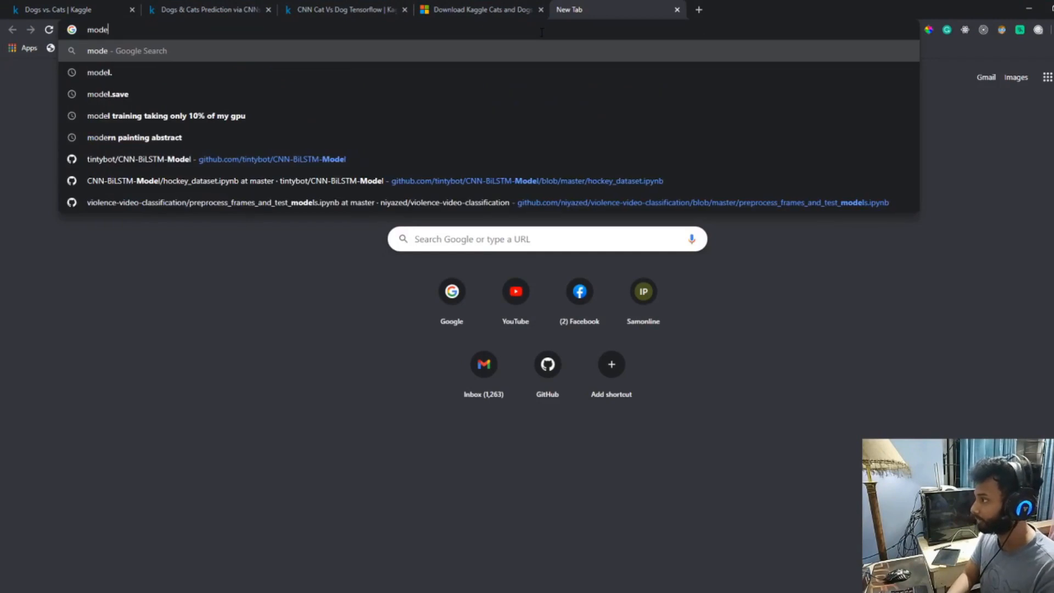
key(Escape)
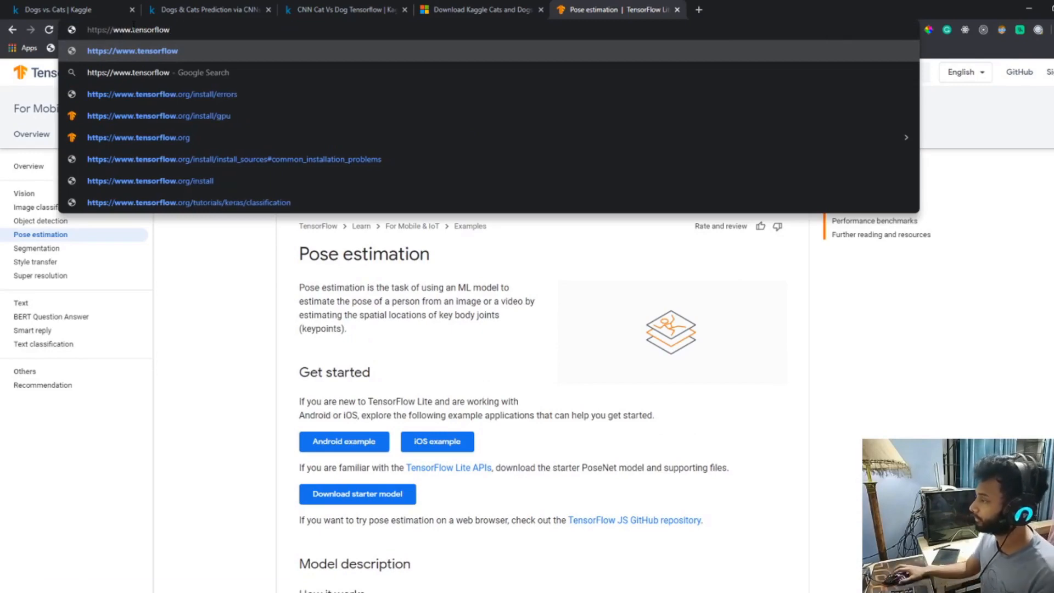
text(tensorflow+squenti&aqs=chrome.1.69i57j0l7.11555j0j4&sourceid=chrome&ie=UTF-8)
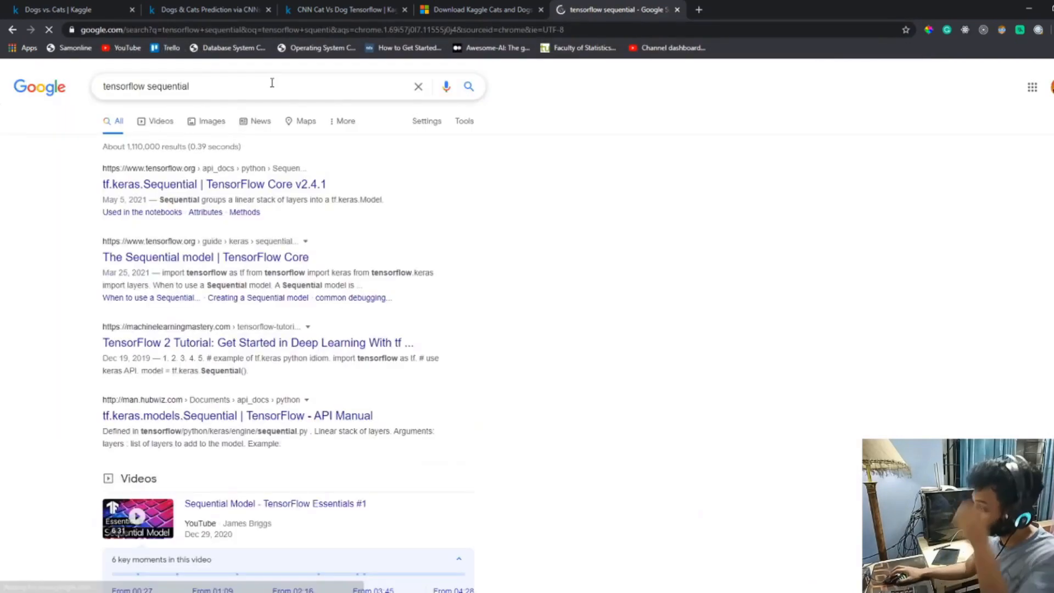
click(213, 183)
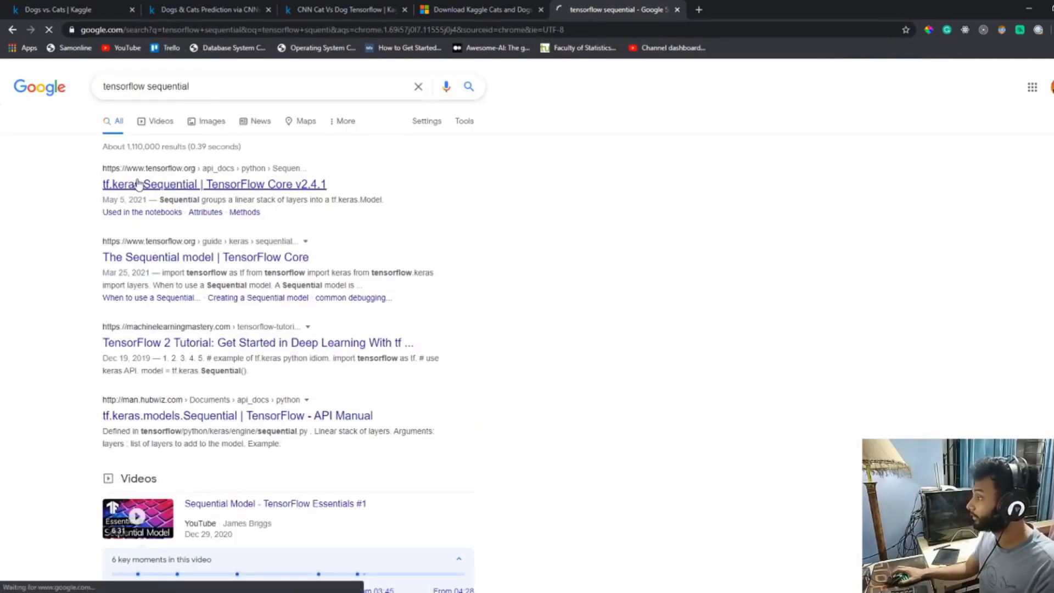
click(214, 185)
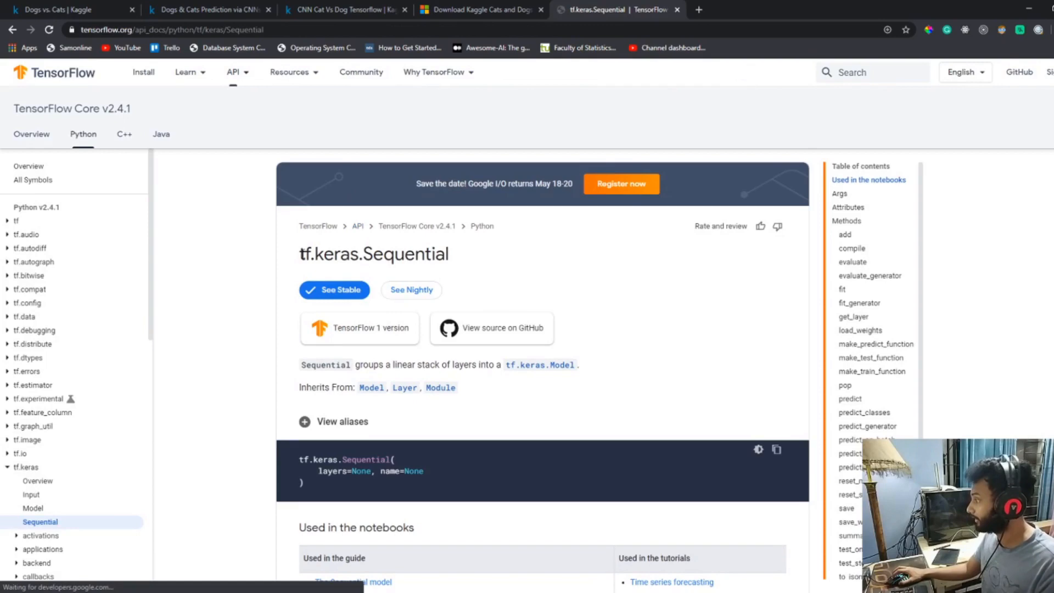
double_click(330, 254)
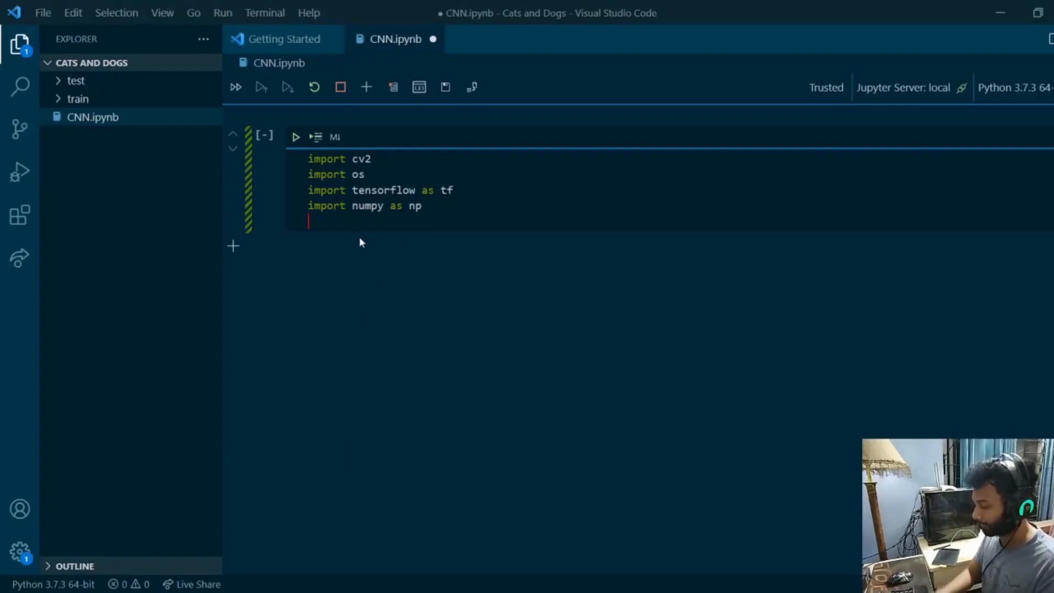
Step: Add the line 'from tf.keras import Sequential' to the import cell, fixing a typo
text(from tf.keras)
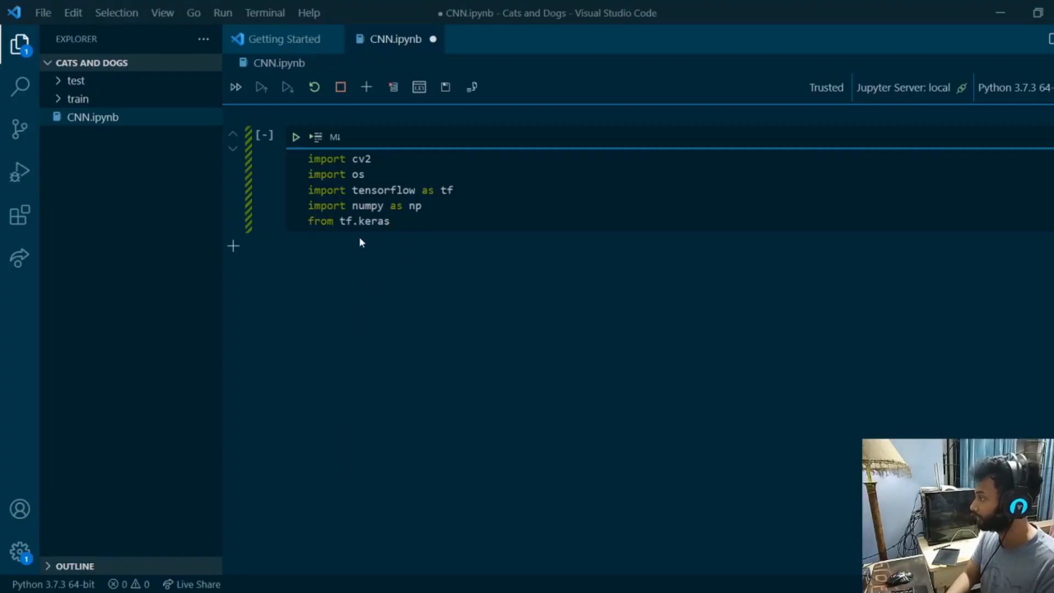
key(Backspace)
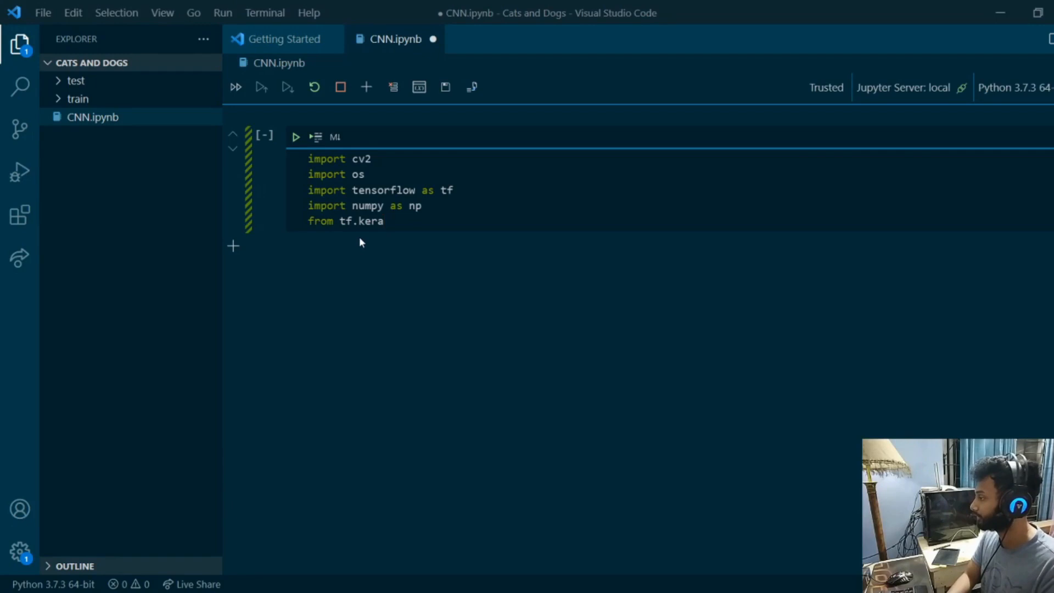
text(s)
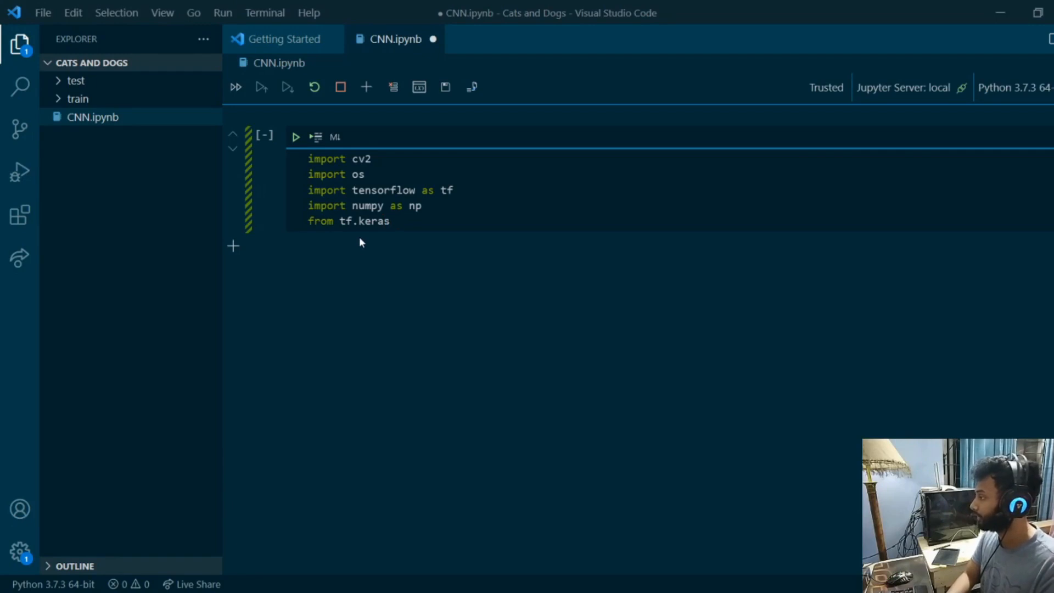
text(import)
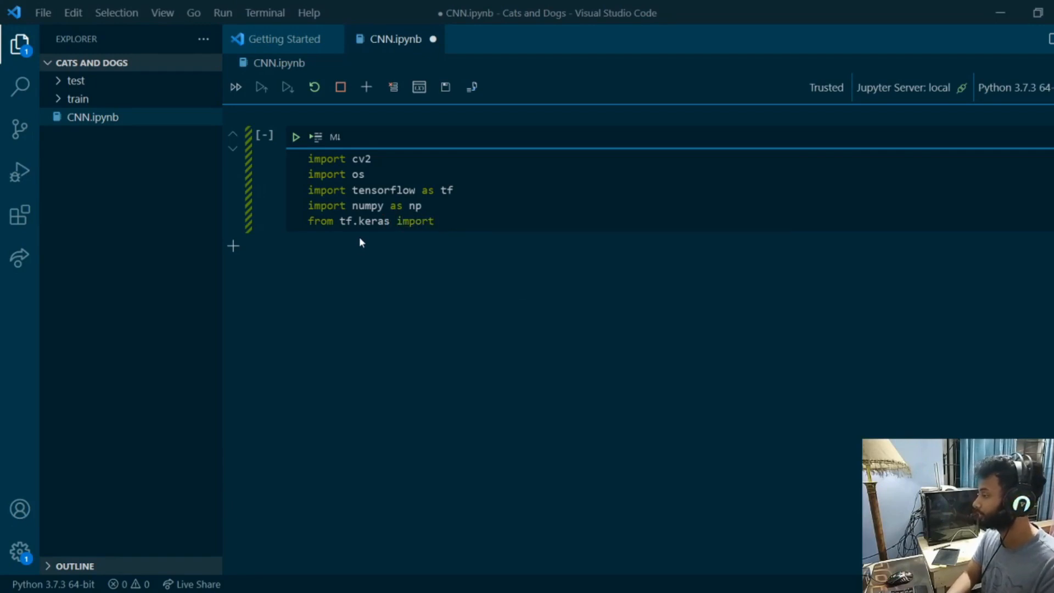
text(Sequential)
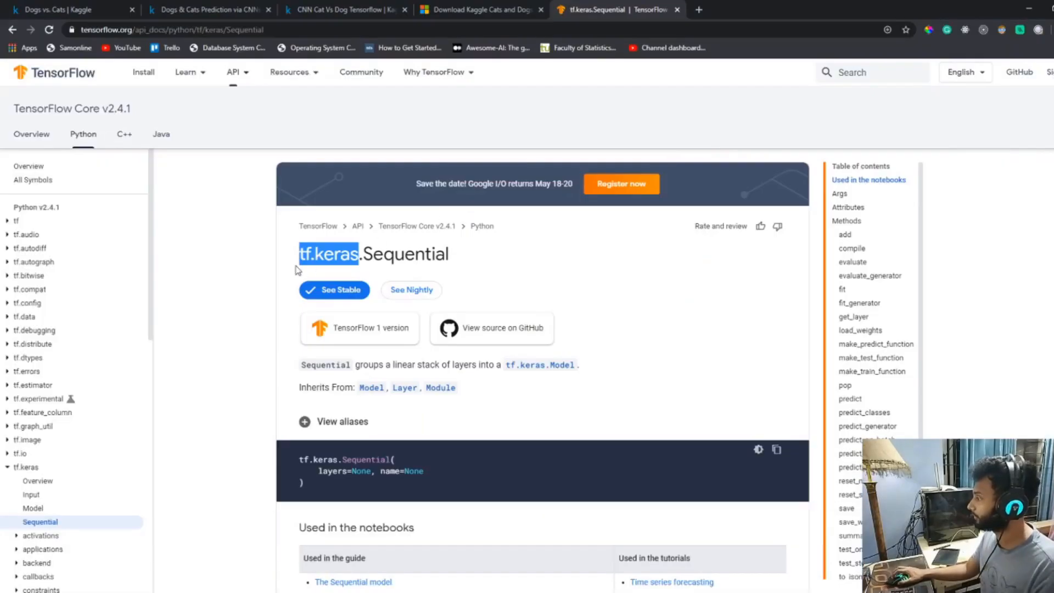
Step: Re-expand the tf.keras reference section and scroll to the layers list with Conv2D and Dense
scroll(down, 3)
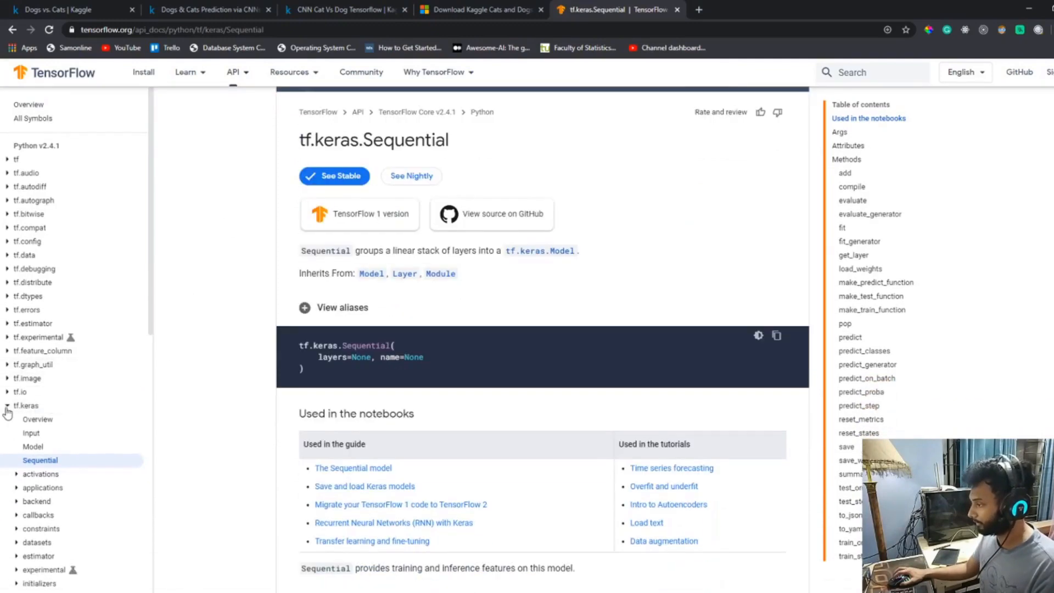
click(7, 405)
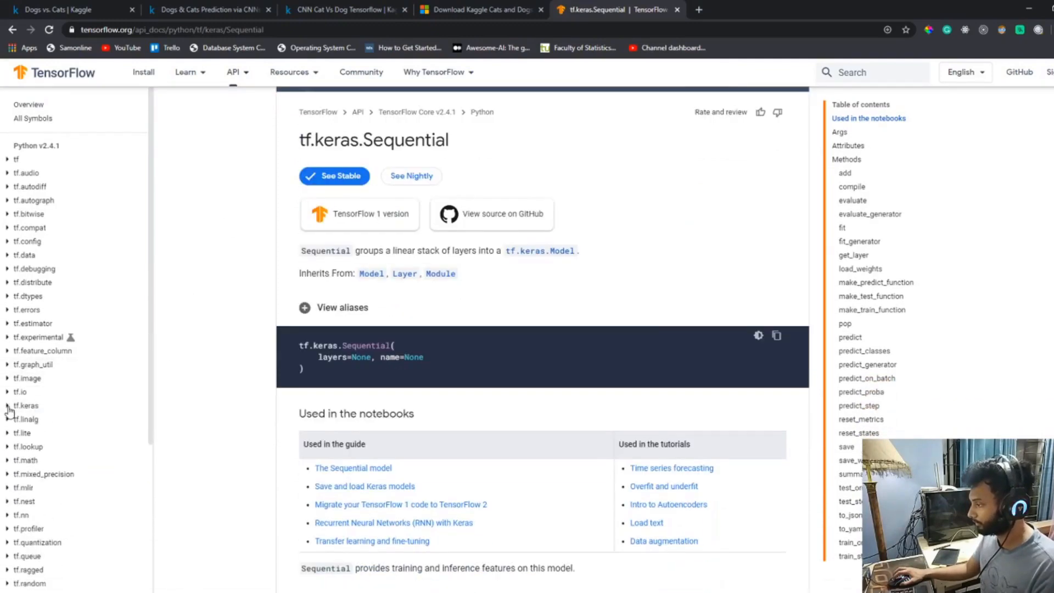
click(25, 406)
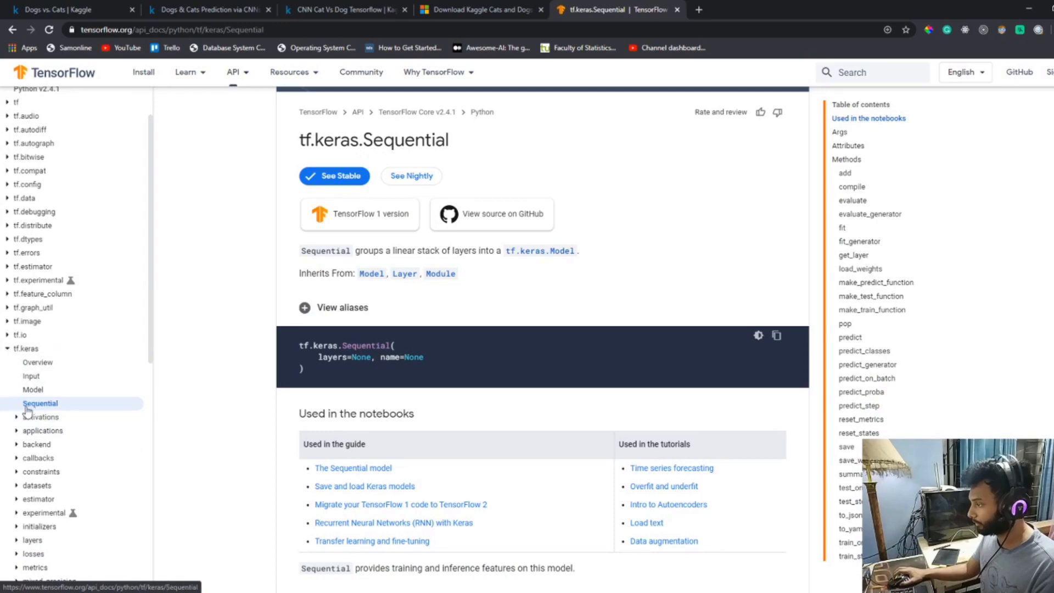
scroll(down, 3)
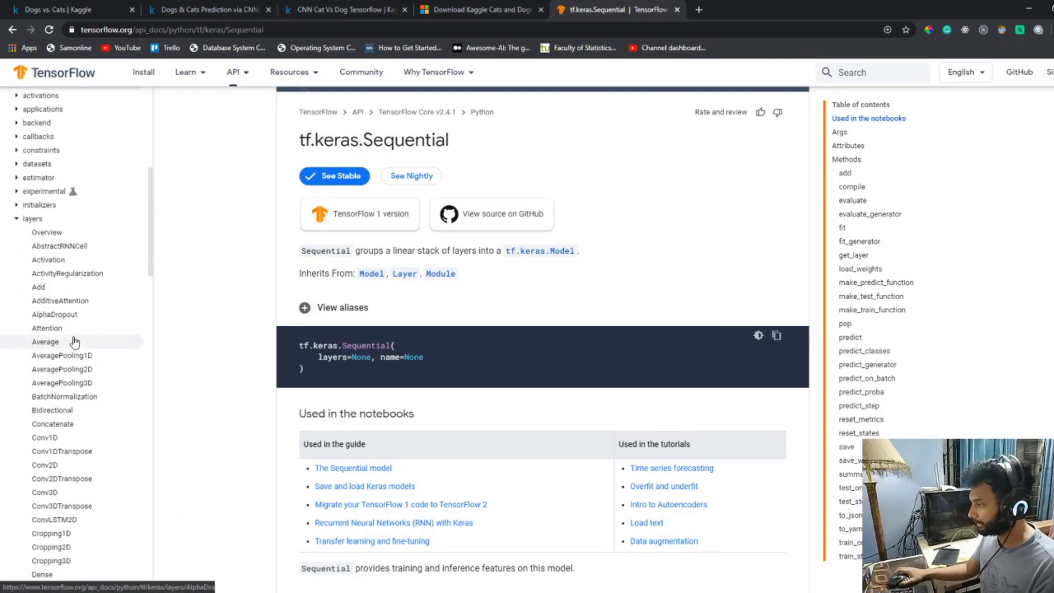
scroll(down, 3)
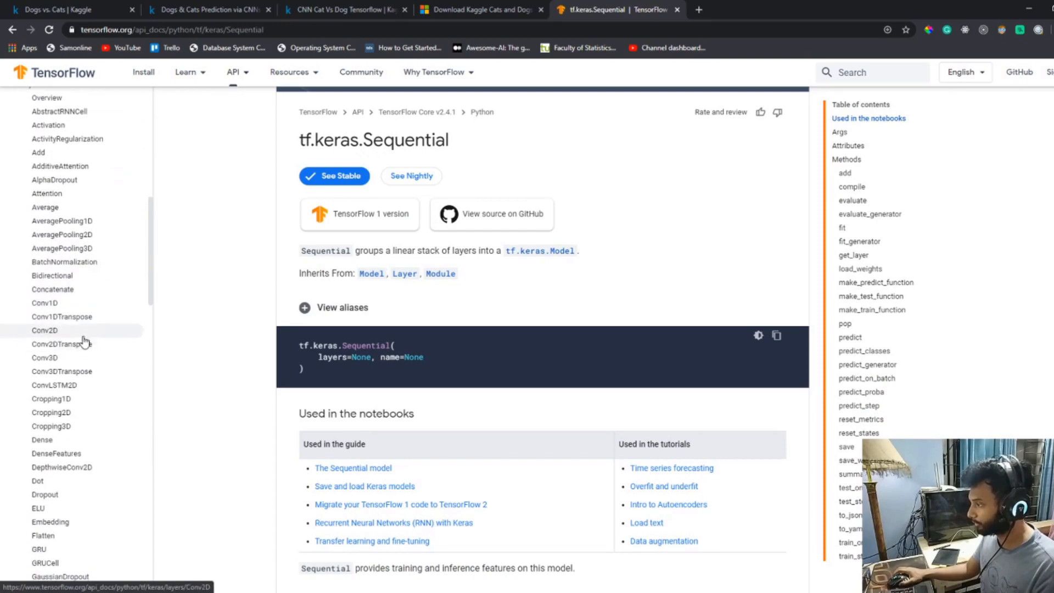
mouse_move(71, 407)
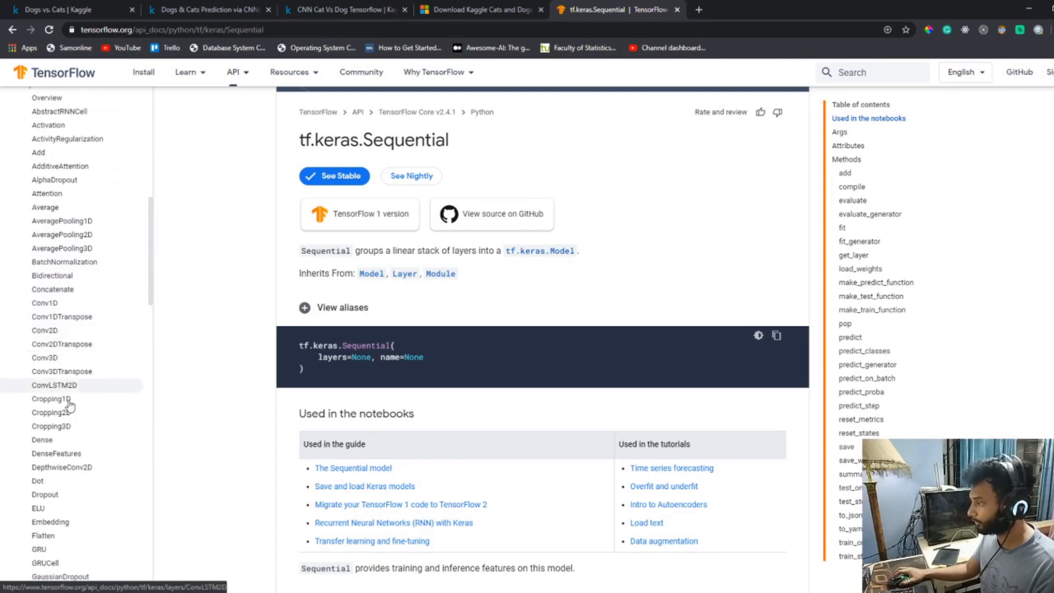
mouse_move(231, 512)
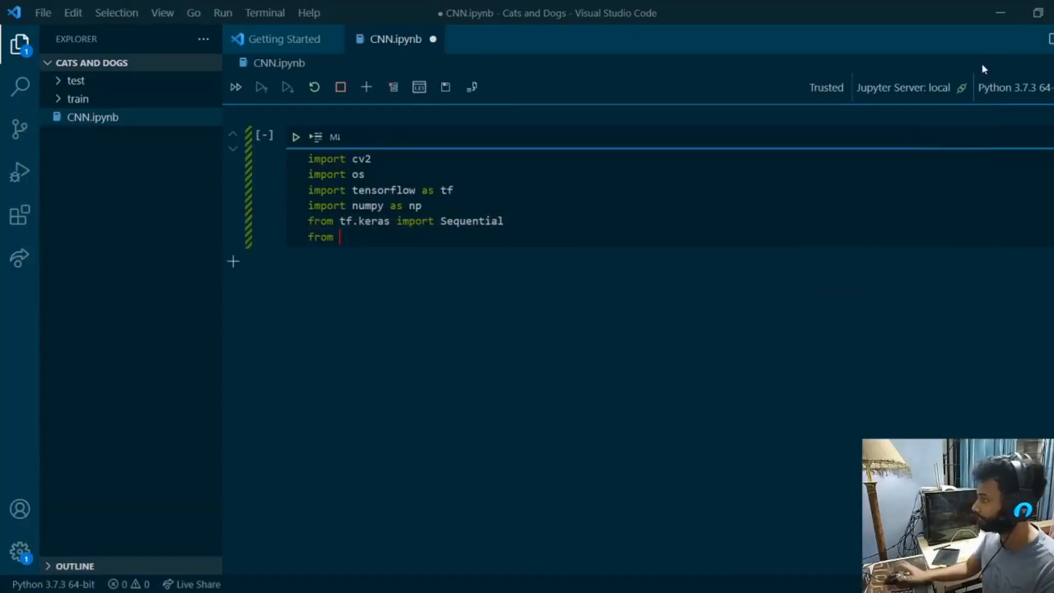
Step: Add 'from tf.keras.layers import Conv2D, Dense, MaxPooling' below the Sequential import
text(tf.keras.laye)
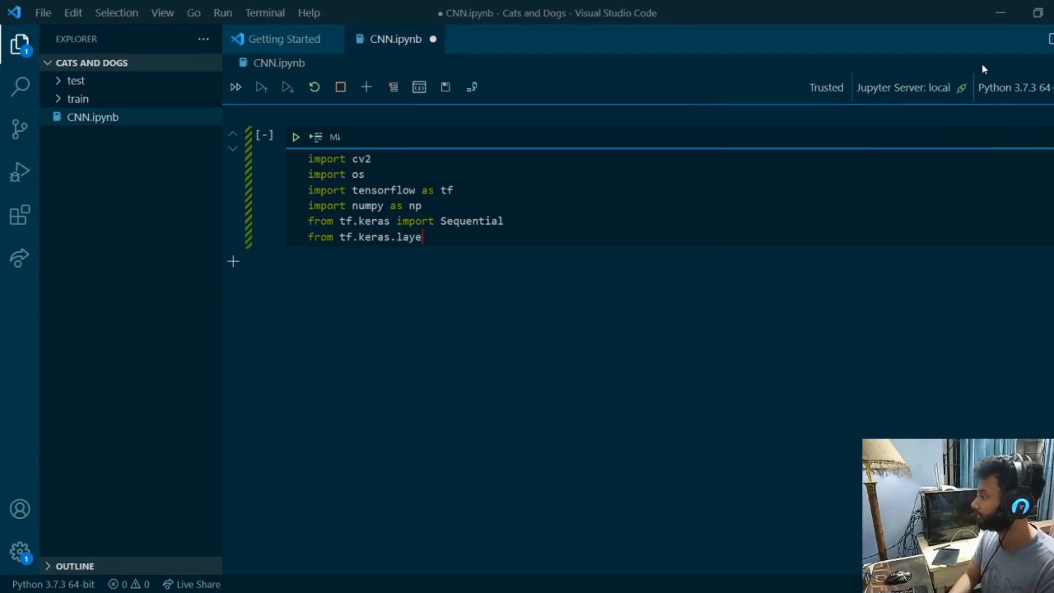
text(rs import COn)
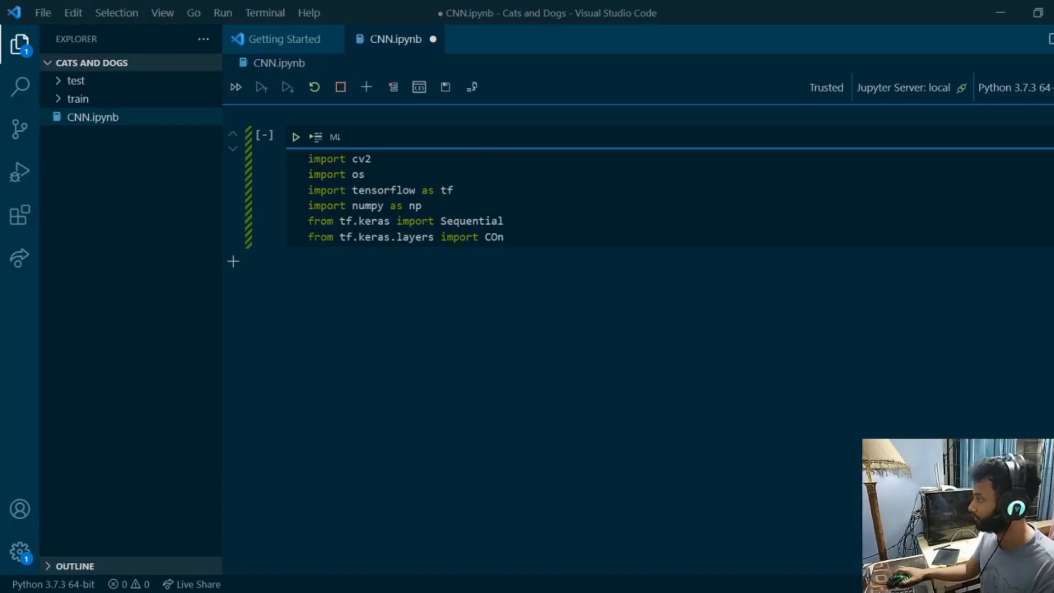
text(Conv)
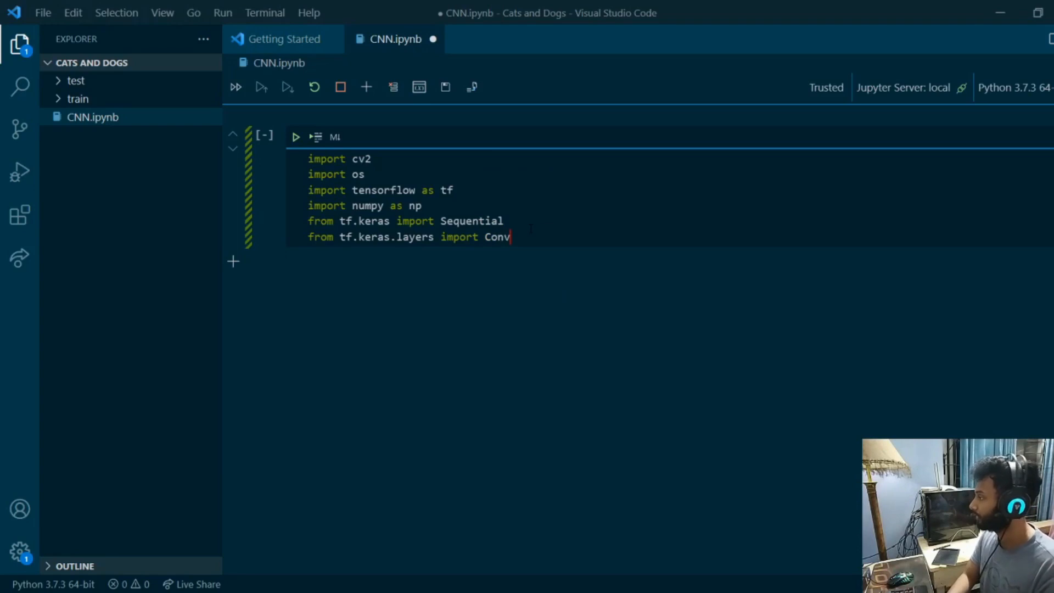
text(2D,)
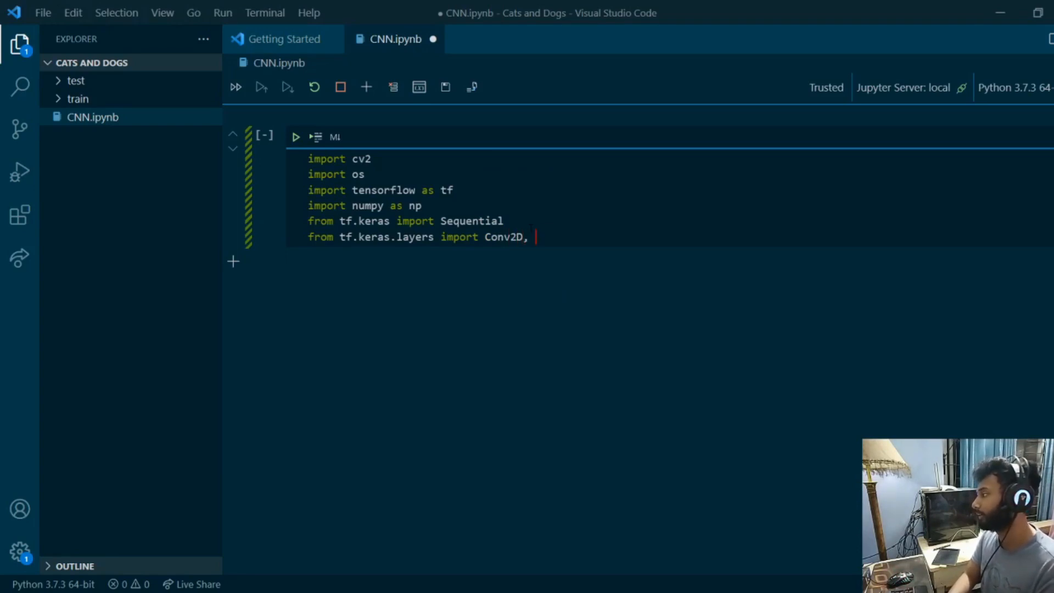
text(Dense,)
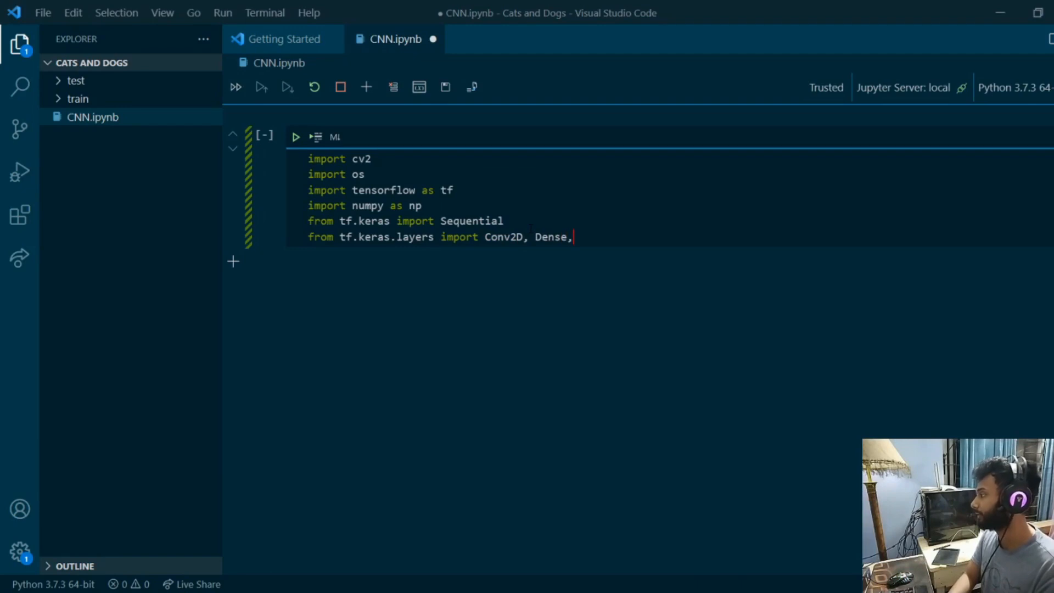
text(MaxPoo)
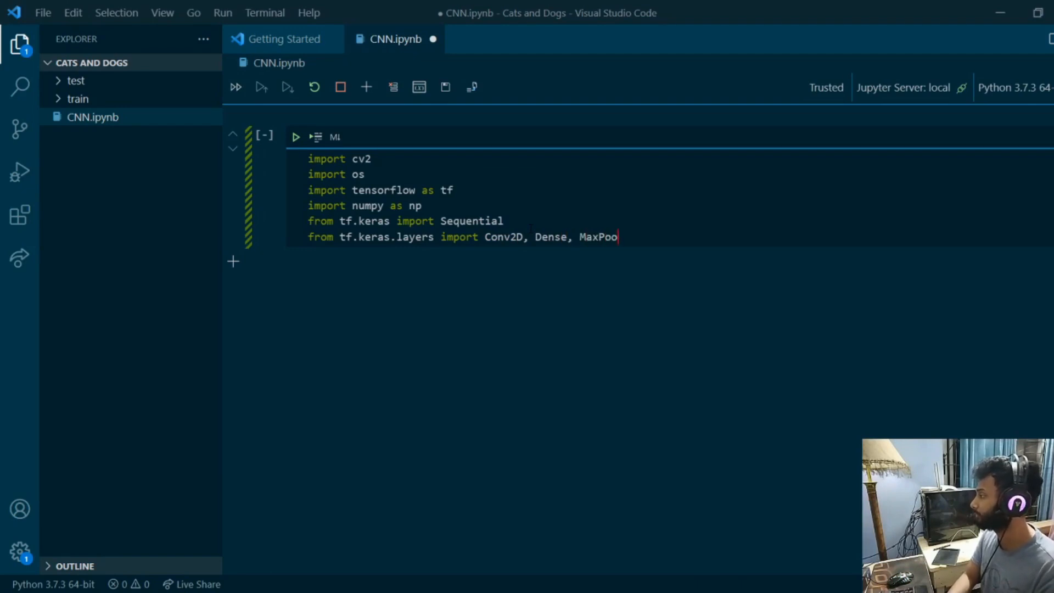
text(ling)
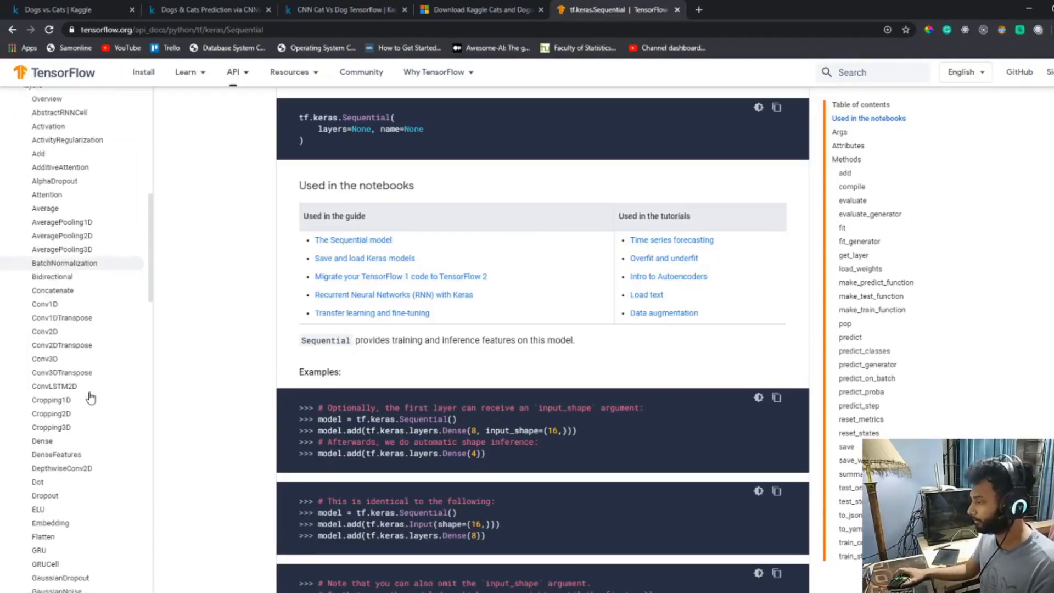
Step: Scroll the layers list to the MaxPool1D/2D/3D entries to check the class name
scroll(down, 3)
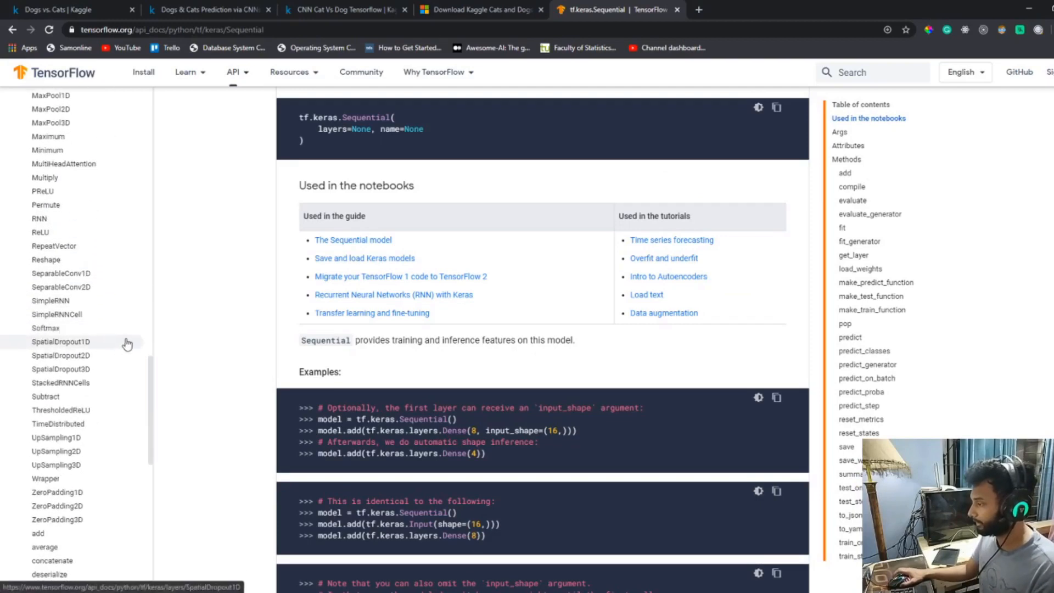
scroll(down, 3)
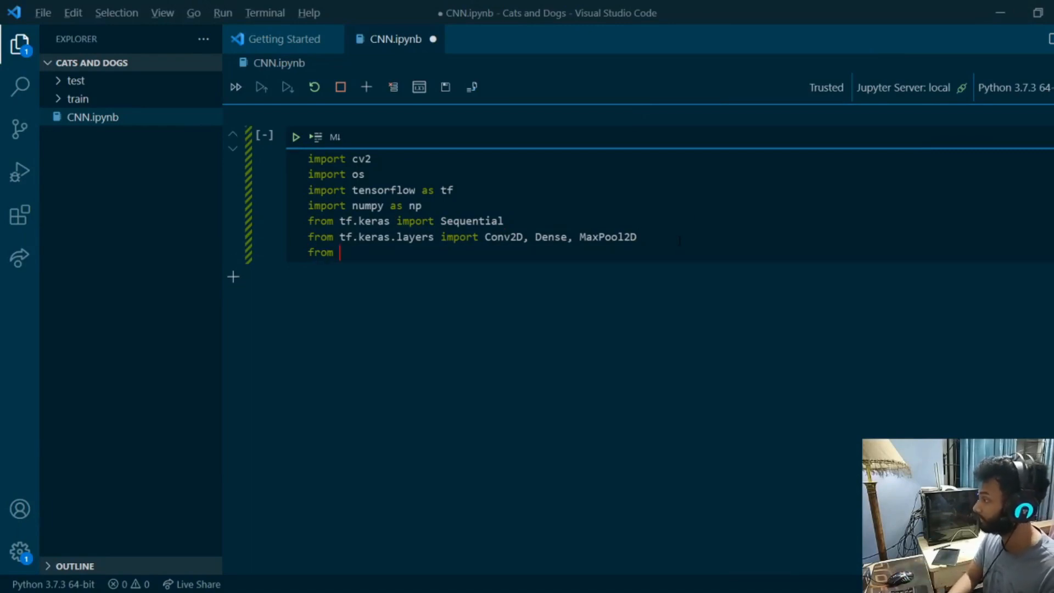
Step: Add a tf.keras layers import, then replace tf with tensorflow in the from-imports so the cell runs
text(tf.keras import layers)
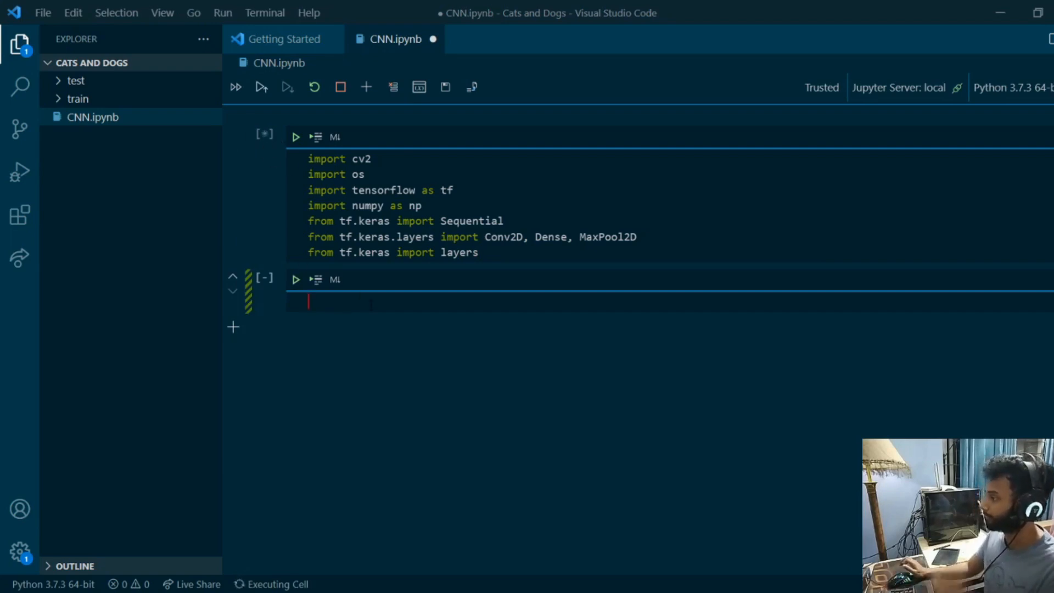
click(296, 137)
text(ensorflow)
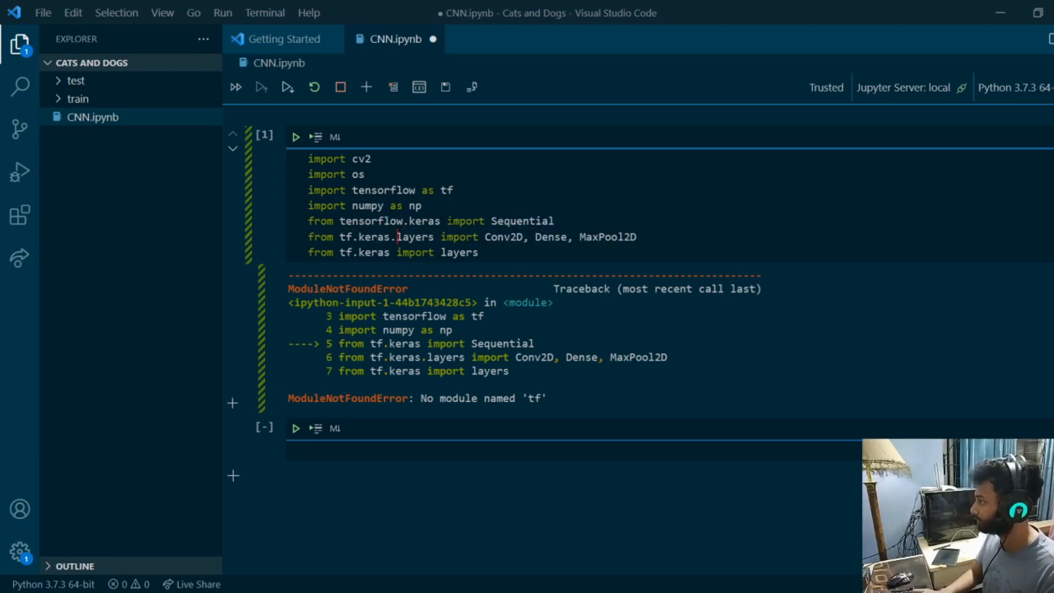
text(es)
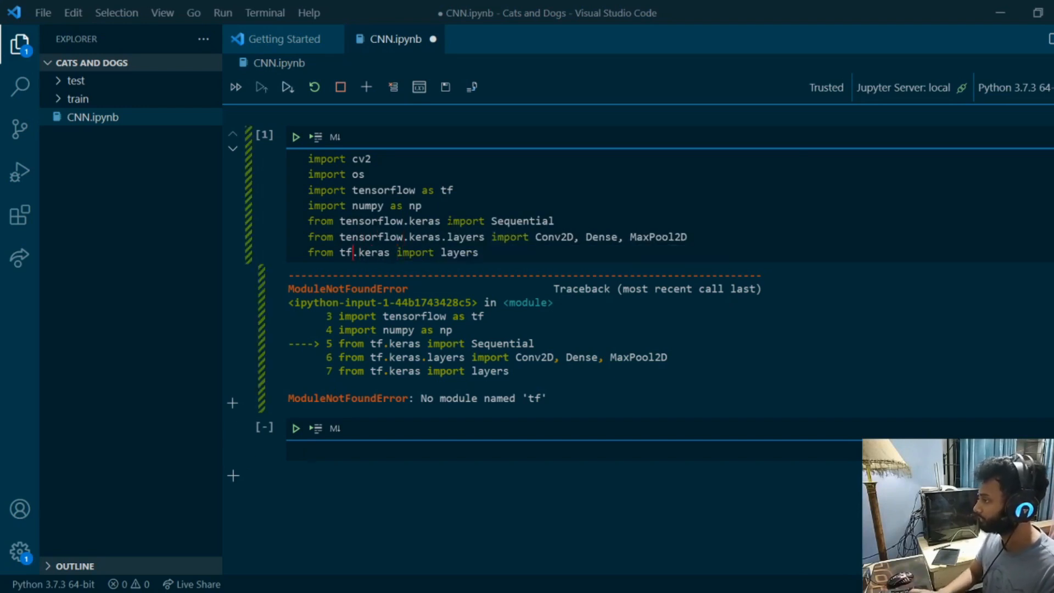
text(ensorflow)
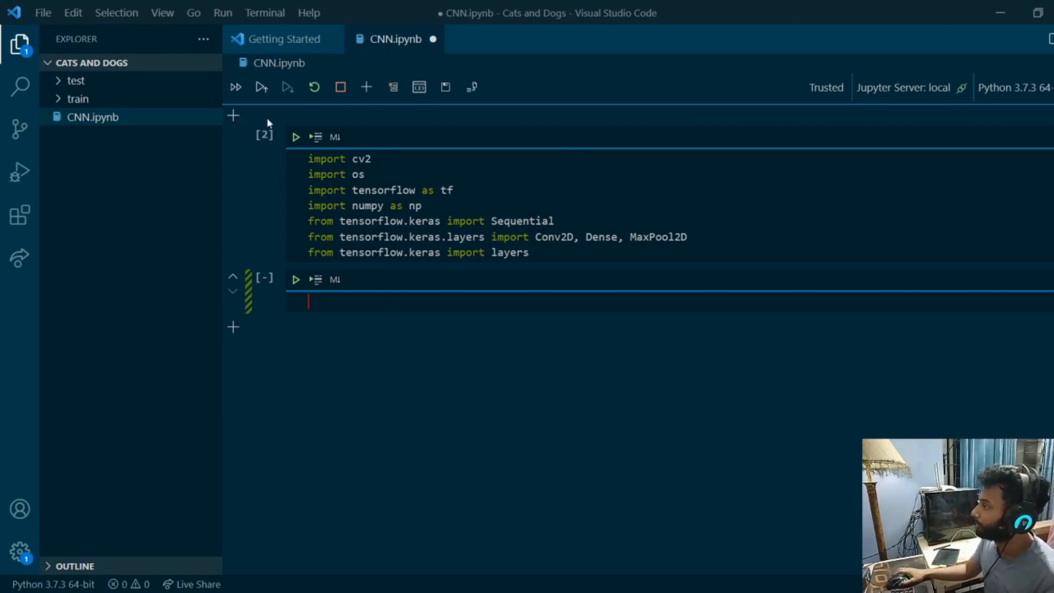
mouse_move(399, 326)
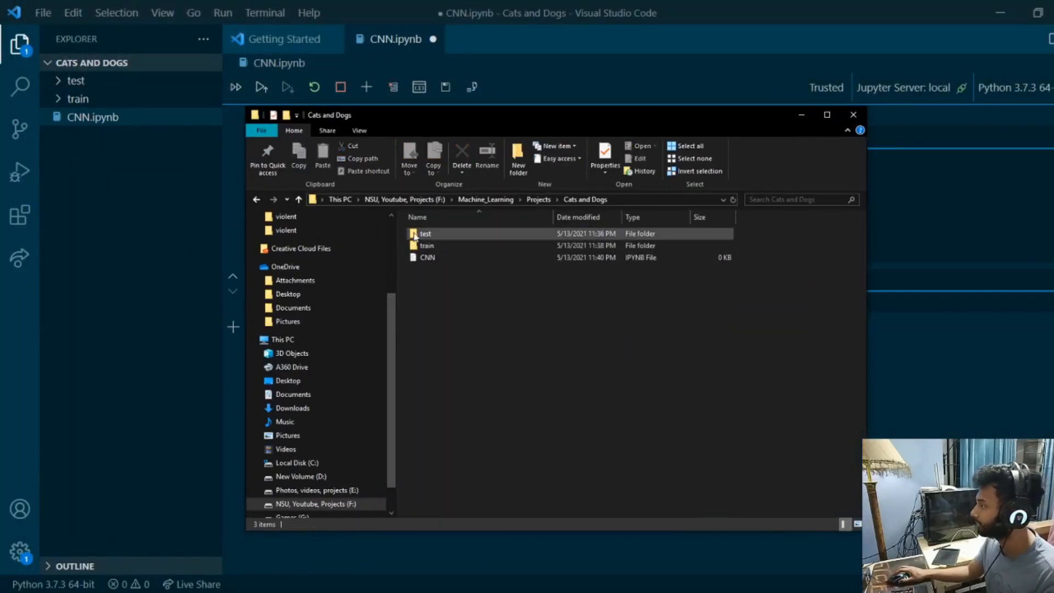
Step: Browse the test and train image folders in File Explorer
double_click(426, 233)
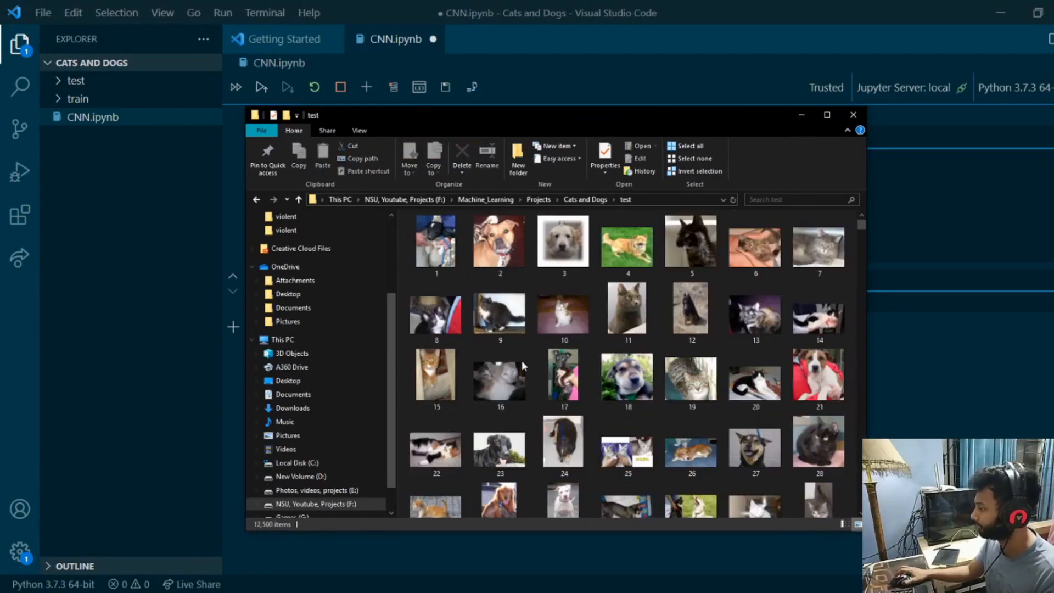
click(255, 199)
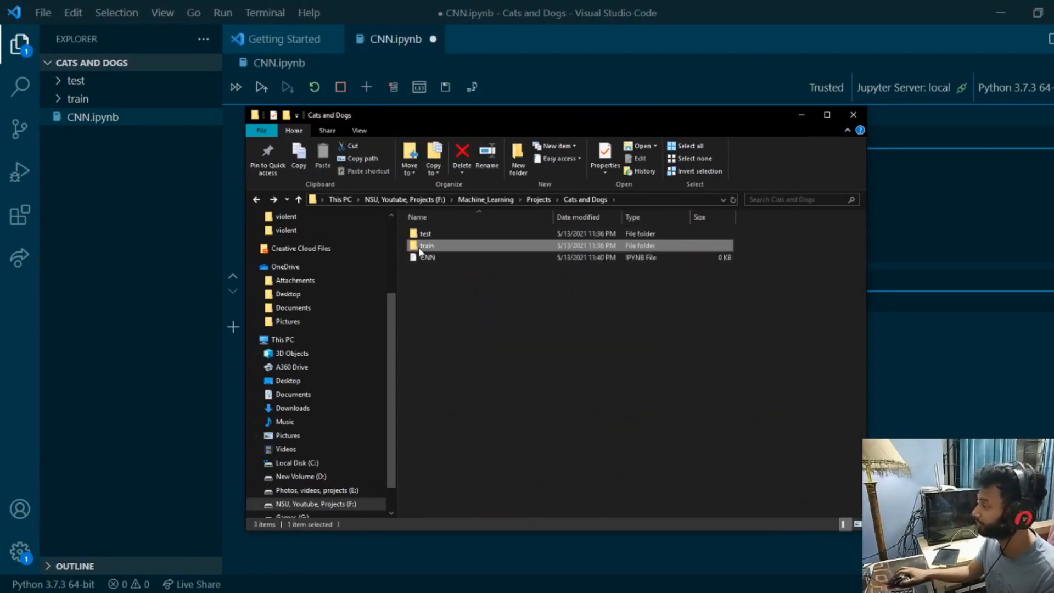
double_click(426, 245)
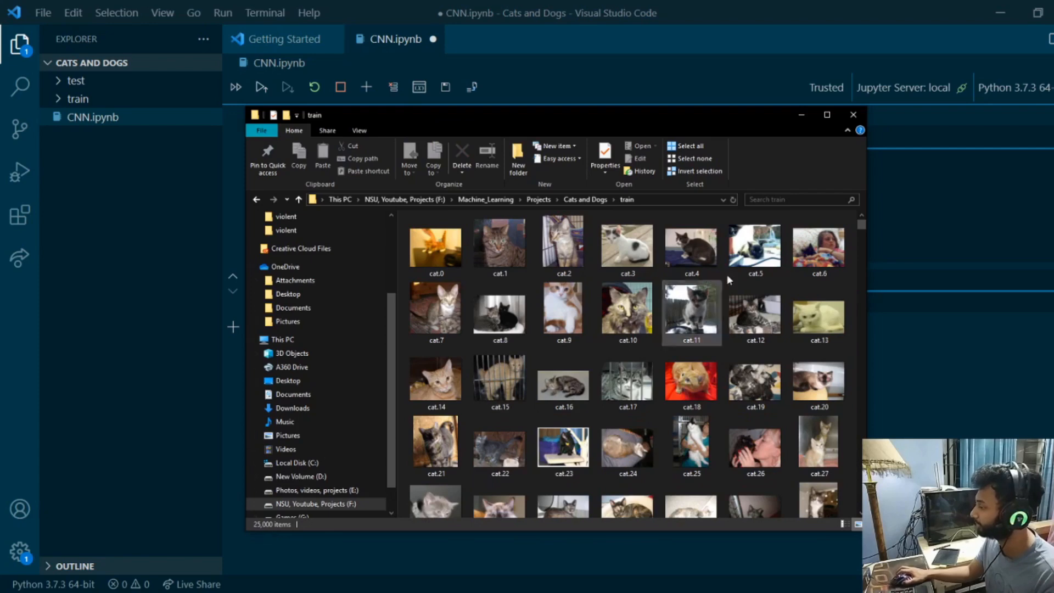
scroll(down, 3)
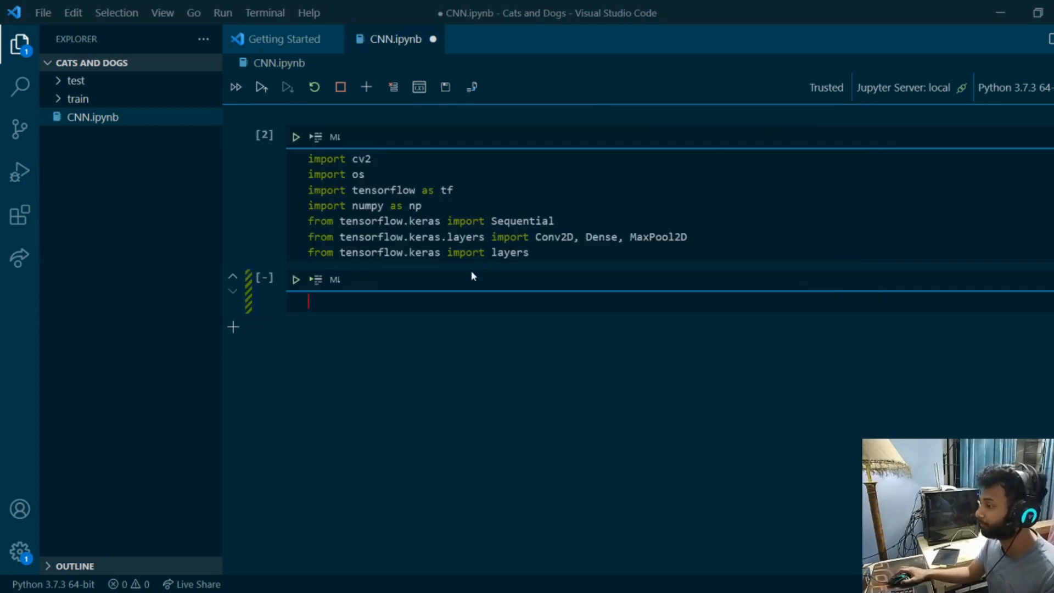
mouse_move(356, 323)
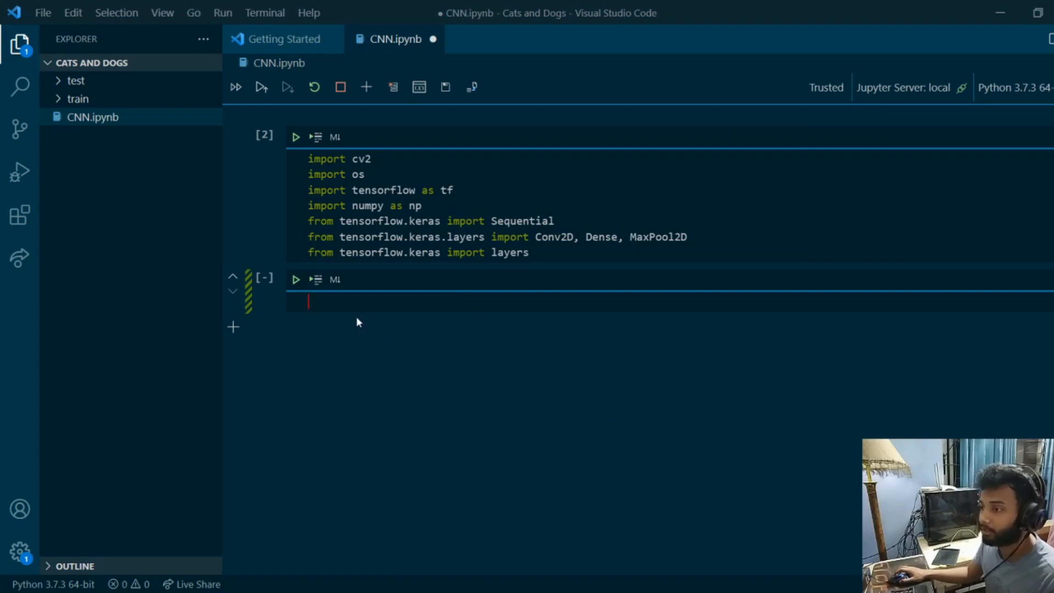